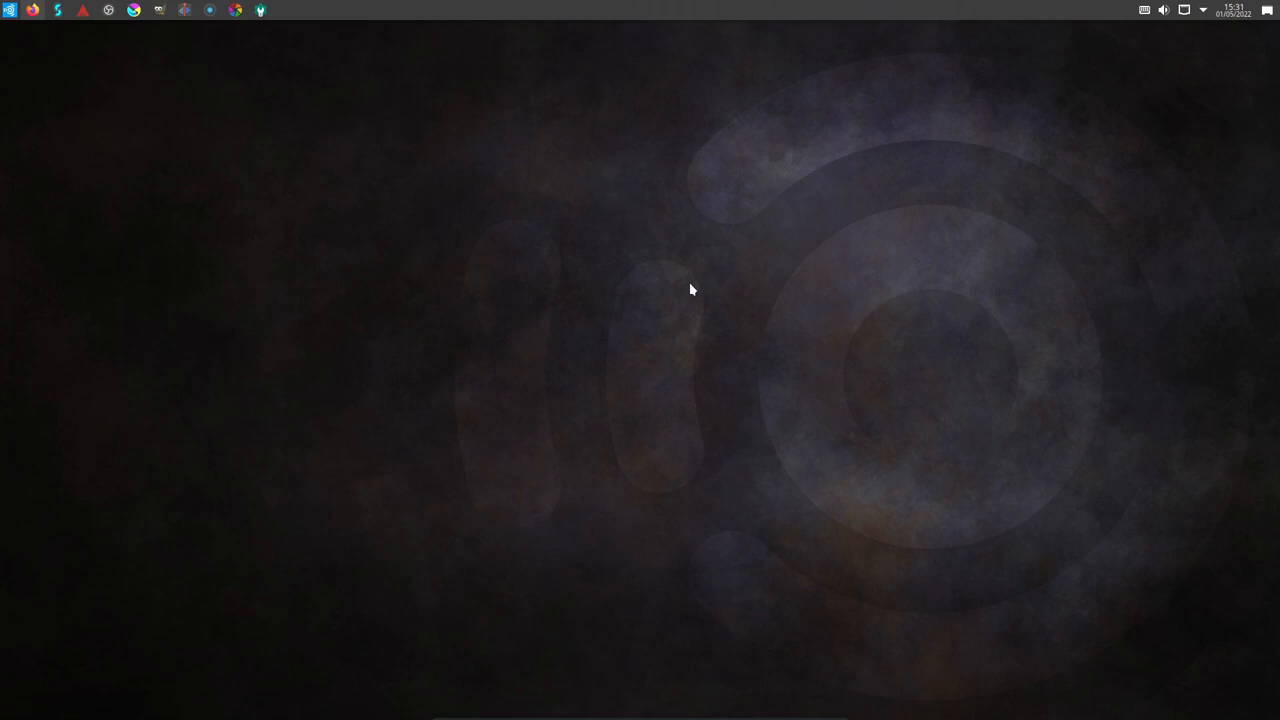
mouse_move(420, 61)
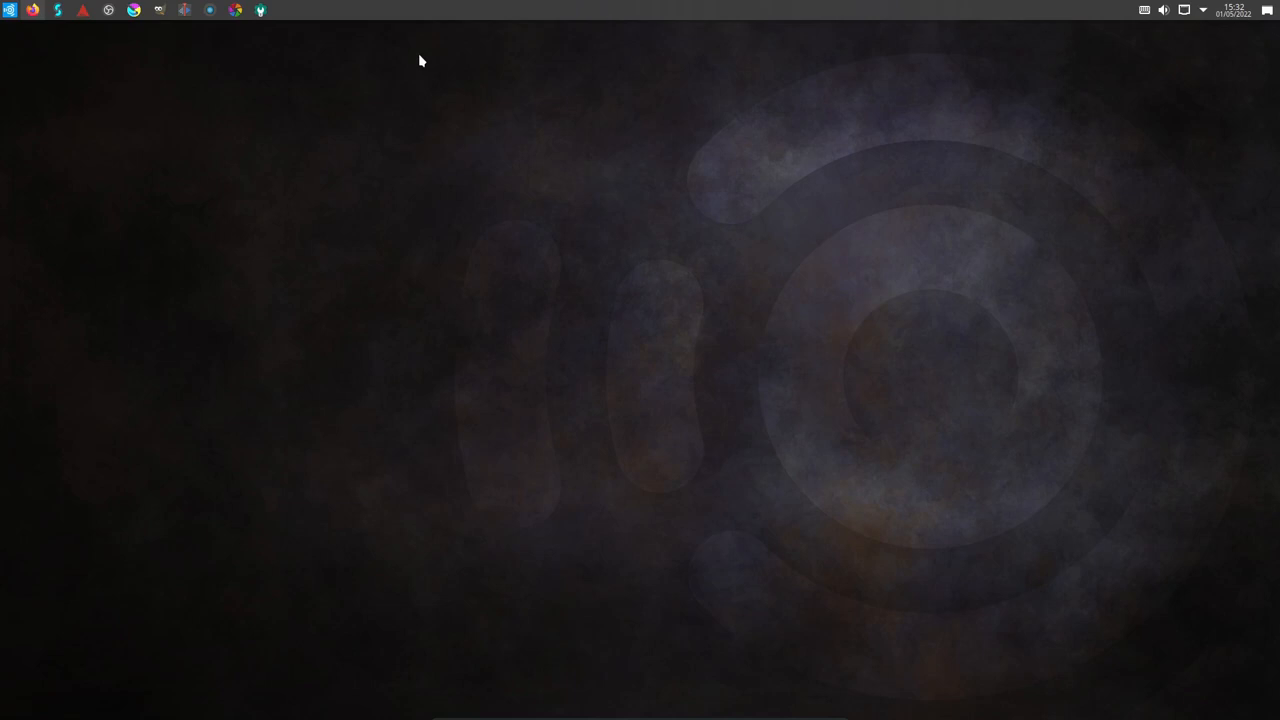
mouse_move(83, 10)
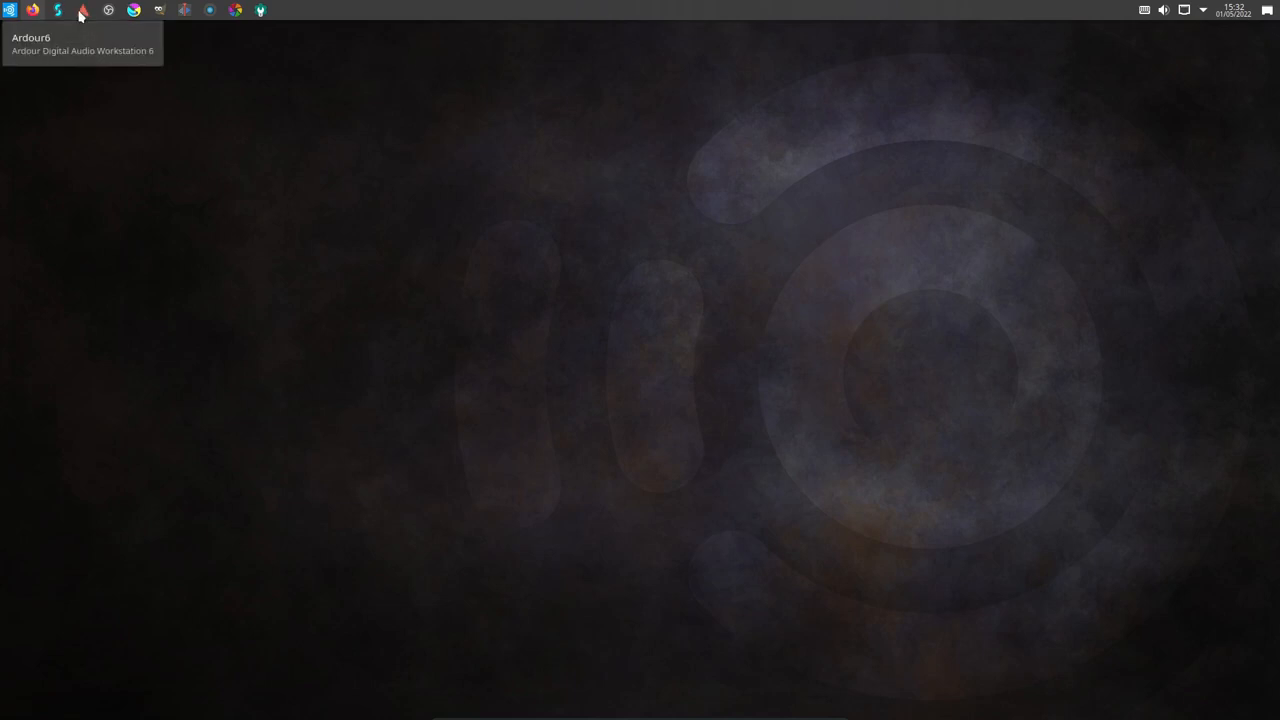
mouse_move(109, 38)
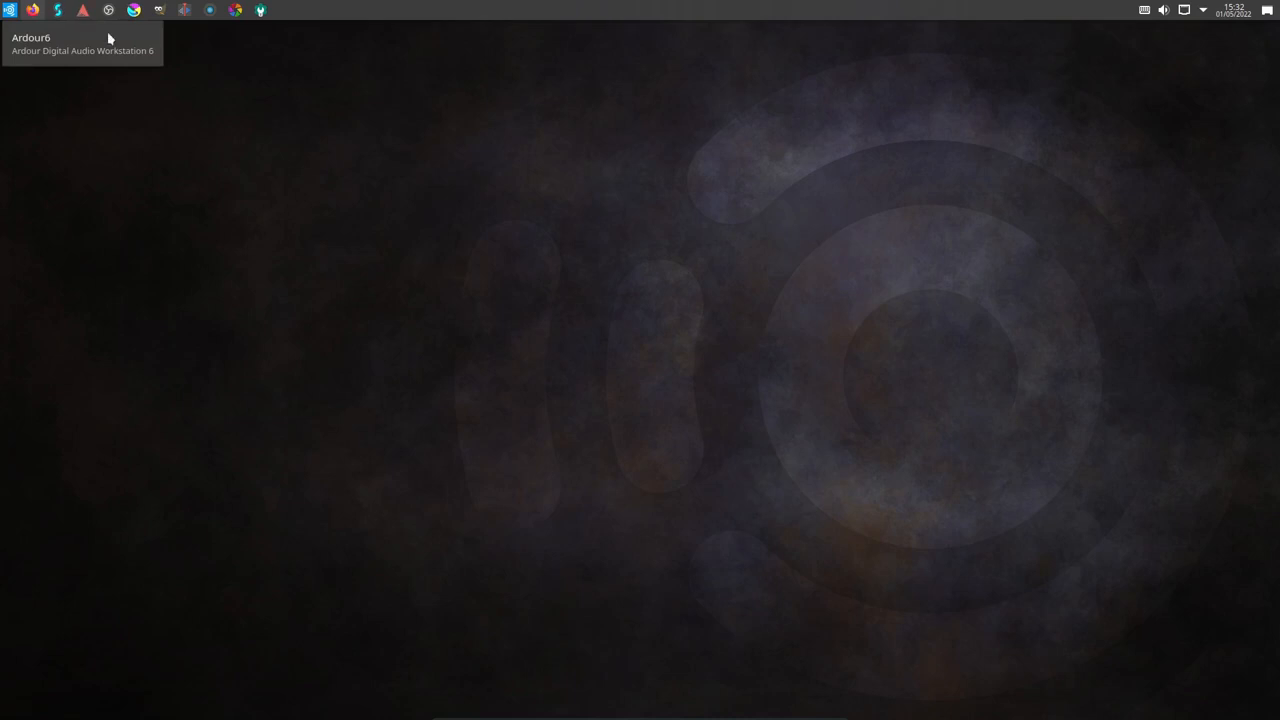
mouse_move(434, 212)
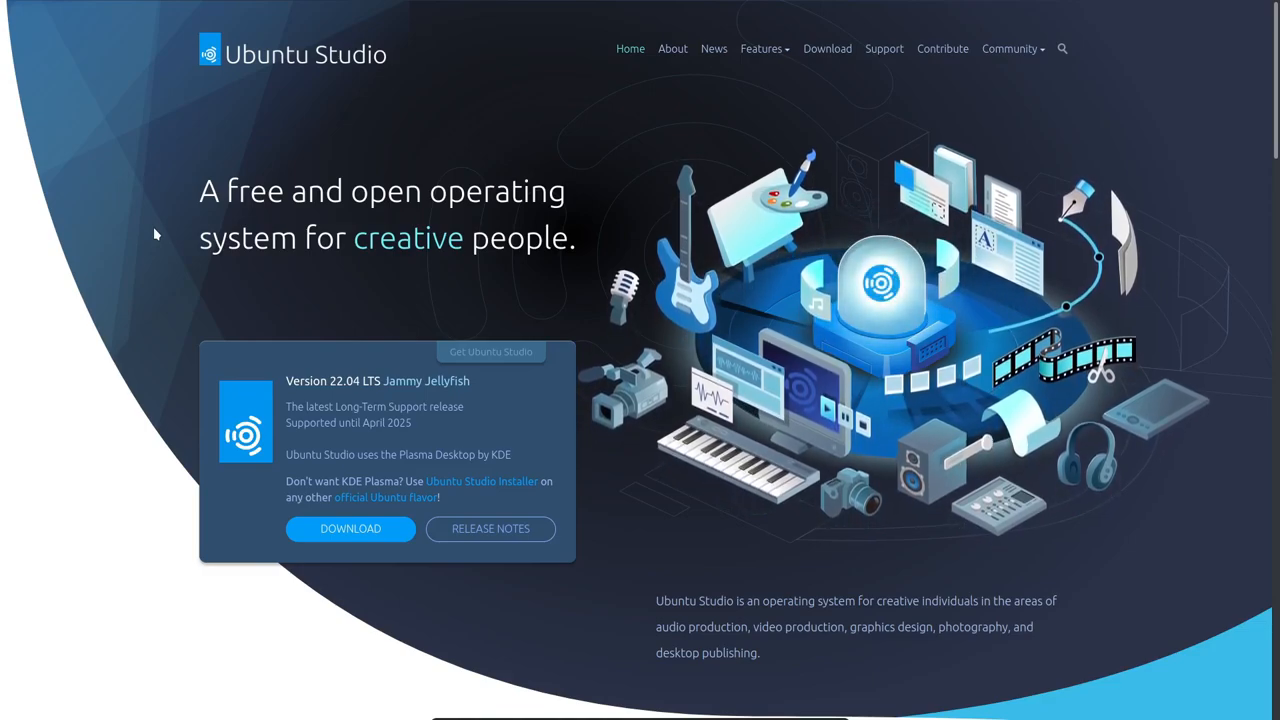
mouse_move(122, 258)
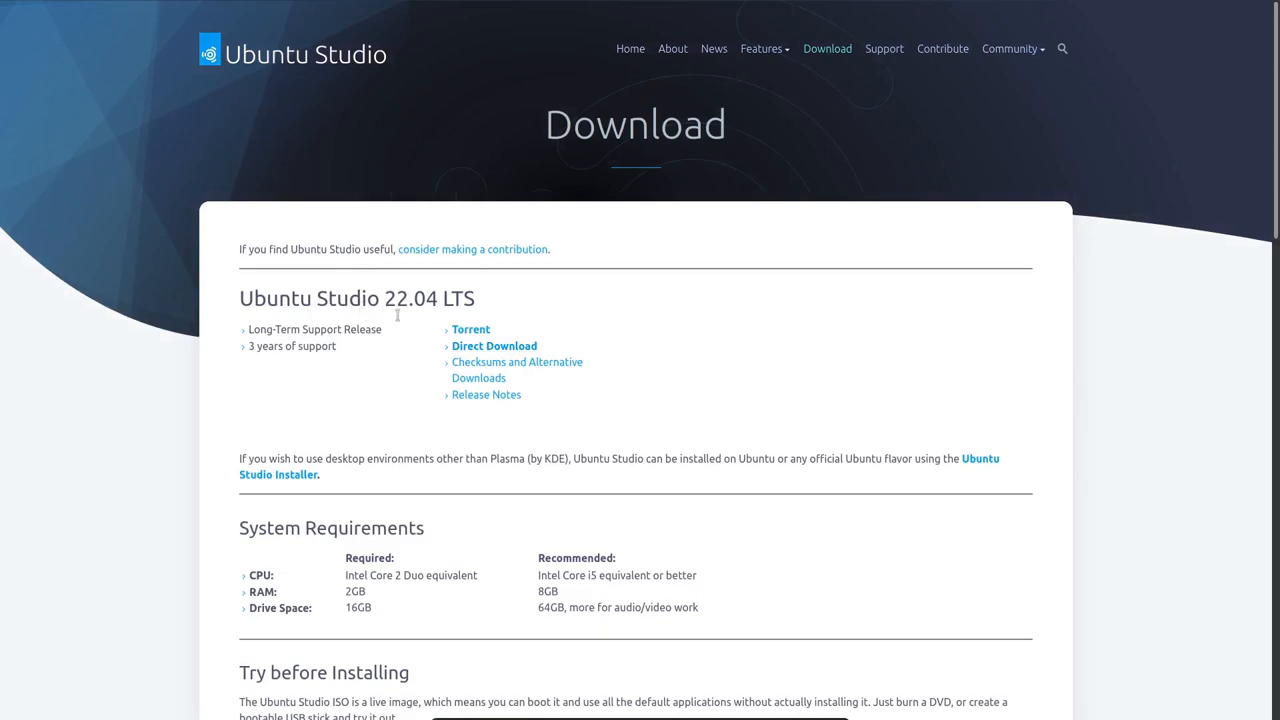
mouse_move(398, 318)
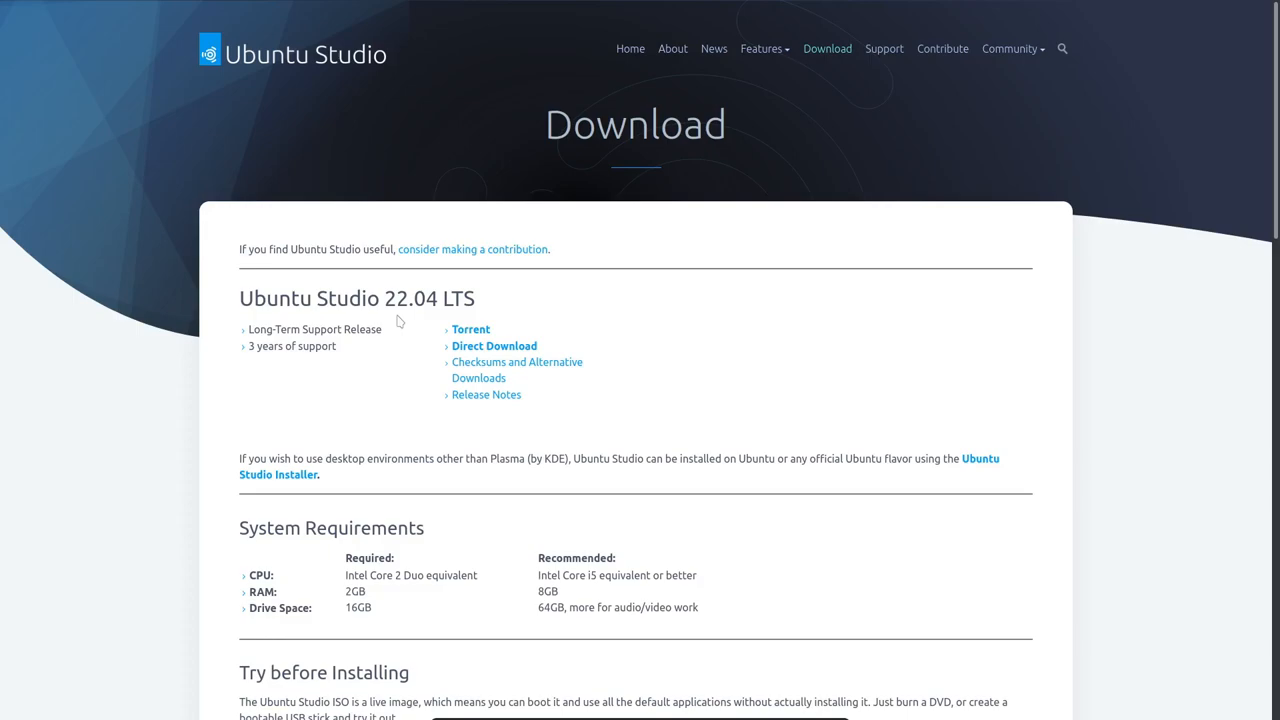
mouse_move(393, 261)
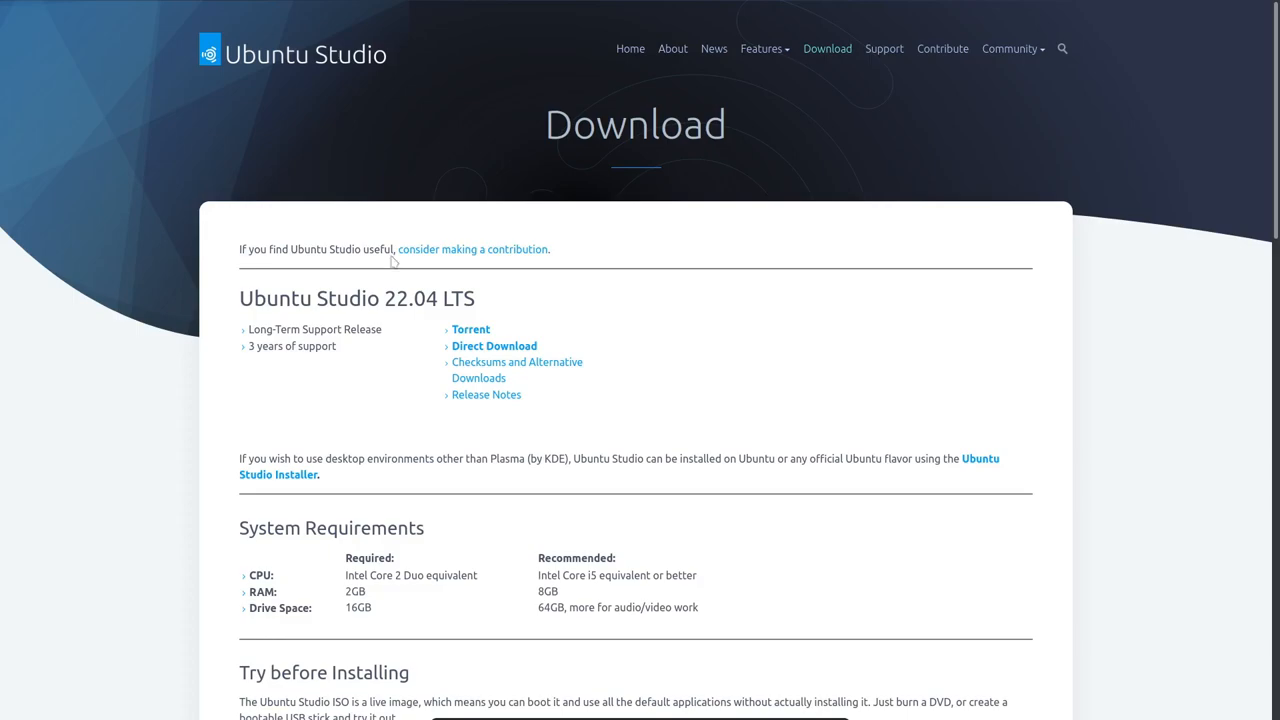
mouse_move(253, 7)
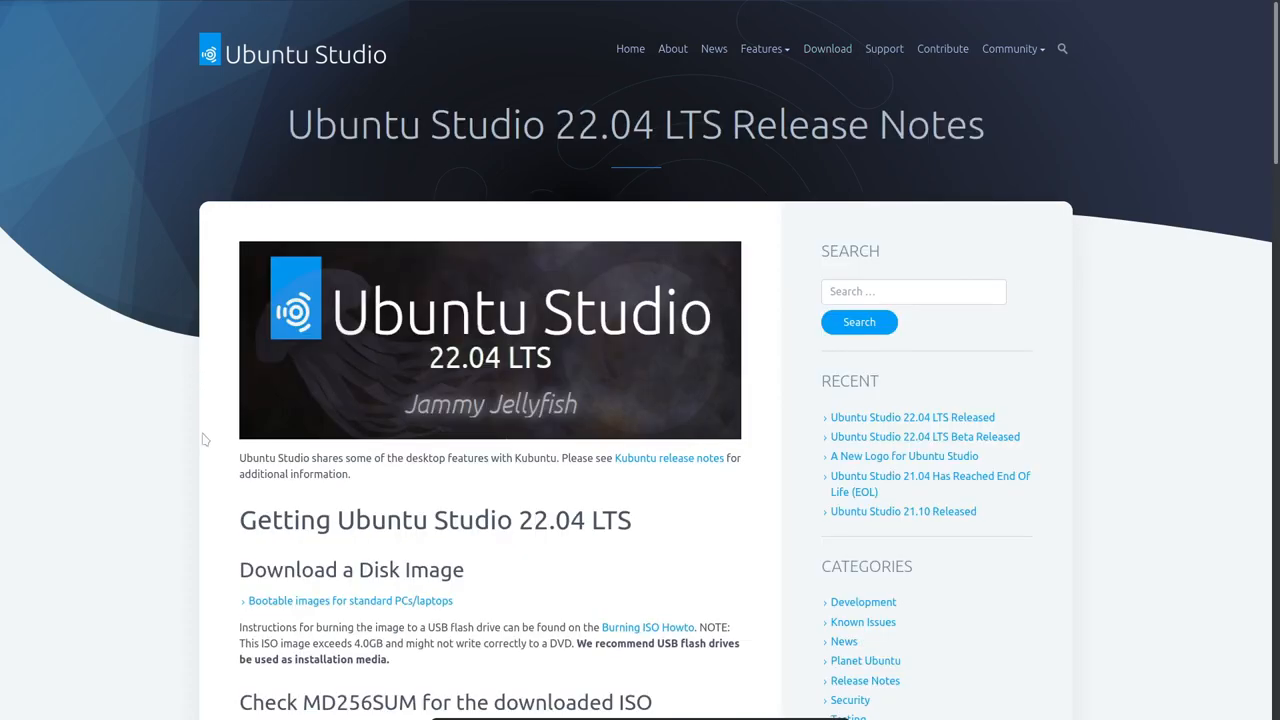
Step: Scroll the 22.04 LTS release notes down to the 'Upgrading to Ubuntu Studio 22.04 LTS' section
scroll("down", 3)
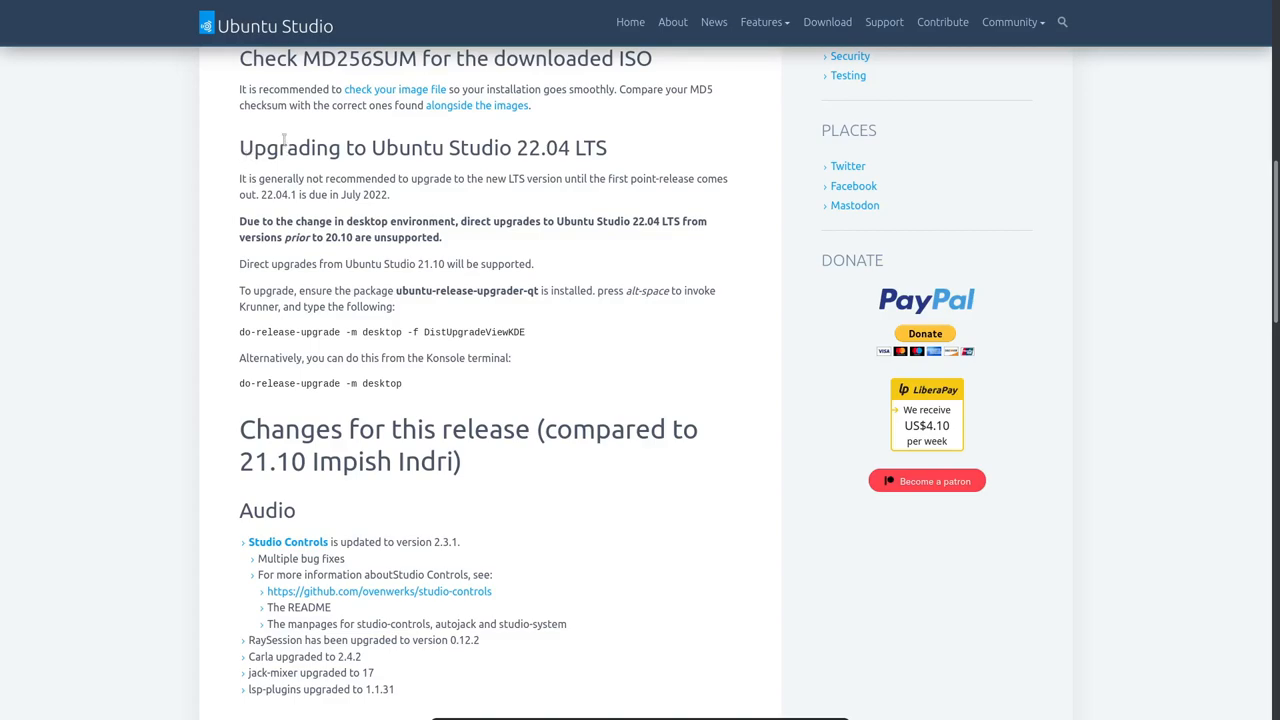
mouse_move(450, 186)
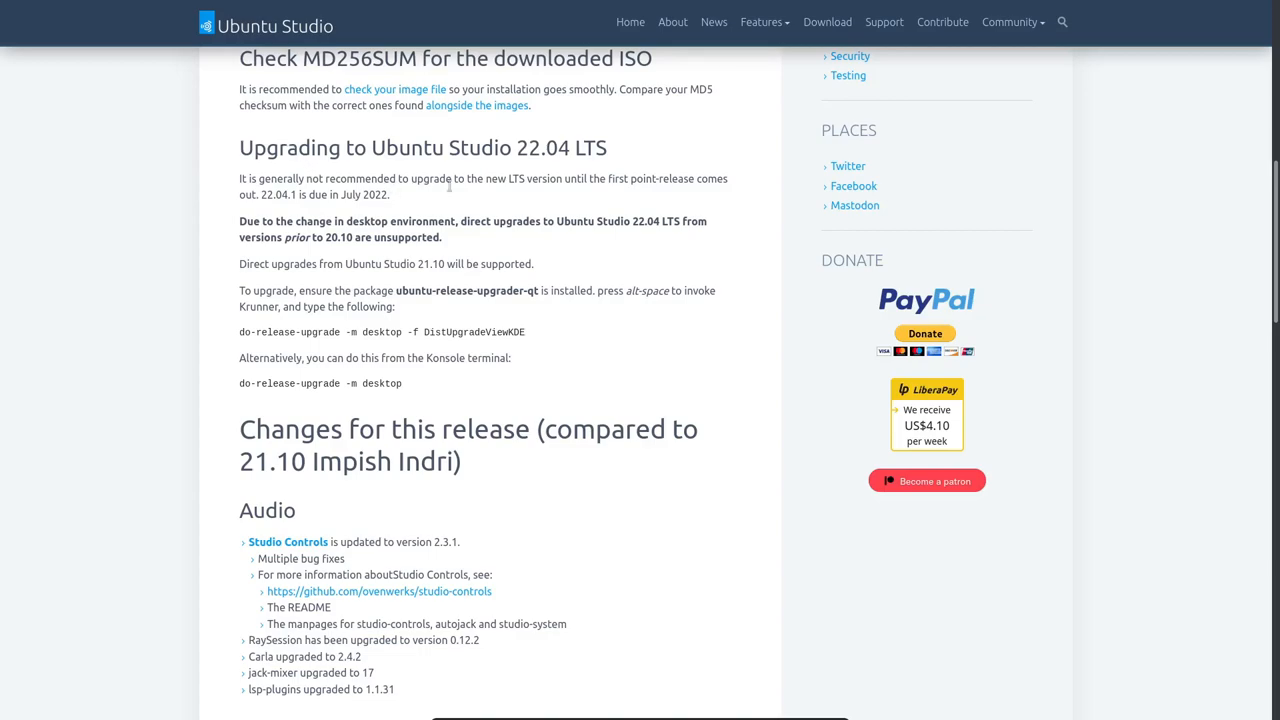
mouse_move(502, 195)
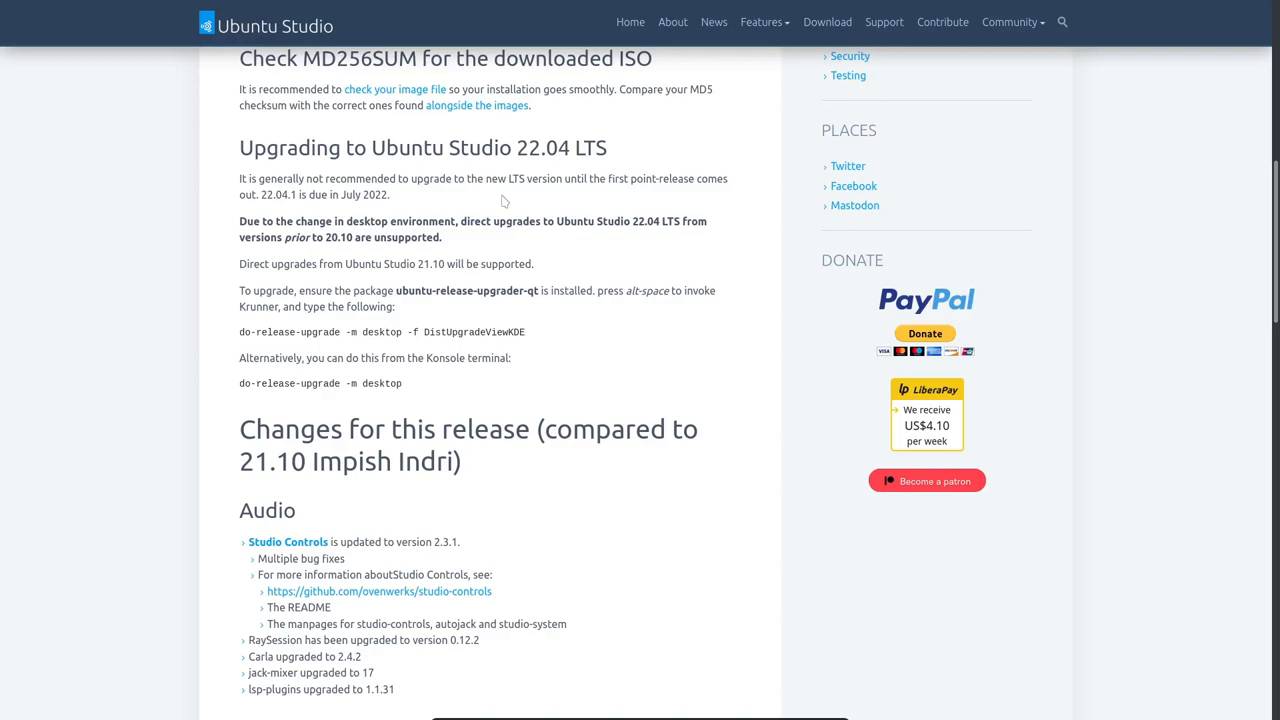
Step: Scroll further to the 'Changes for this release' Audio, Graphics and Video package lists
scroll("down", 3)
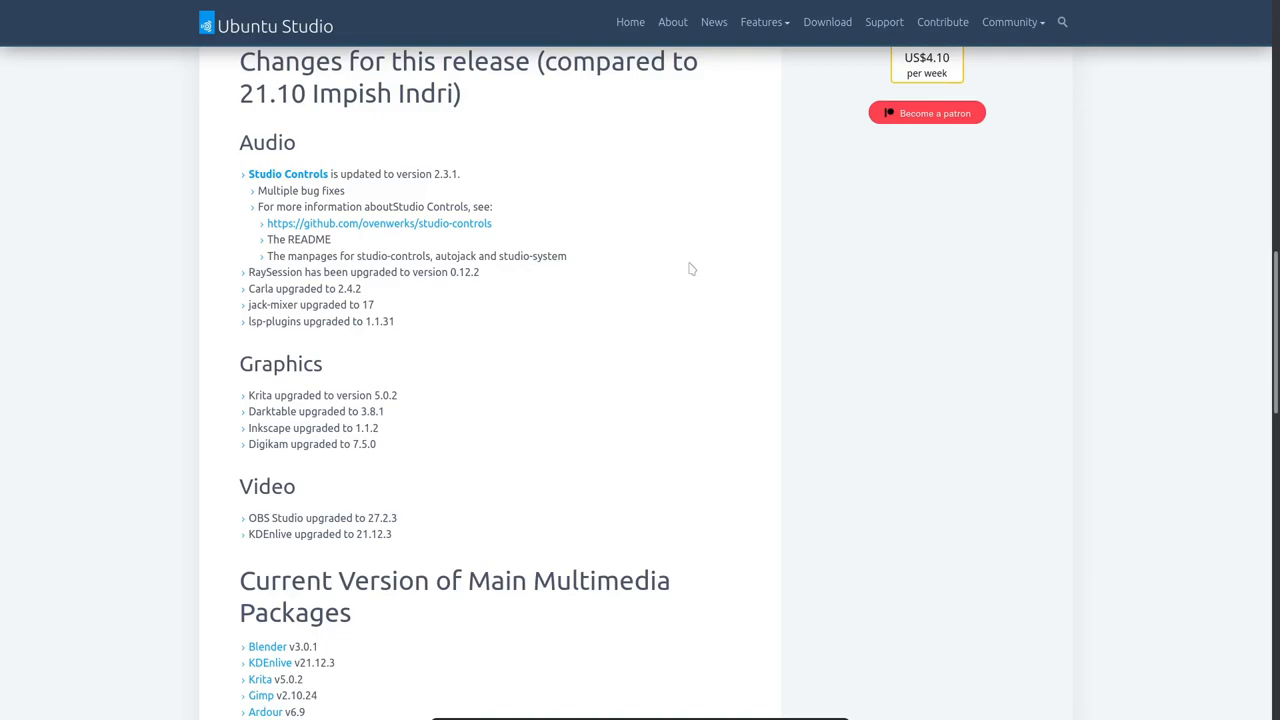
mouse_move(445, 199)
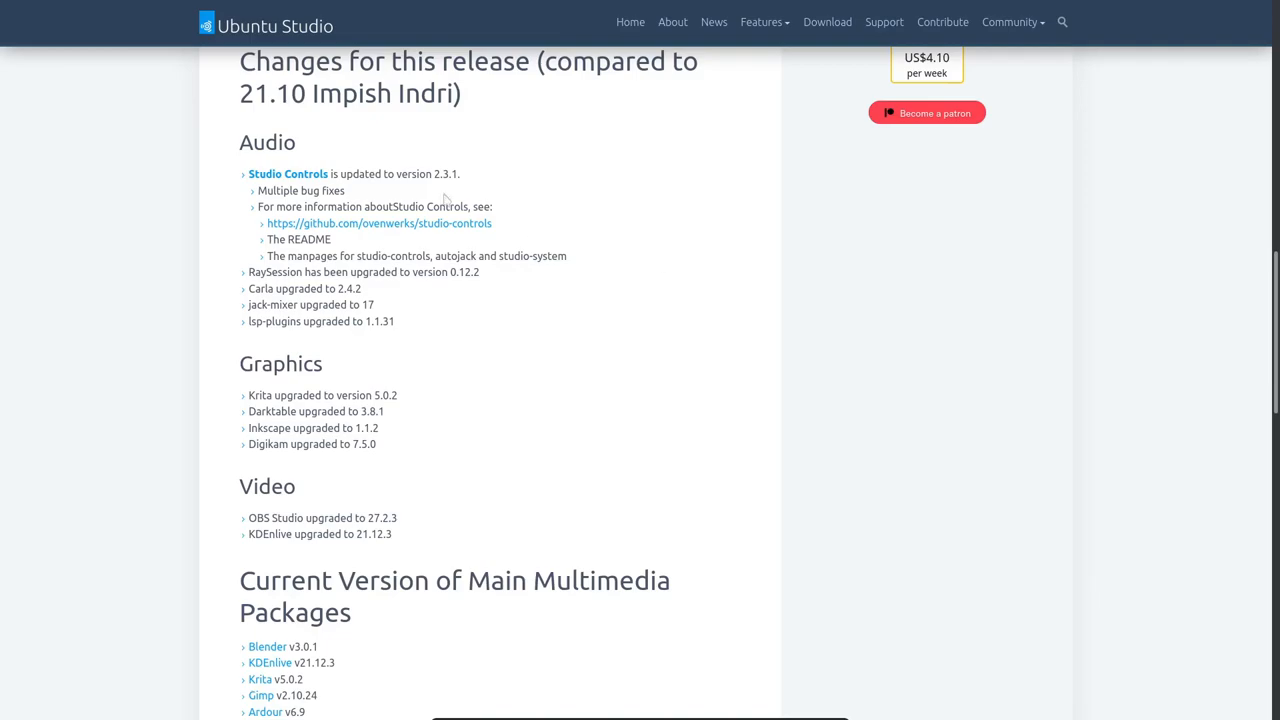
mouse_move(572, 198)
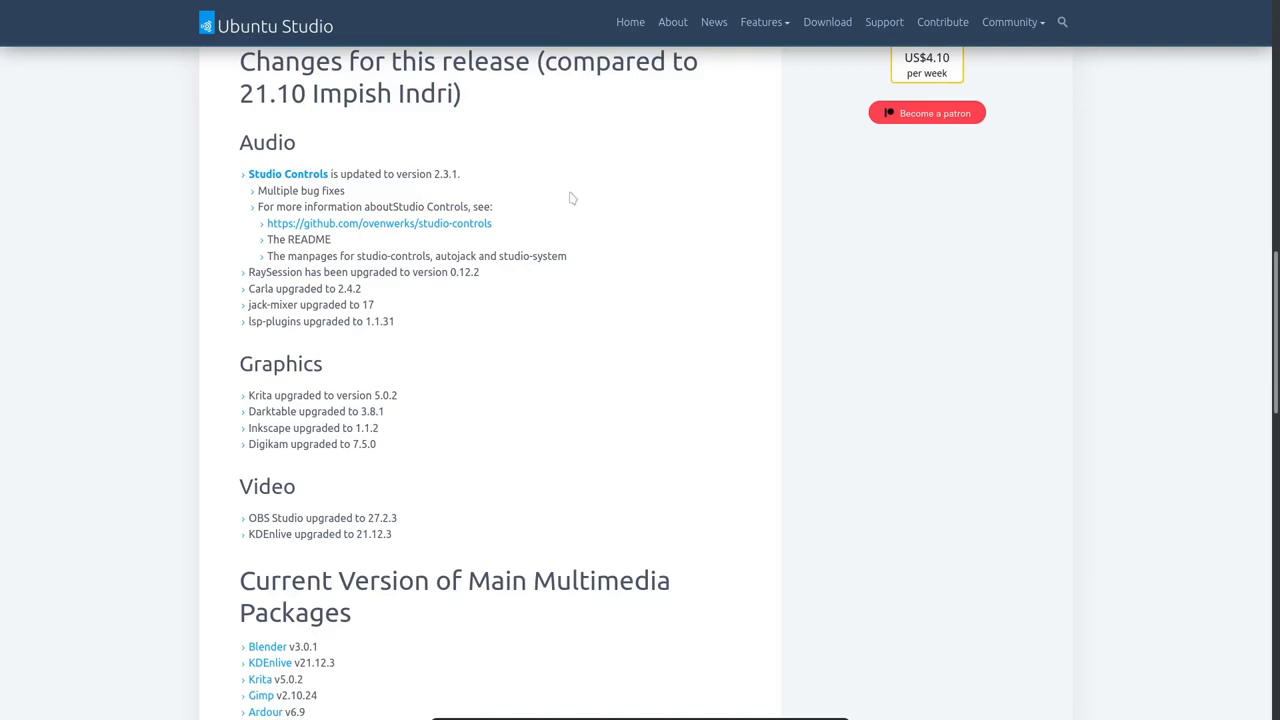
mouse_move(578, 198)
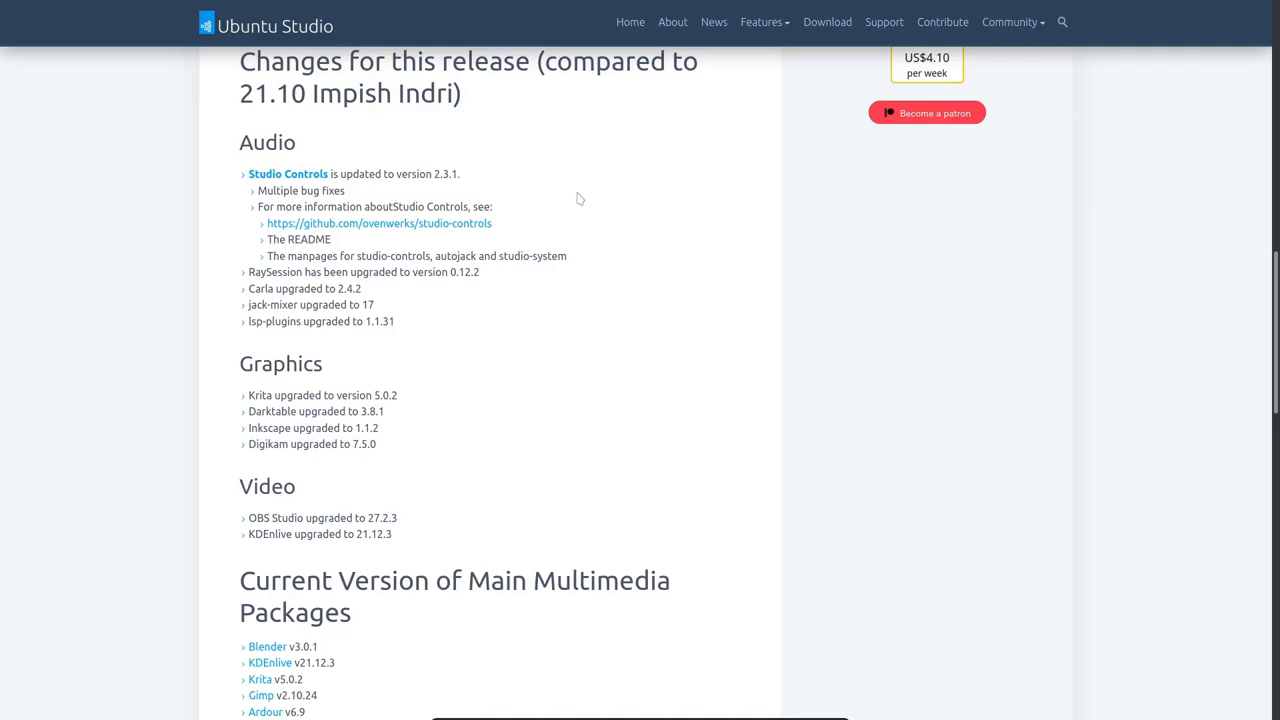
mouse_move(448, 277)
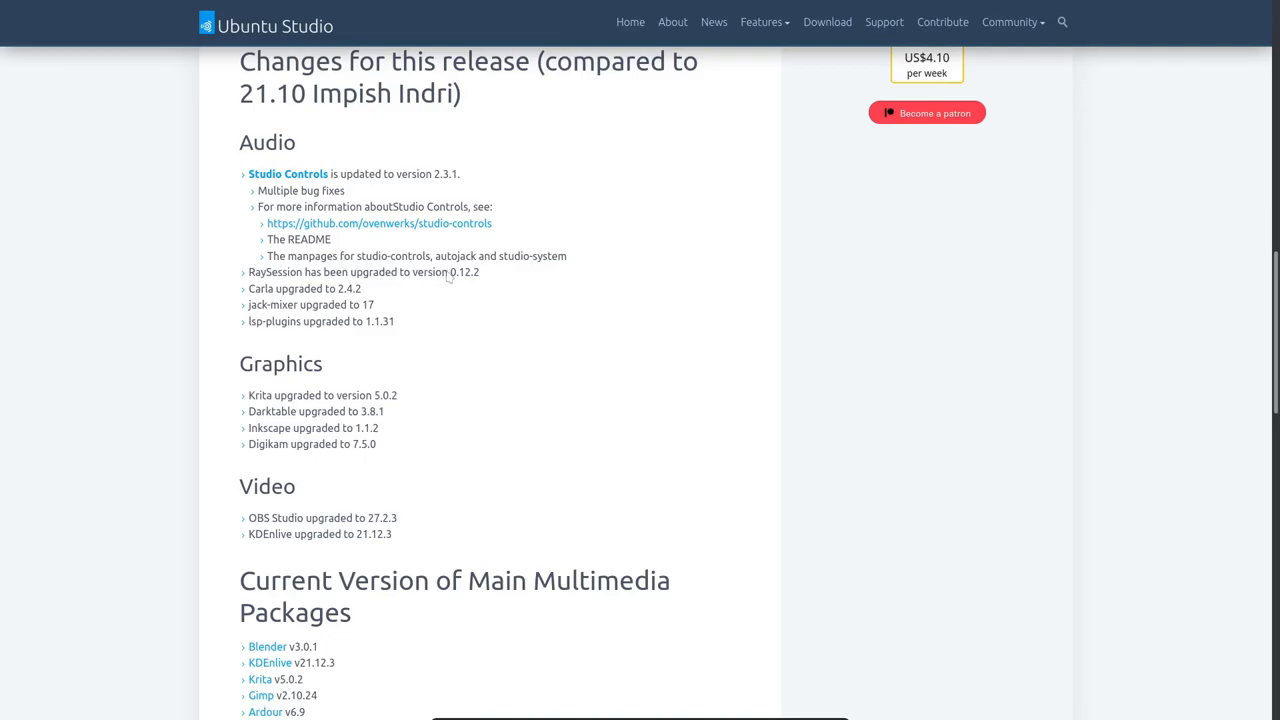
mouse_move(272, 296)
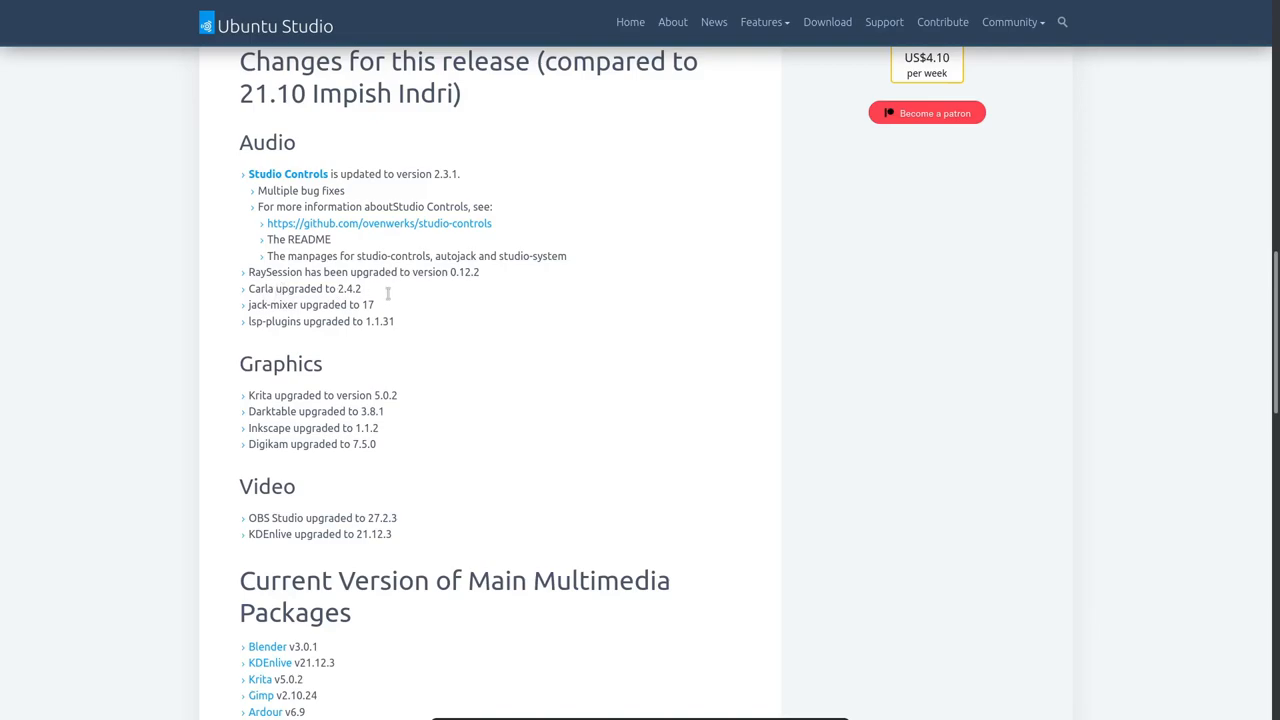
mouse_move(336, 333)
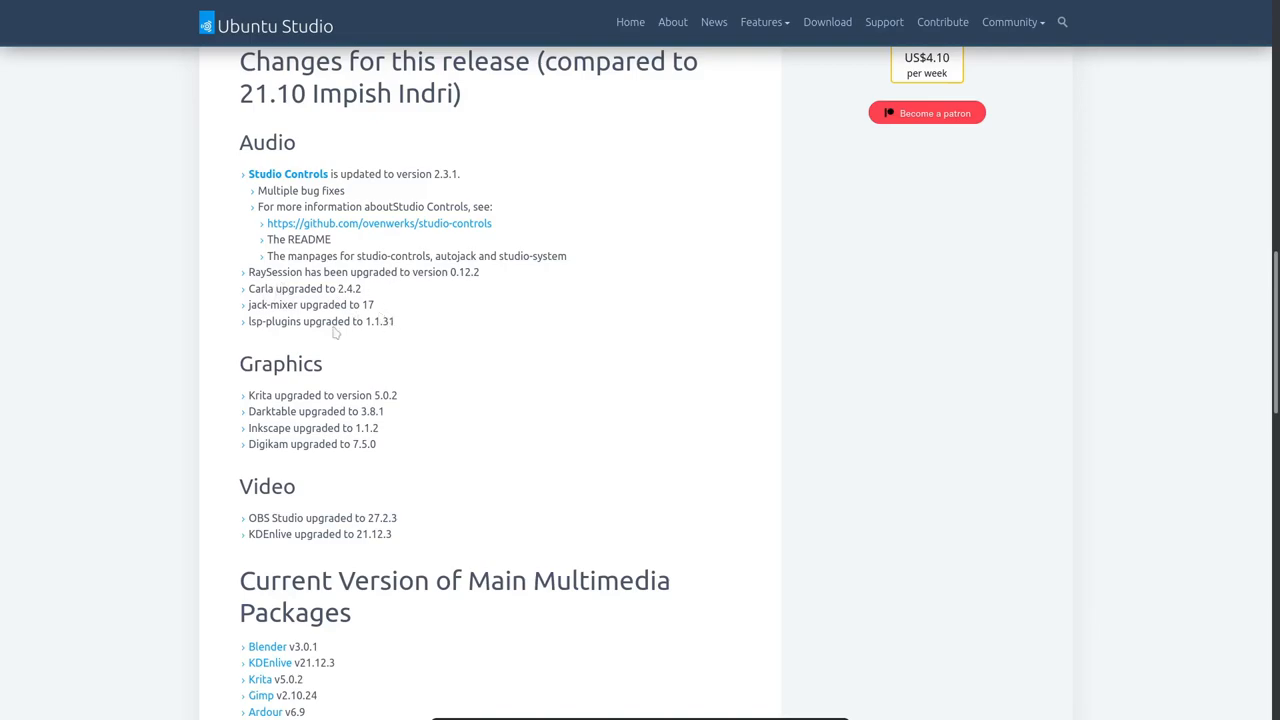
mouse_move(330, 326)
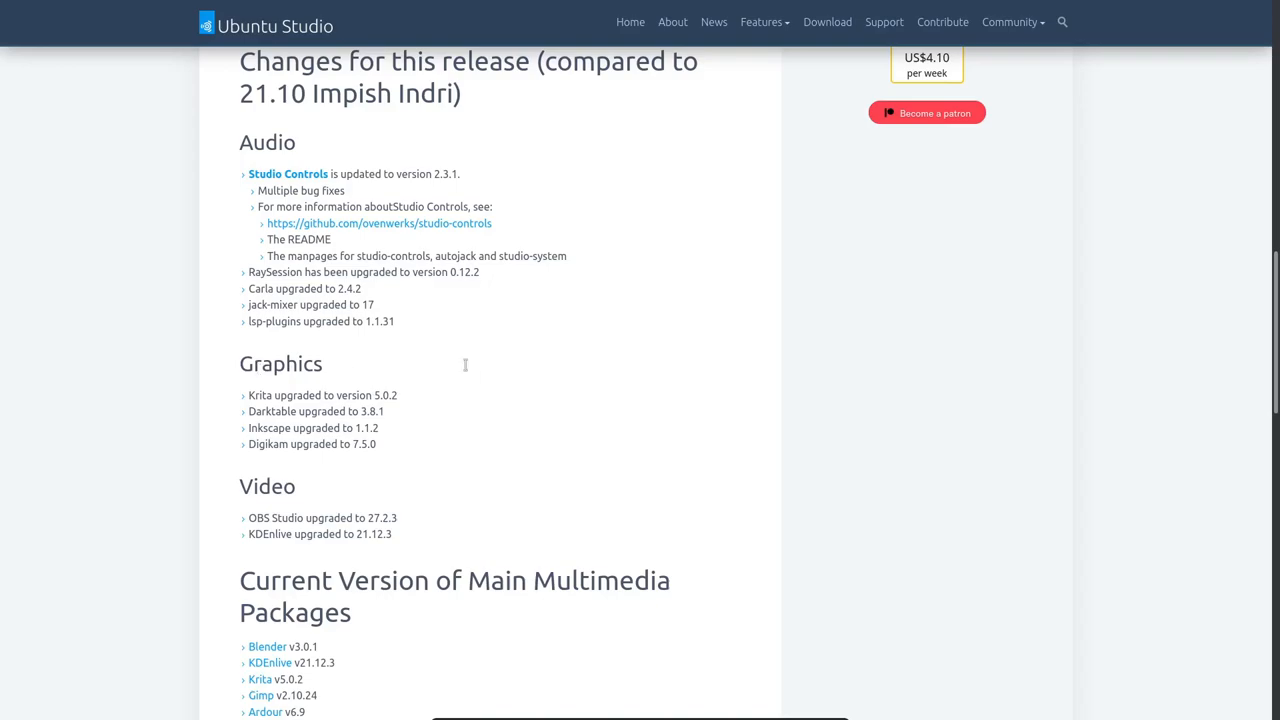
mouse_move(466, 371)
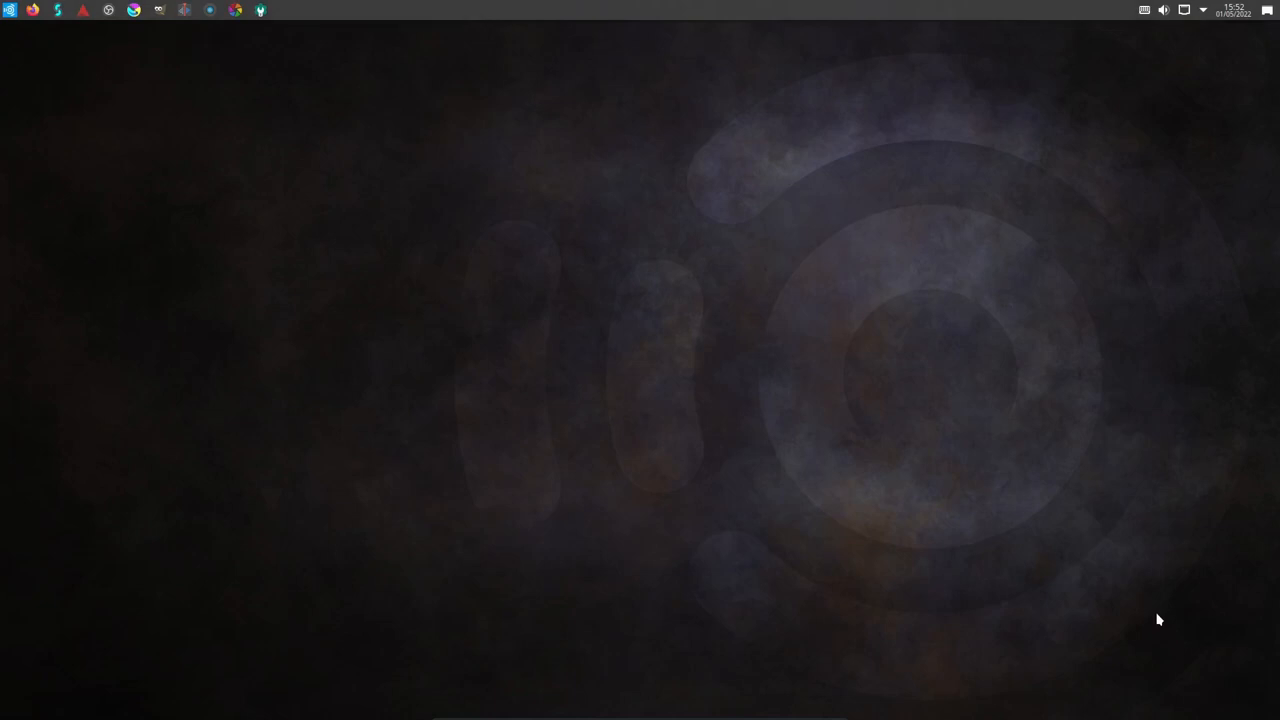
mouse_move(392, 94)
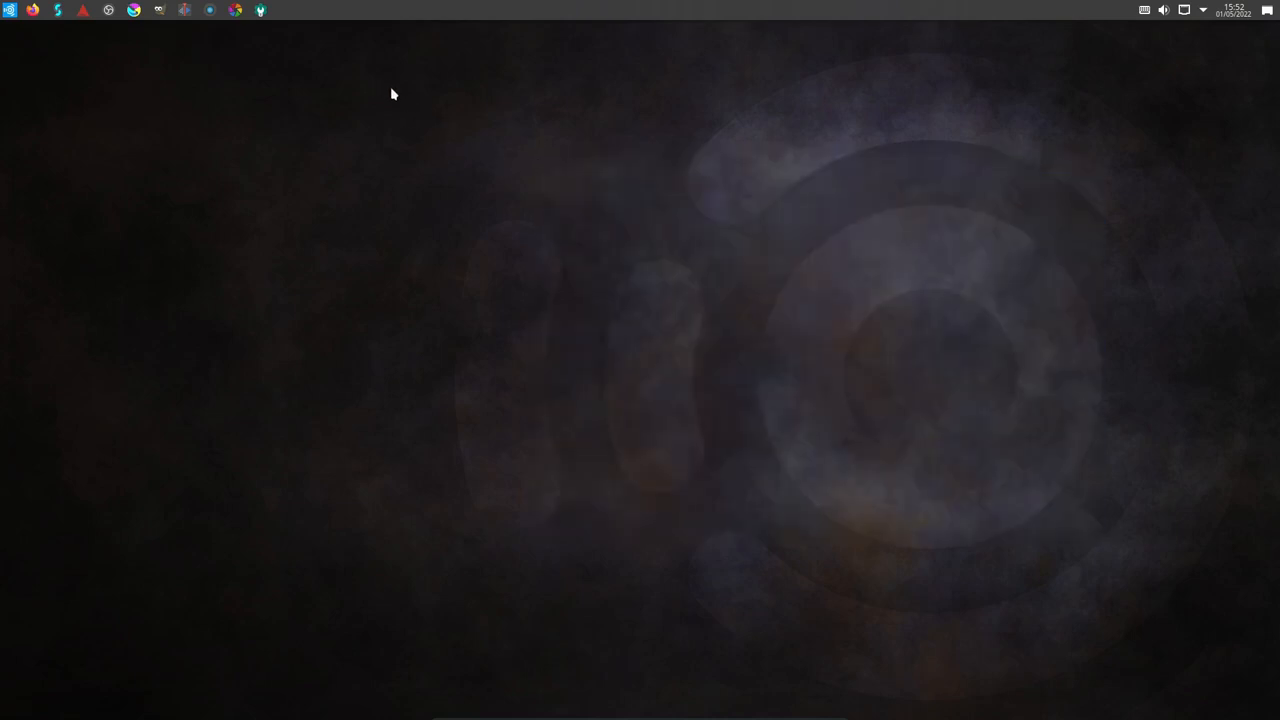
mouse_move(1030, 436)
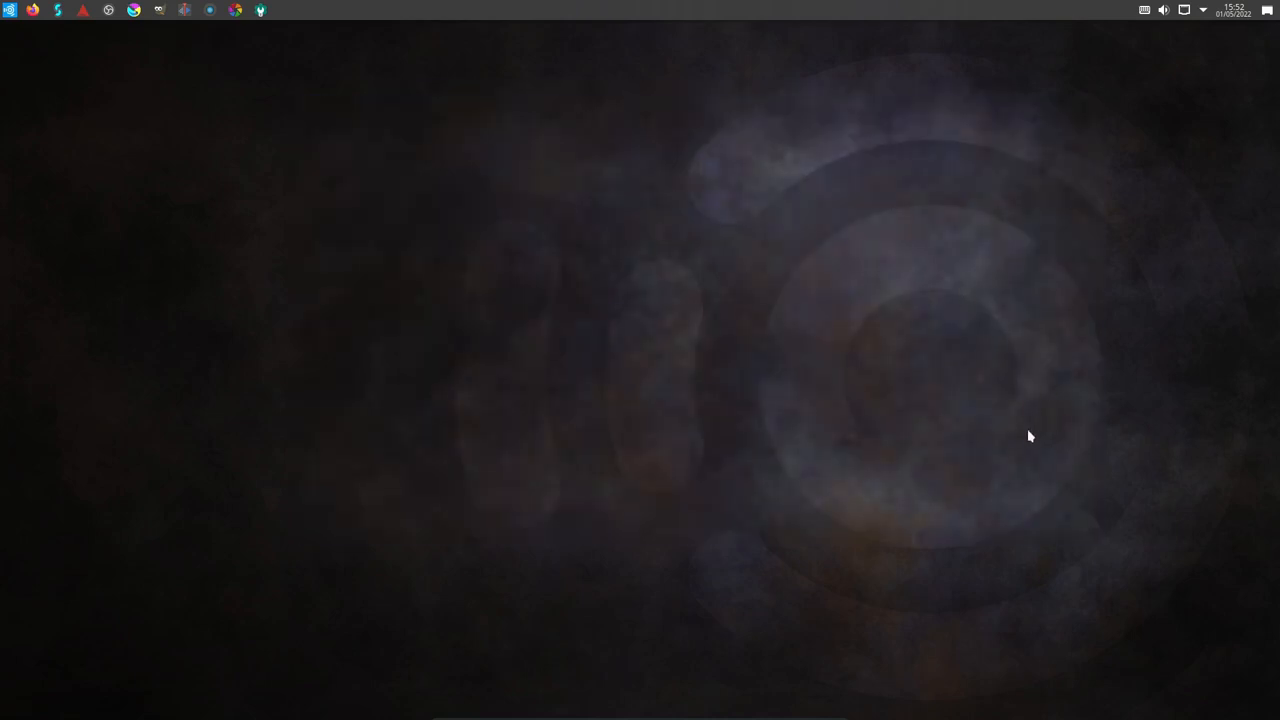
mouse_move(754, 391)
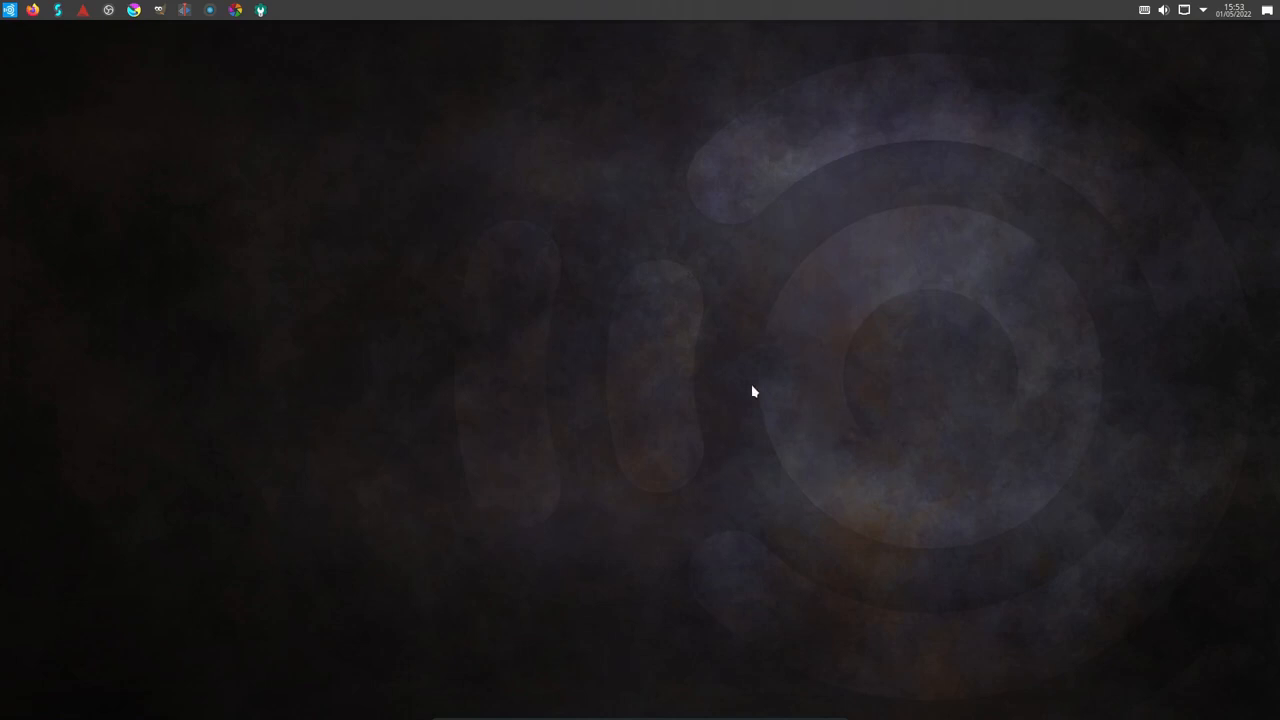
mouse_move(225, 446)
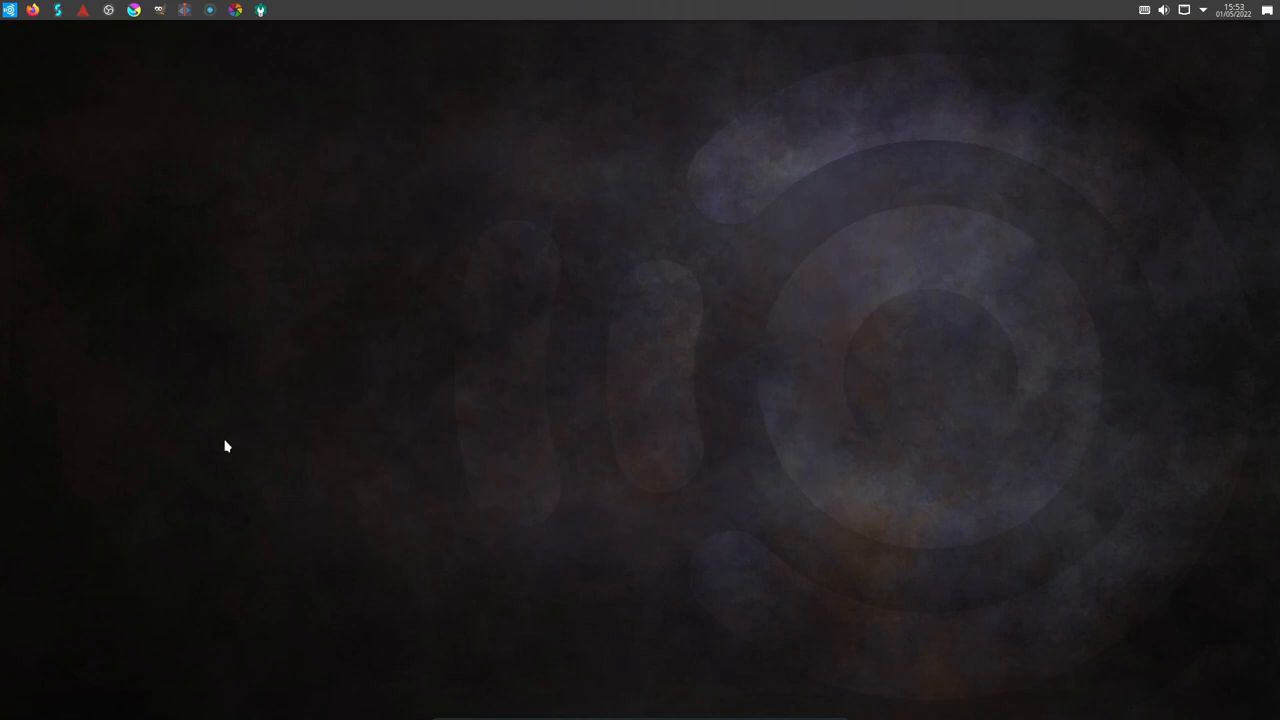
mouse_move(910, 98)
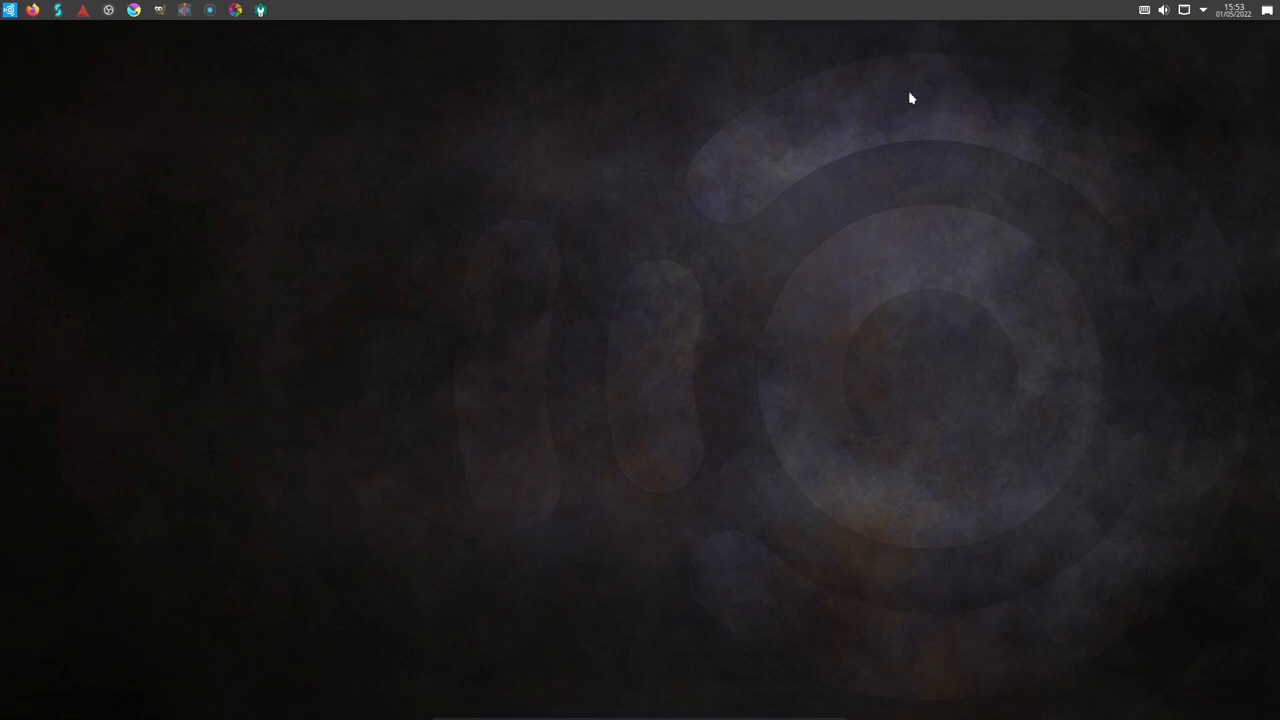
mouse_move(977, 17)
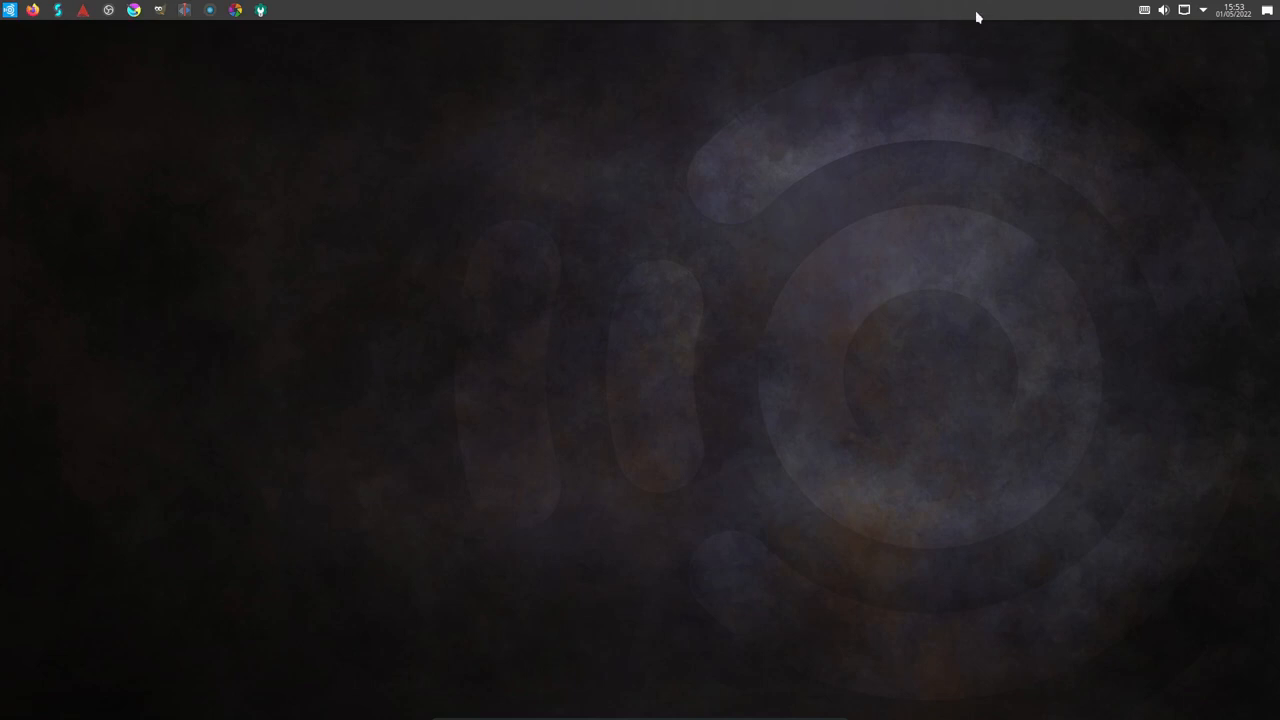
mouse_move(1053, 9)
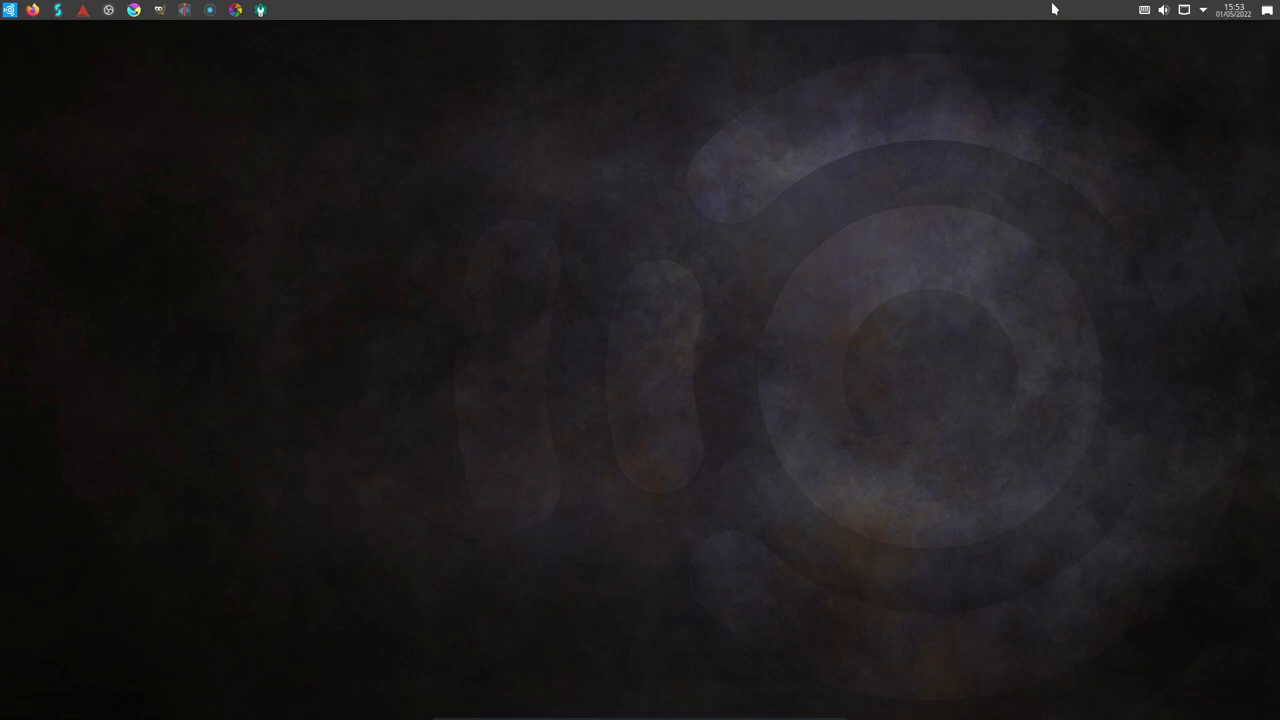
mouse_move(10, 11)
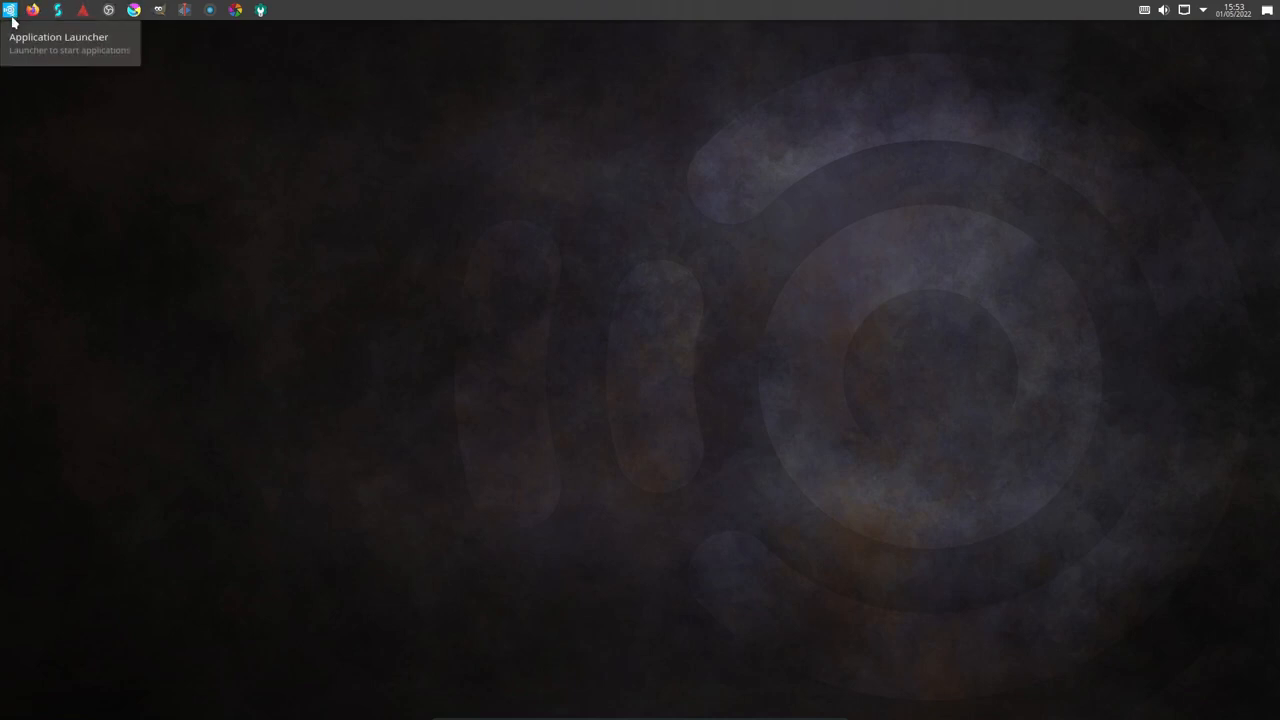
mouse_move(259, 154)
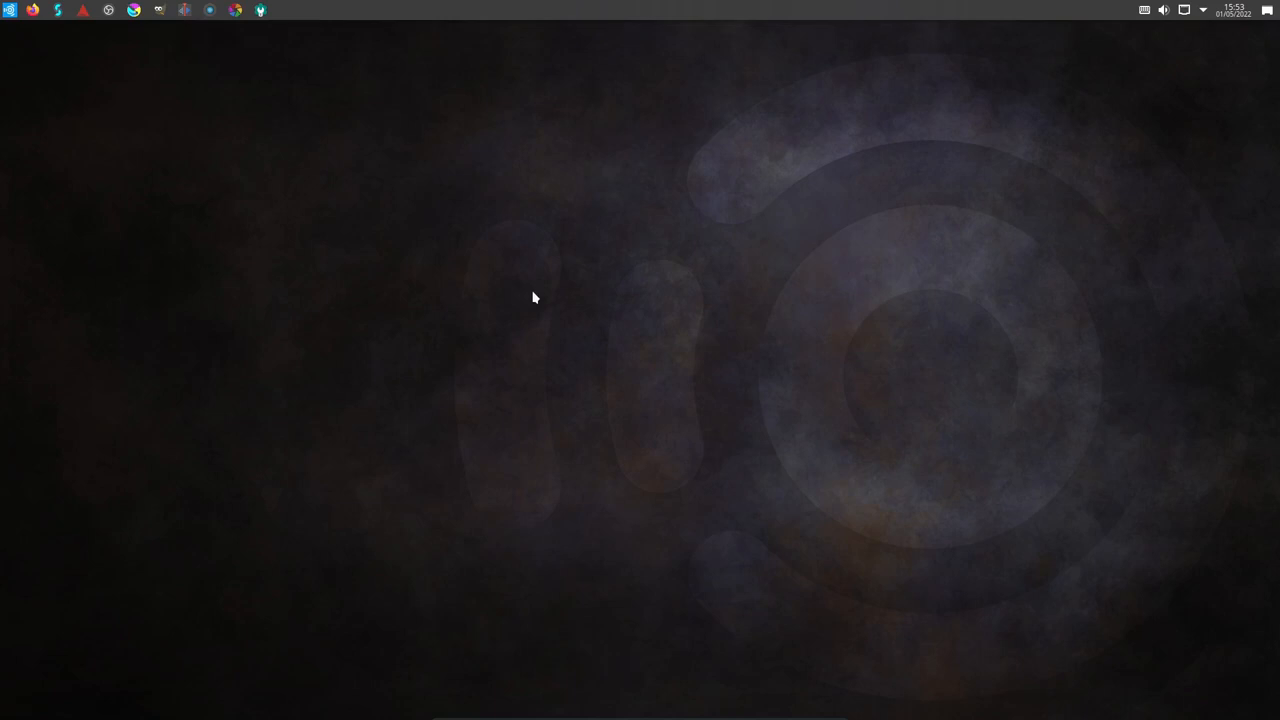
mouse_move(99, 90)
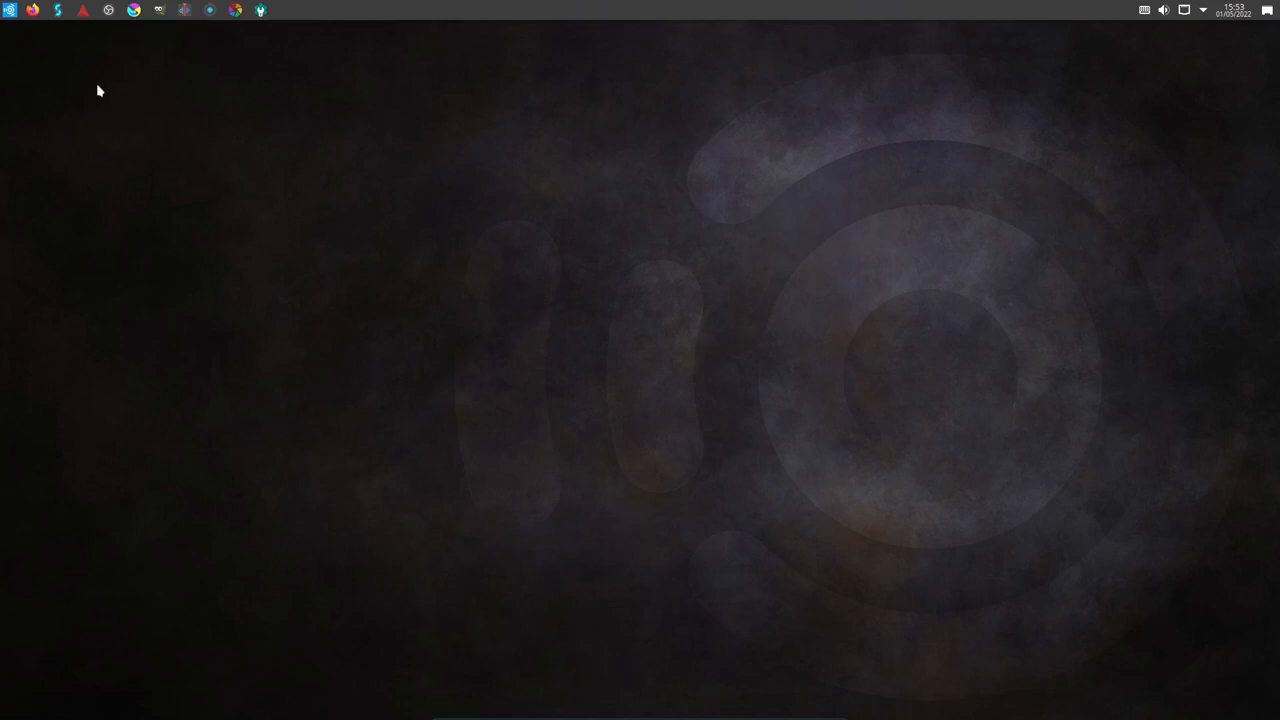
mouse_move(33, 10)
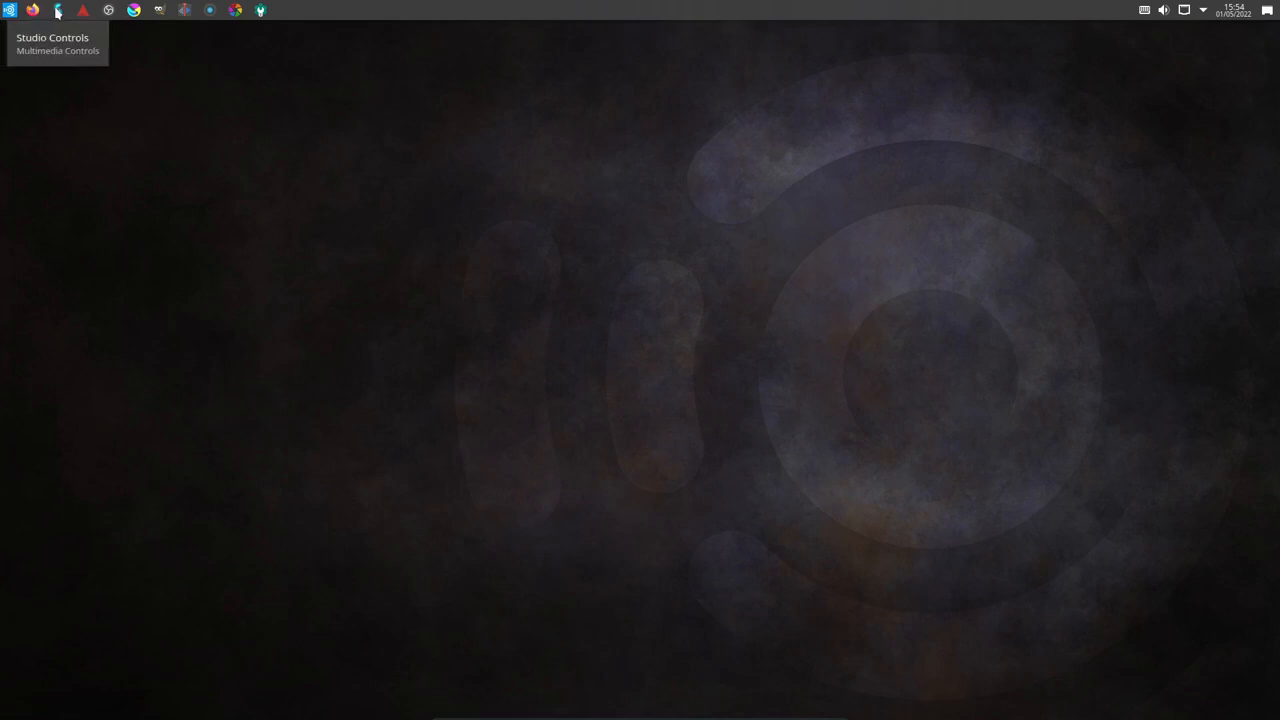
mouse_move(83, 10)
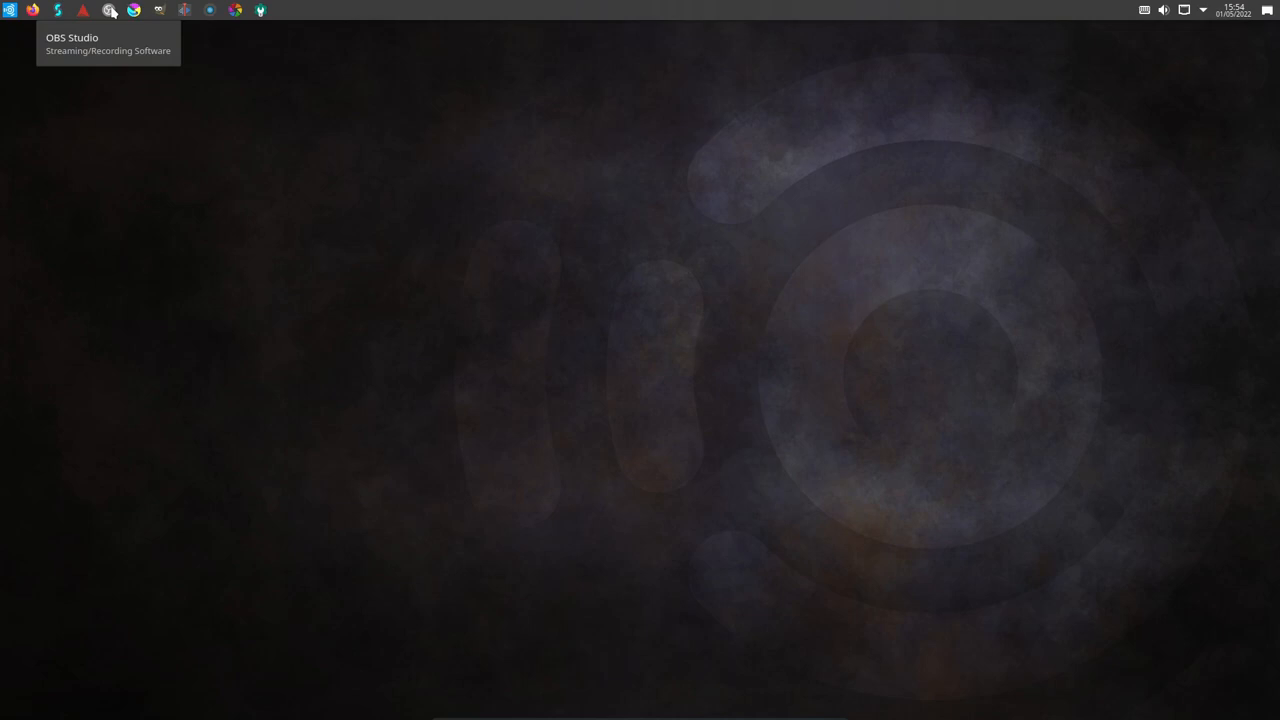
mouse_move(135, 10)
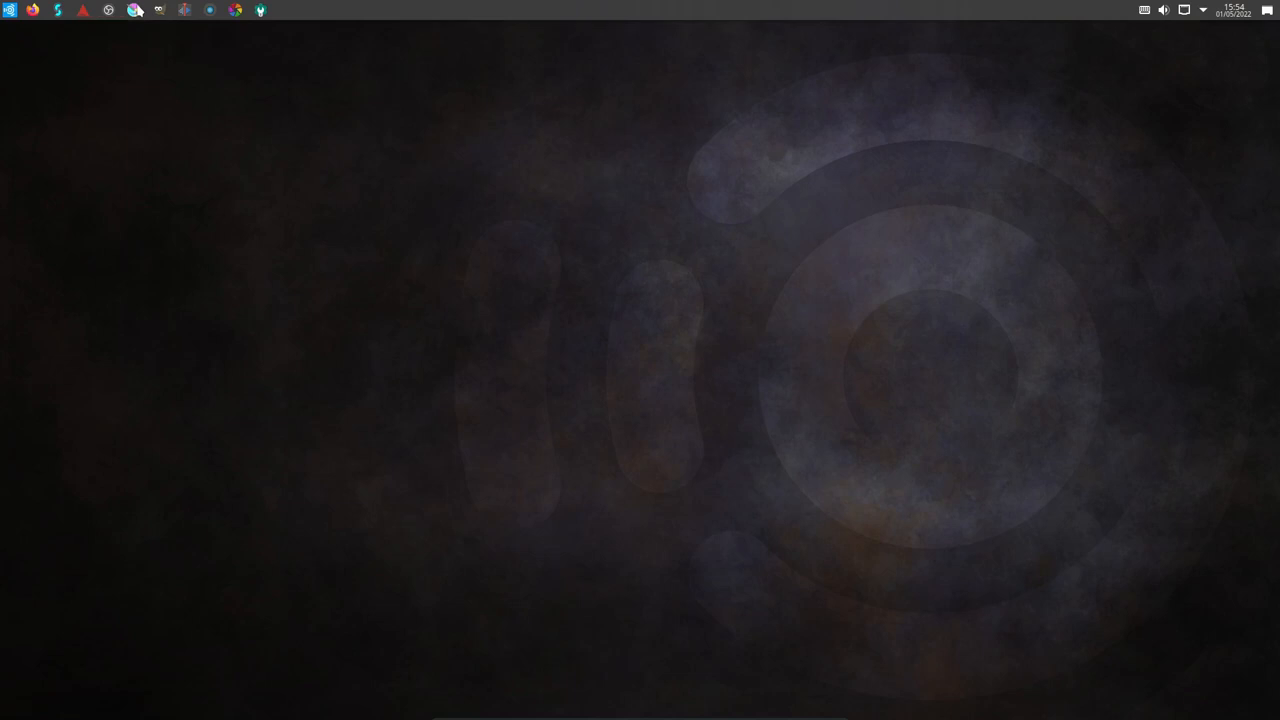
mouse_move(159, 10)
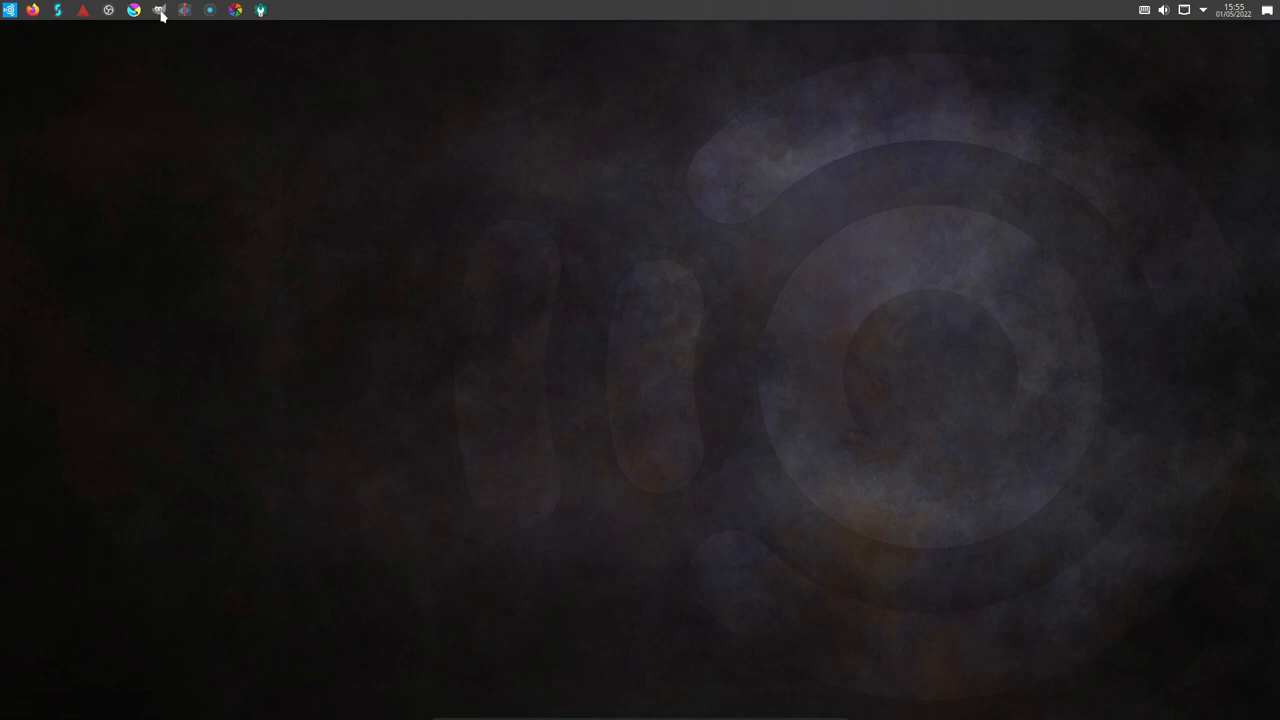
mouse_move(183, 11)
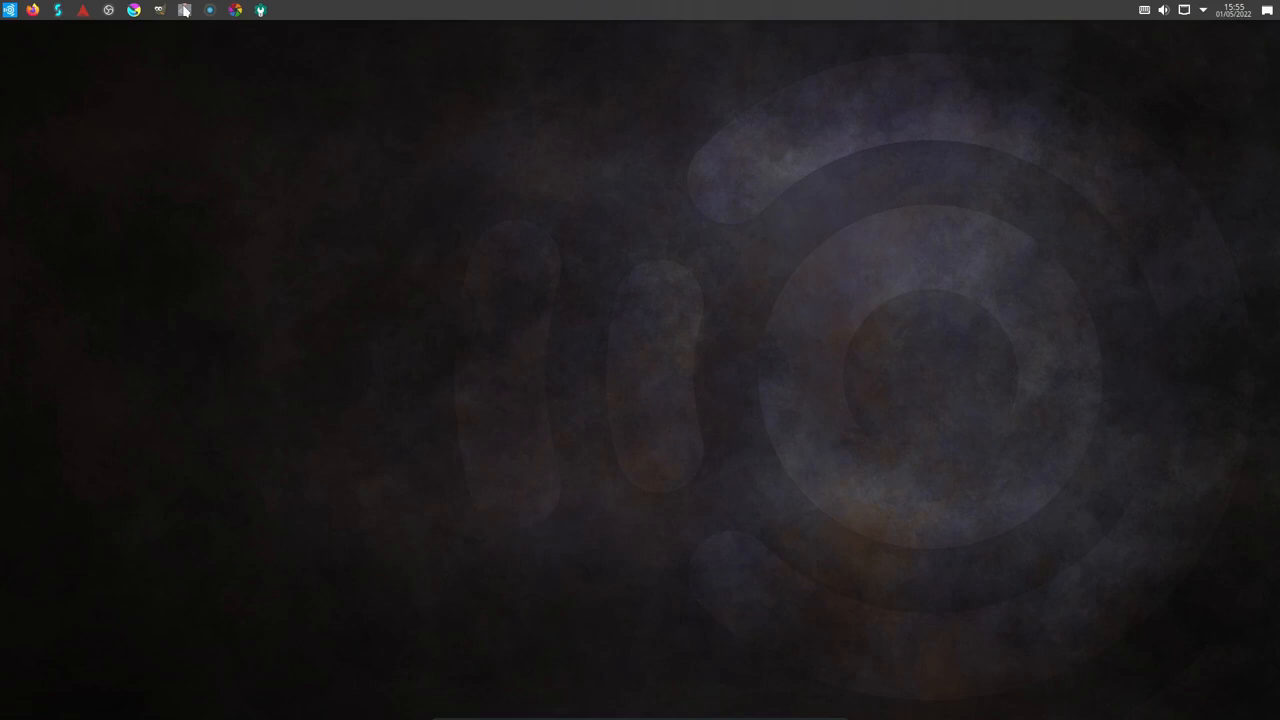
mouse_move(210, 10)
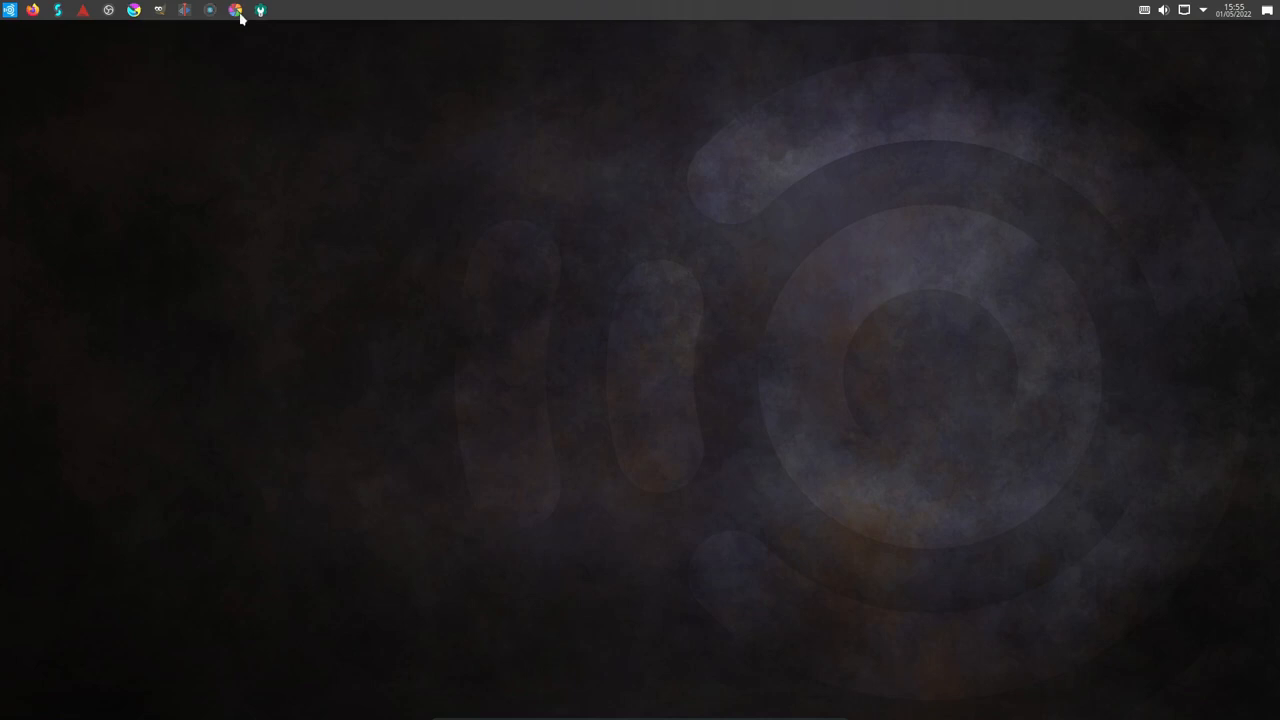
mouse_move(235, 10)
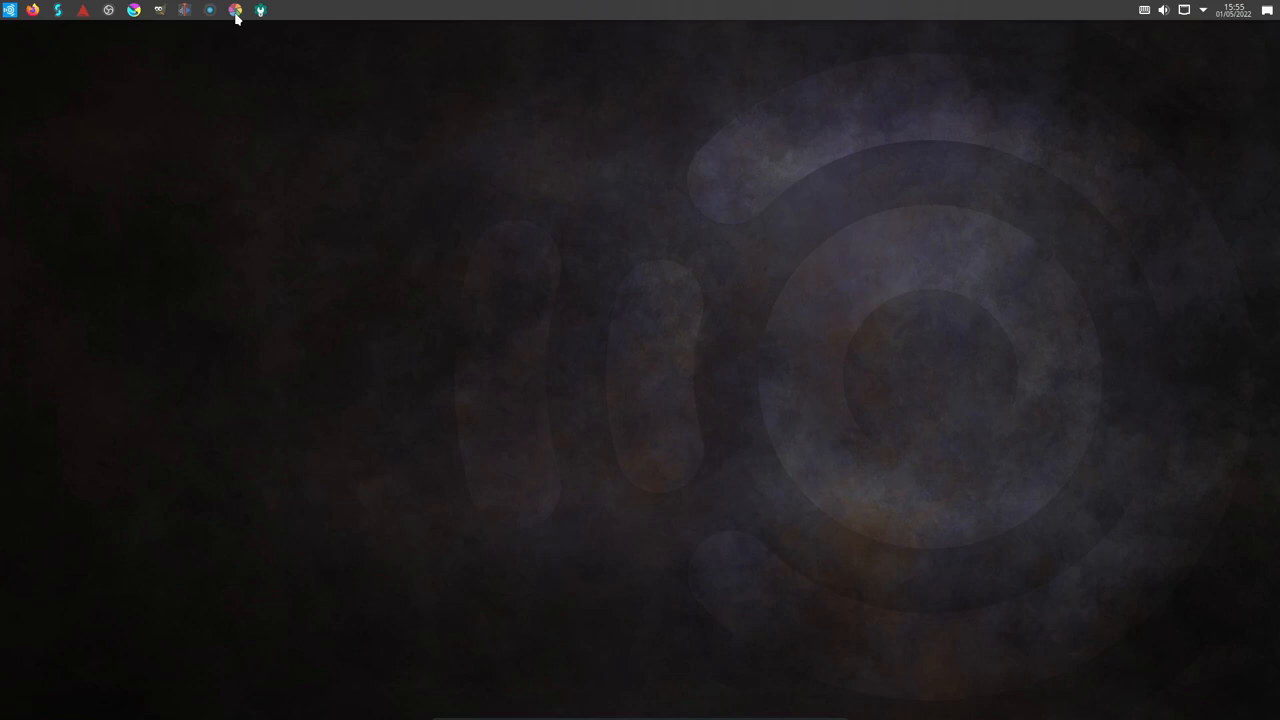
mouse_move(260, 20)
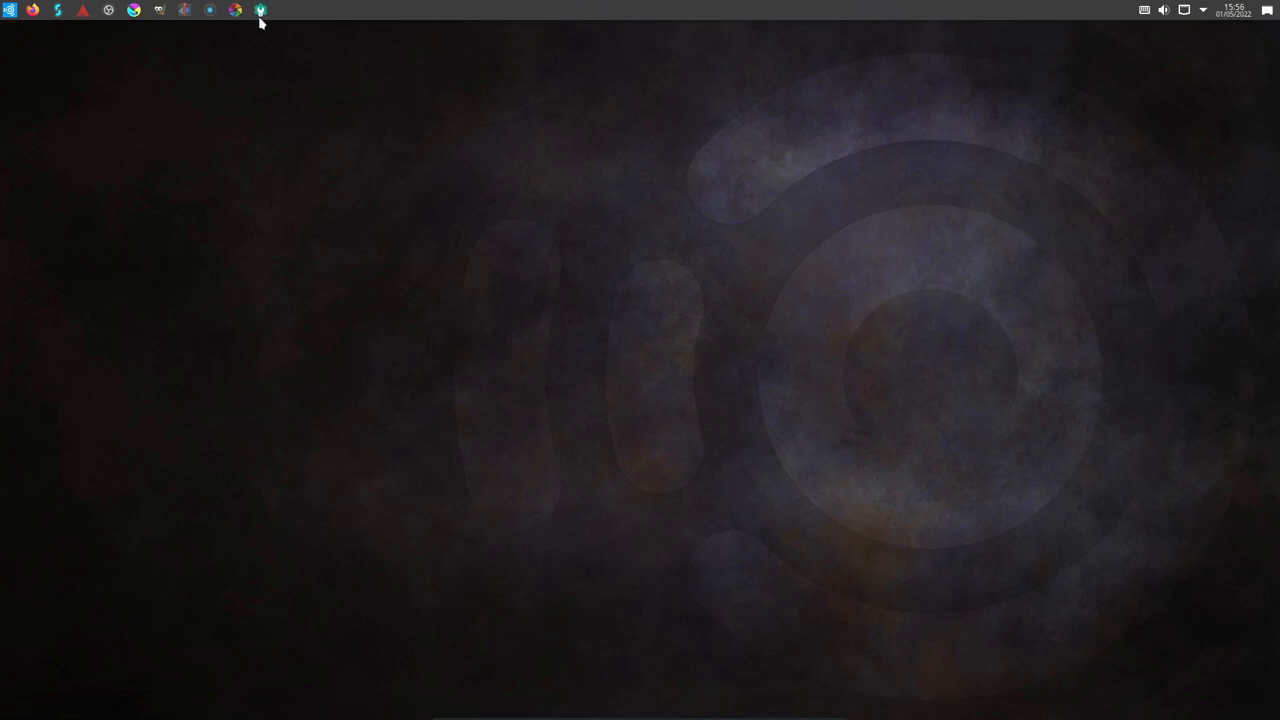
mouse_move(260, 10)
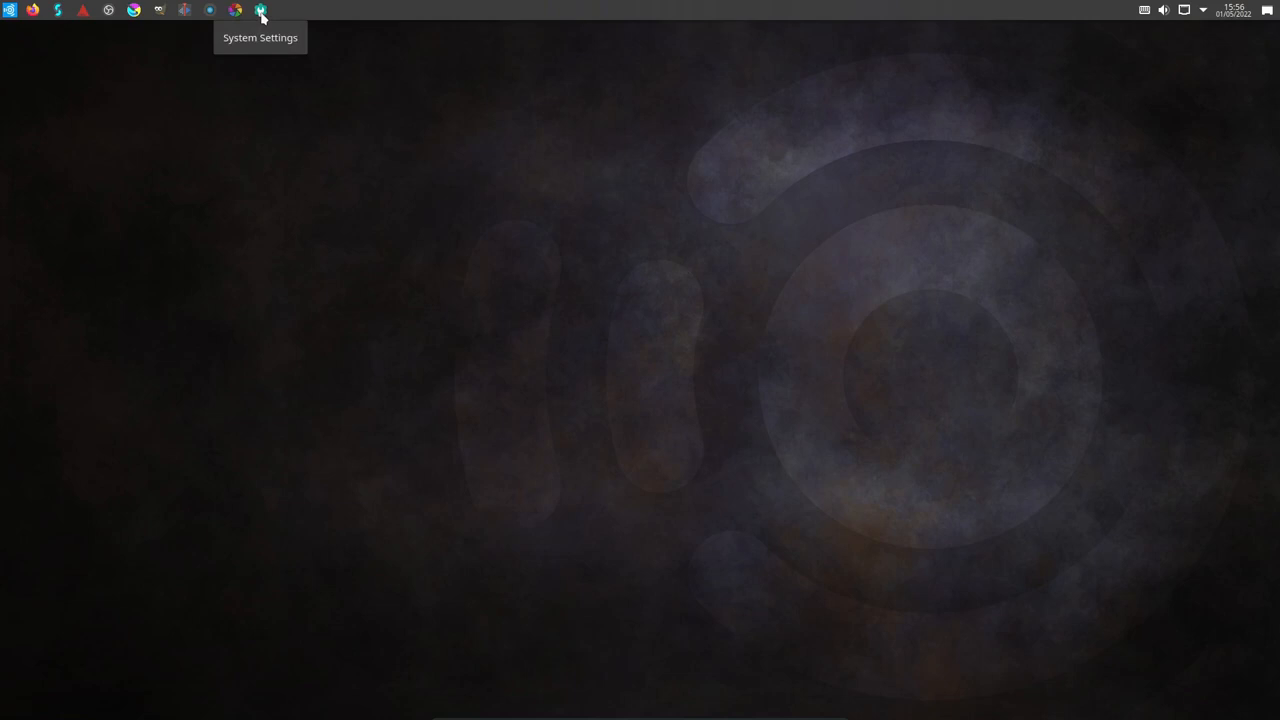
mouse_move(261, 18)
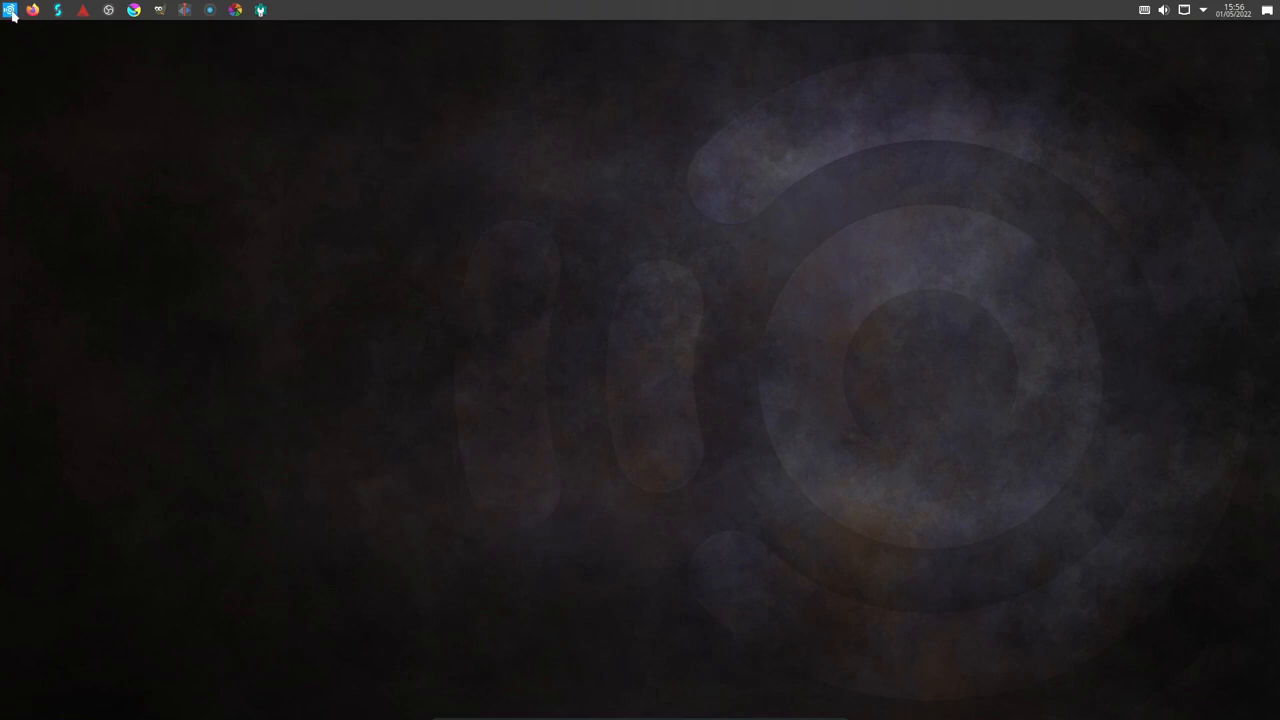
Step: Browse System, Graphic Design and Video Production, then show Audio Production (Aeolus to Envy24 Control)
left_click(10, 10)
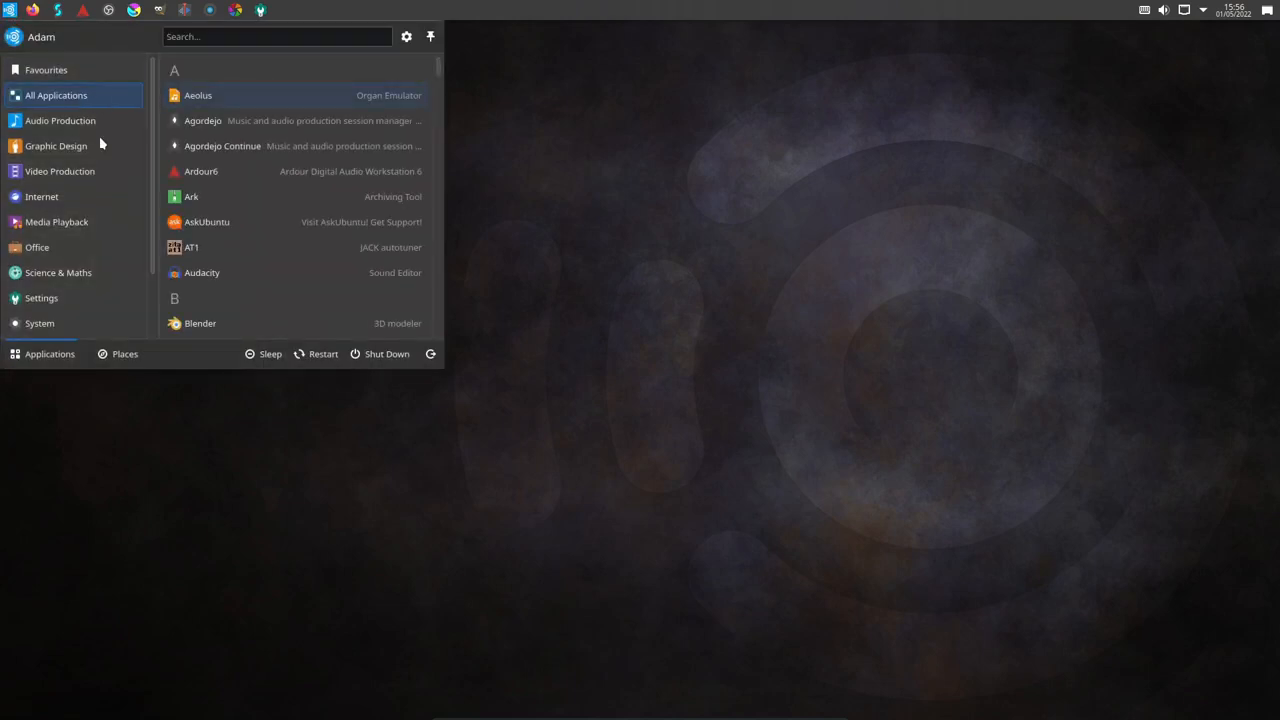
left_click(39, 246)
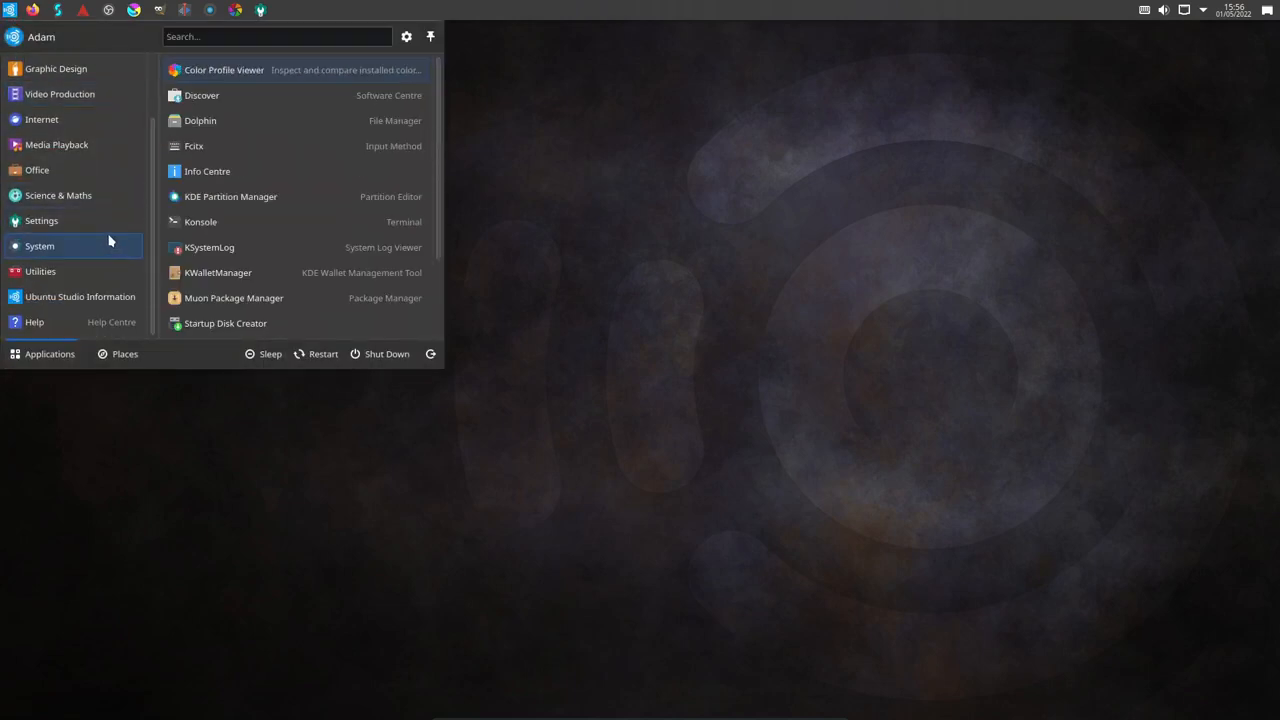
left_click(56, 146)
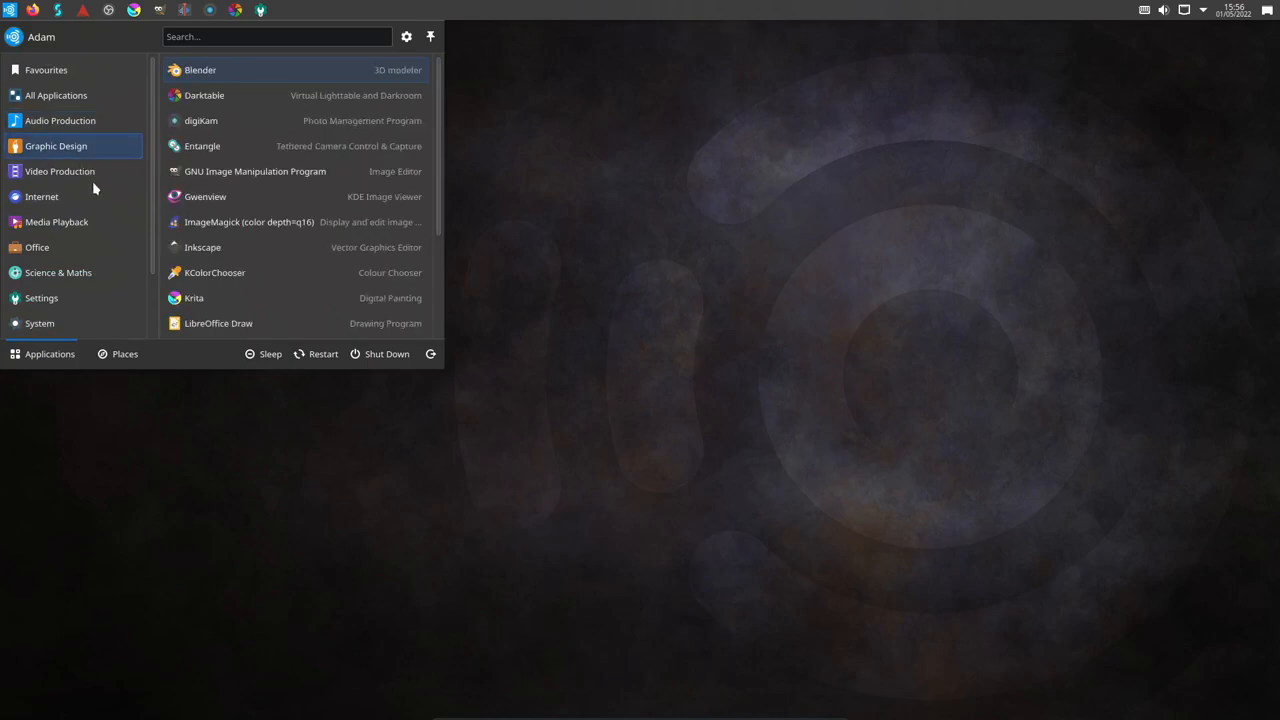
left_click(60, 120)
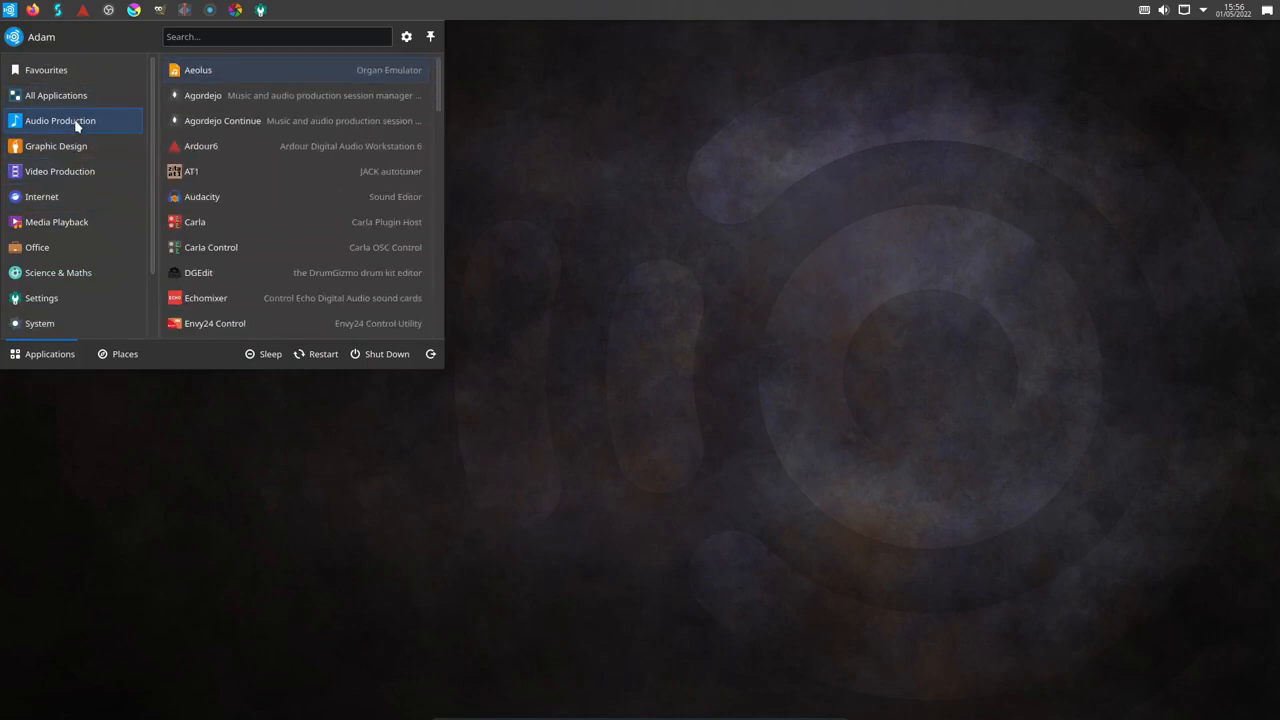
left_click(60, 171)
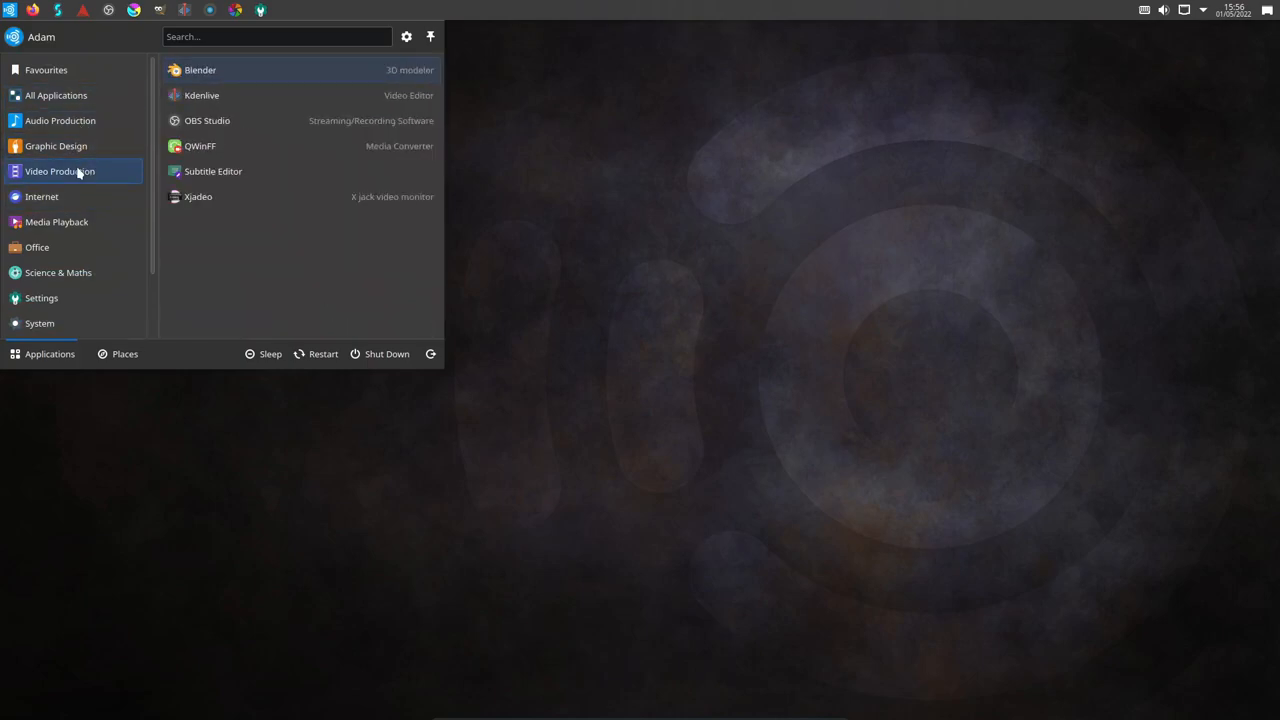
left_click(60, 120)
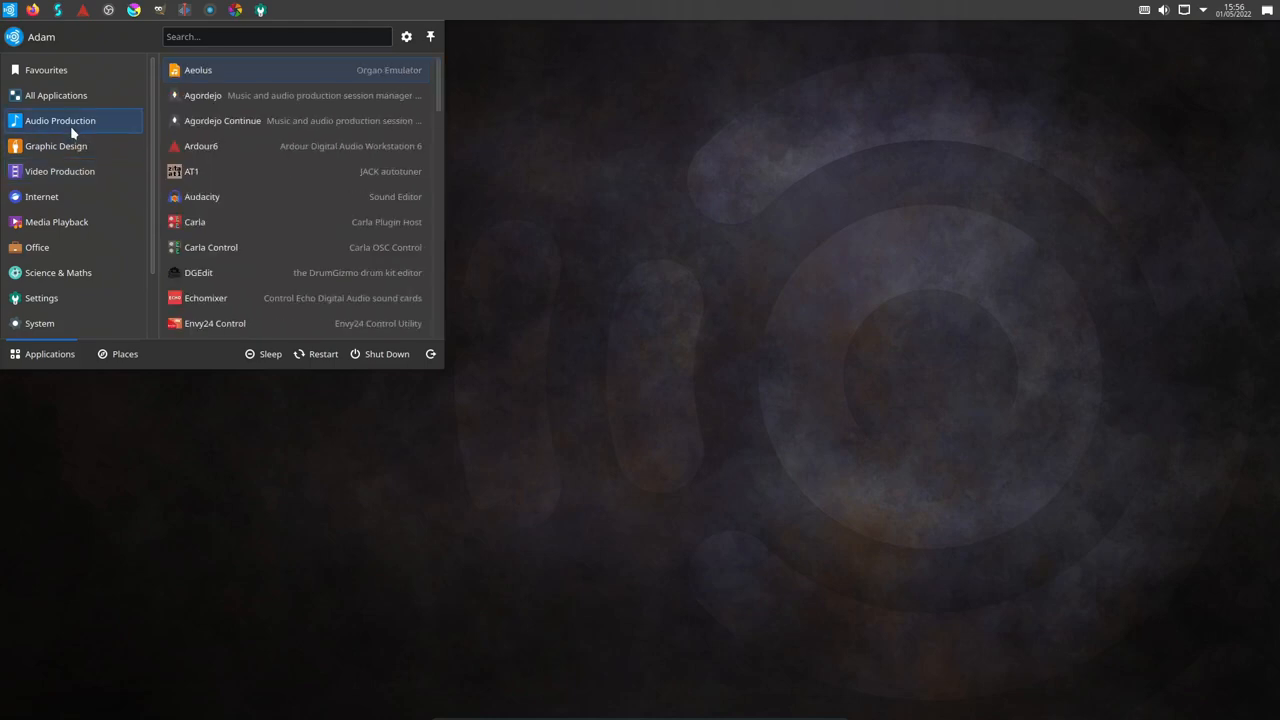
scroll("down", 3)
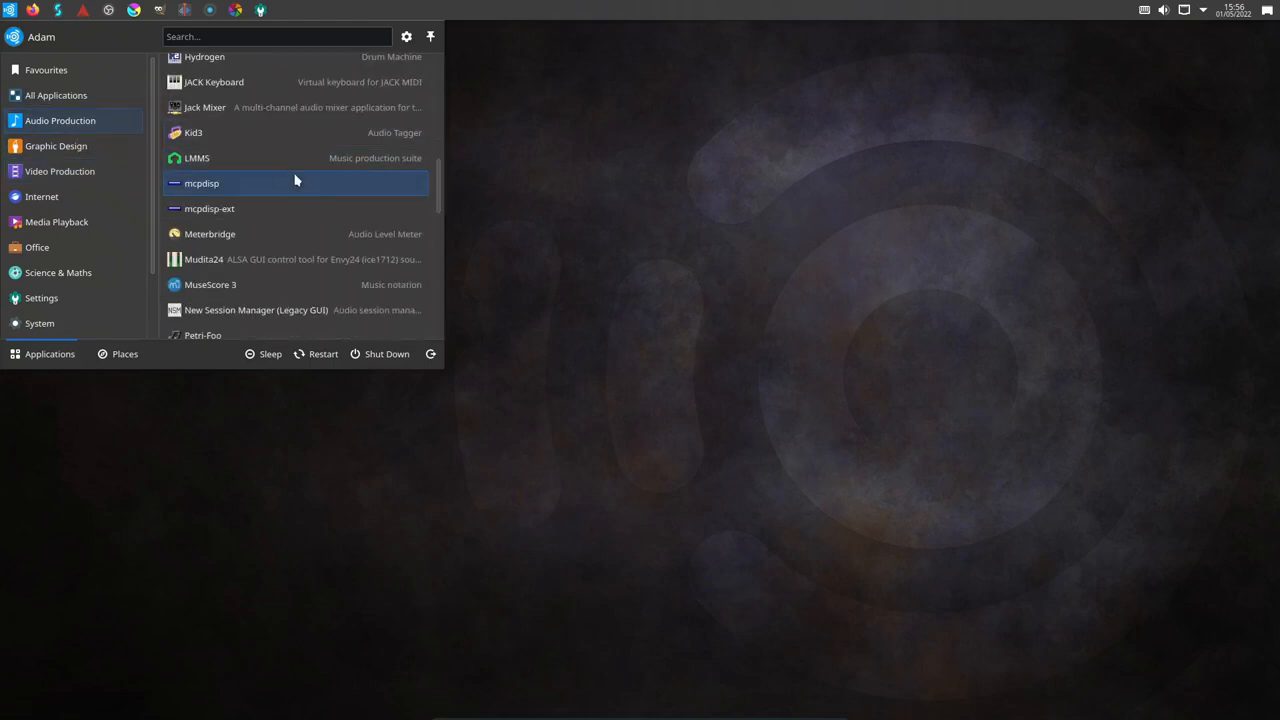
scroll("down", 3)
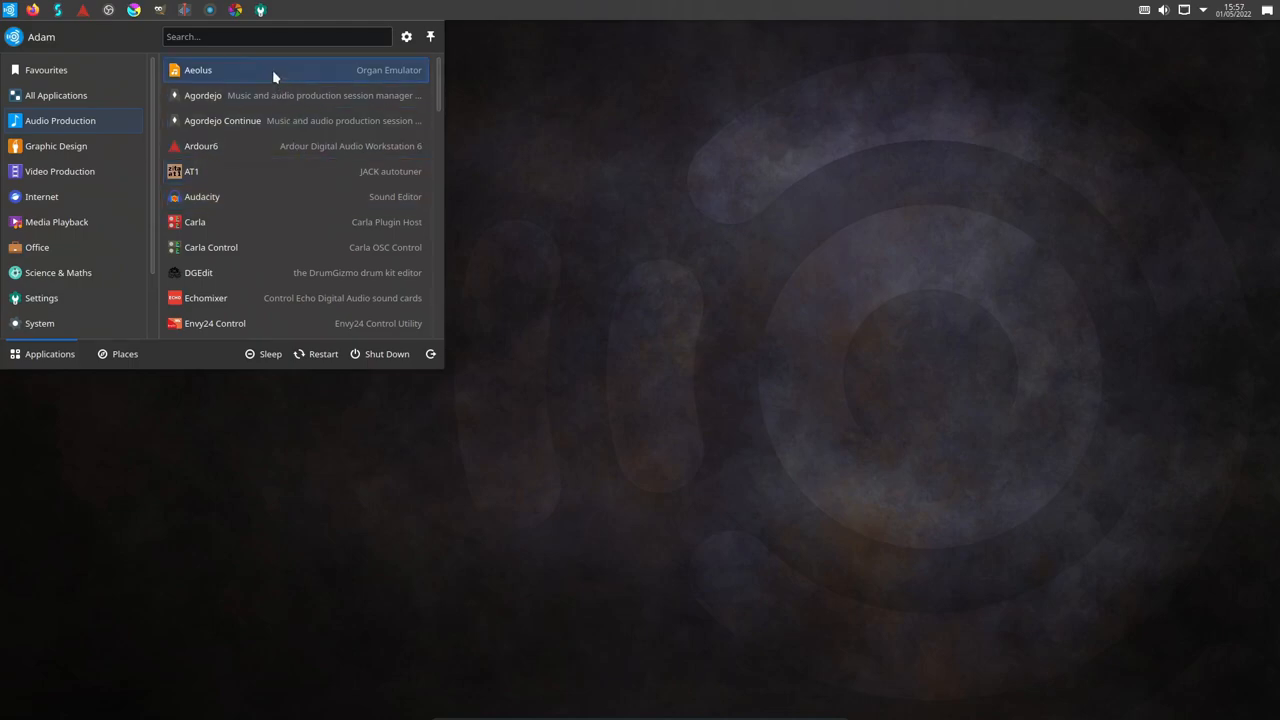
mouse_move(269, 146)
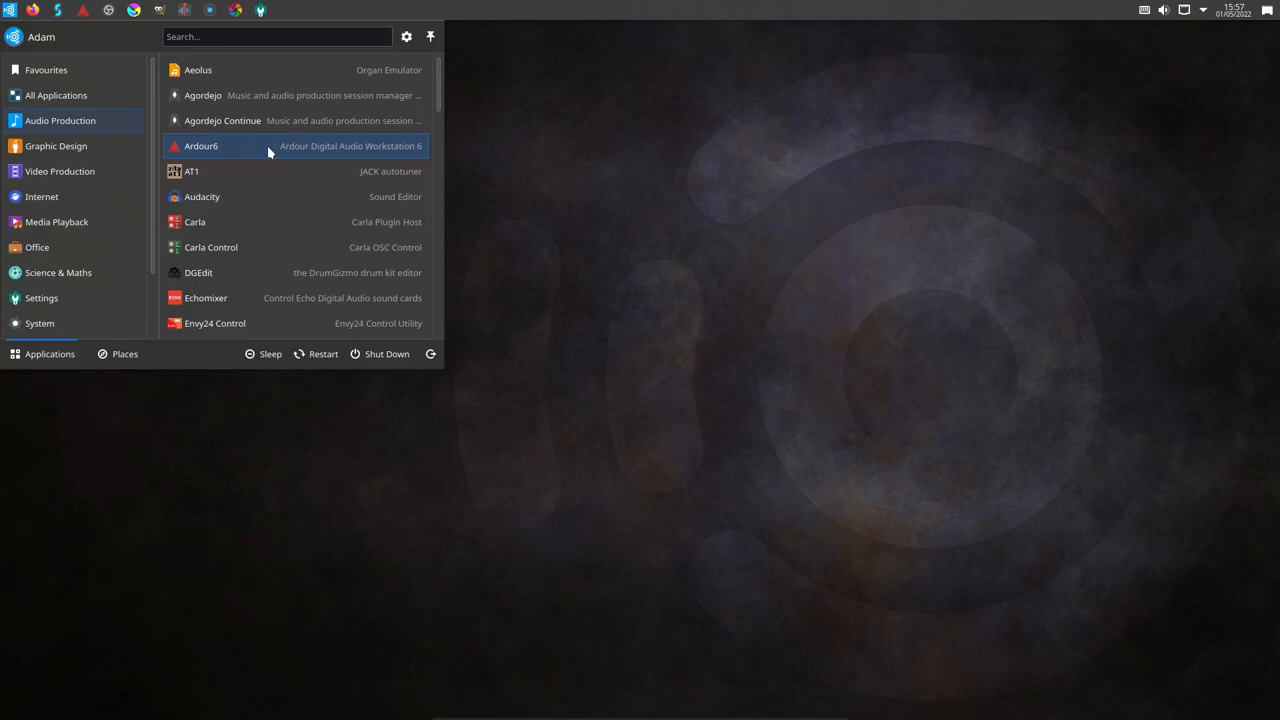
left_click(200, 146)
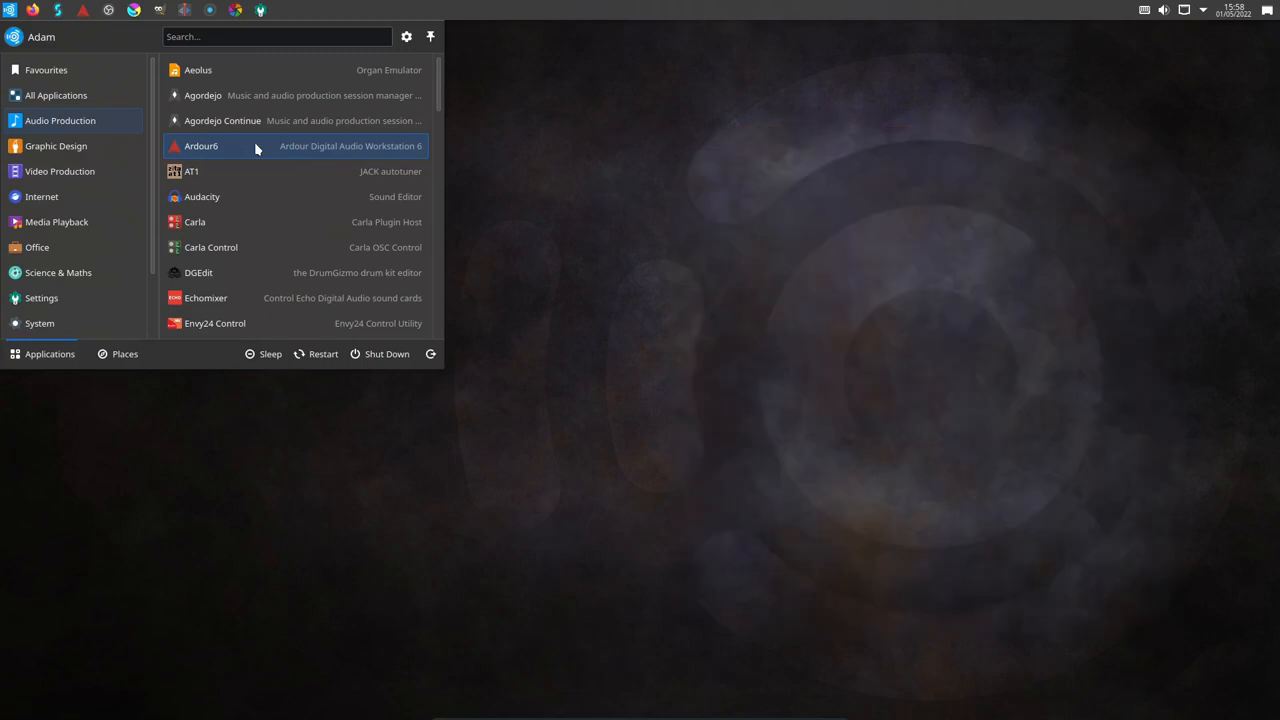
mouse_move(283, 171)
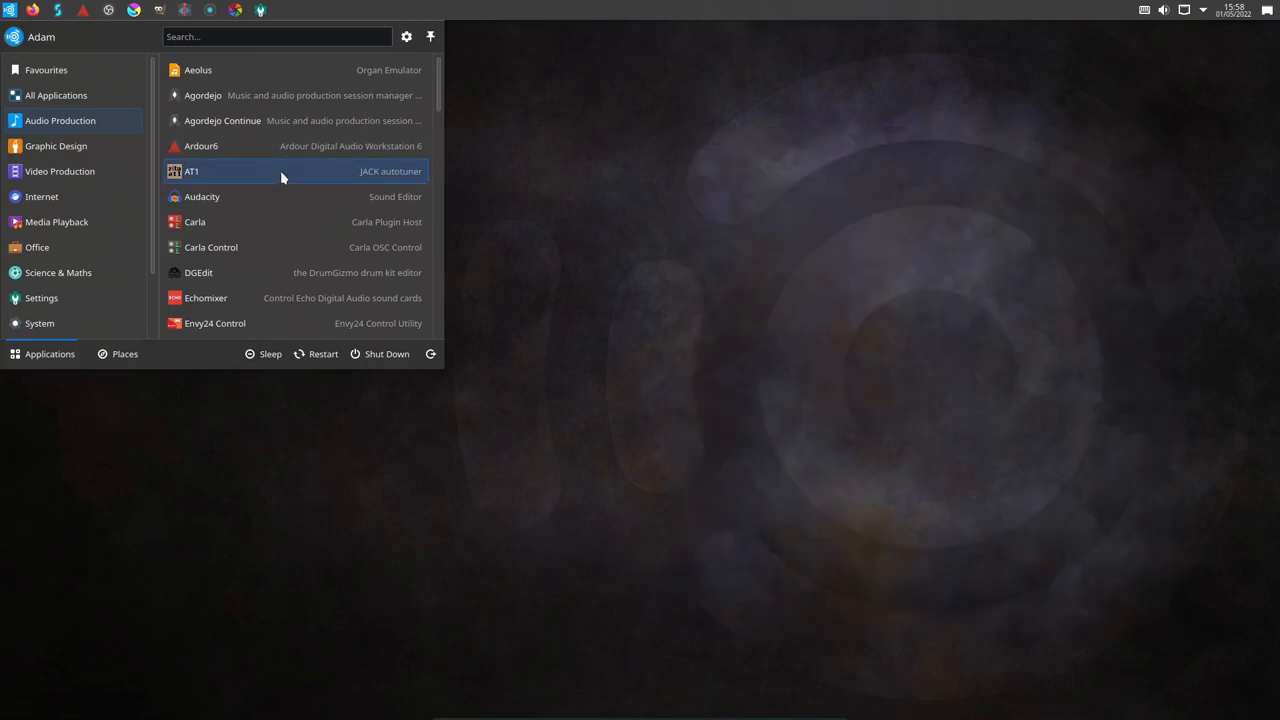
mouse_move(289, 197)
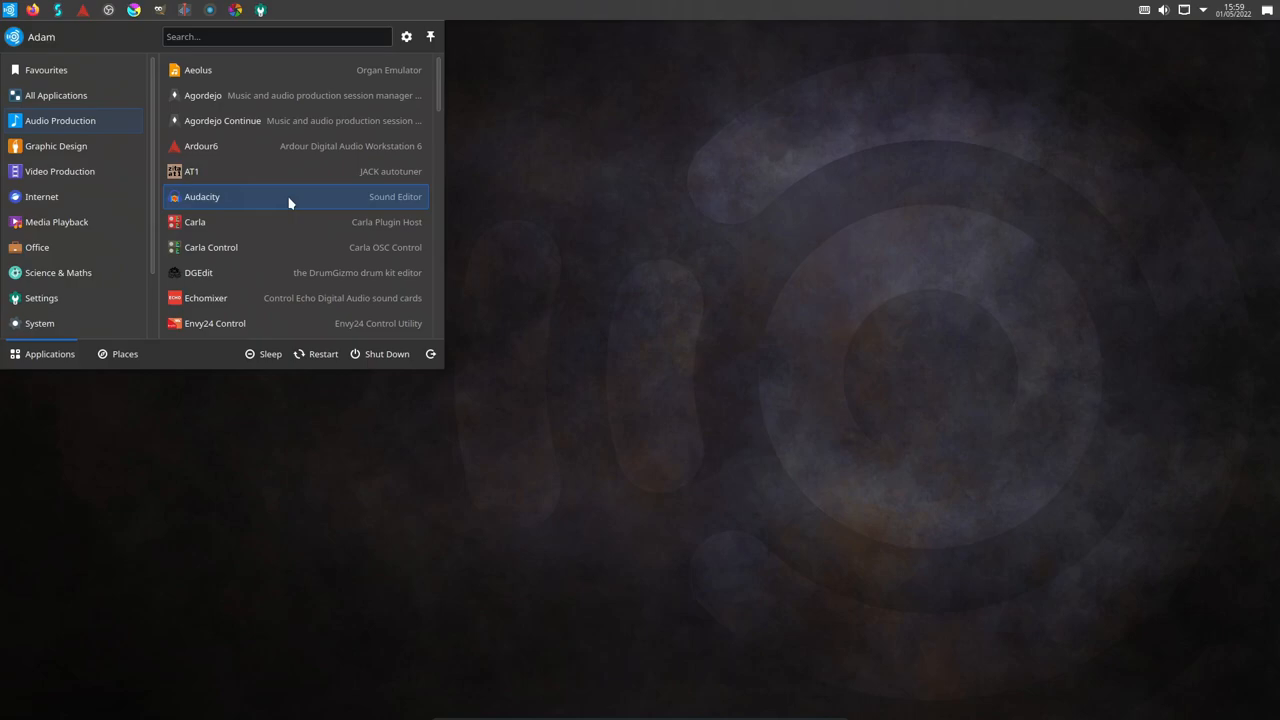
mouse_move(290, 146)
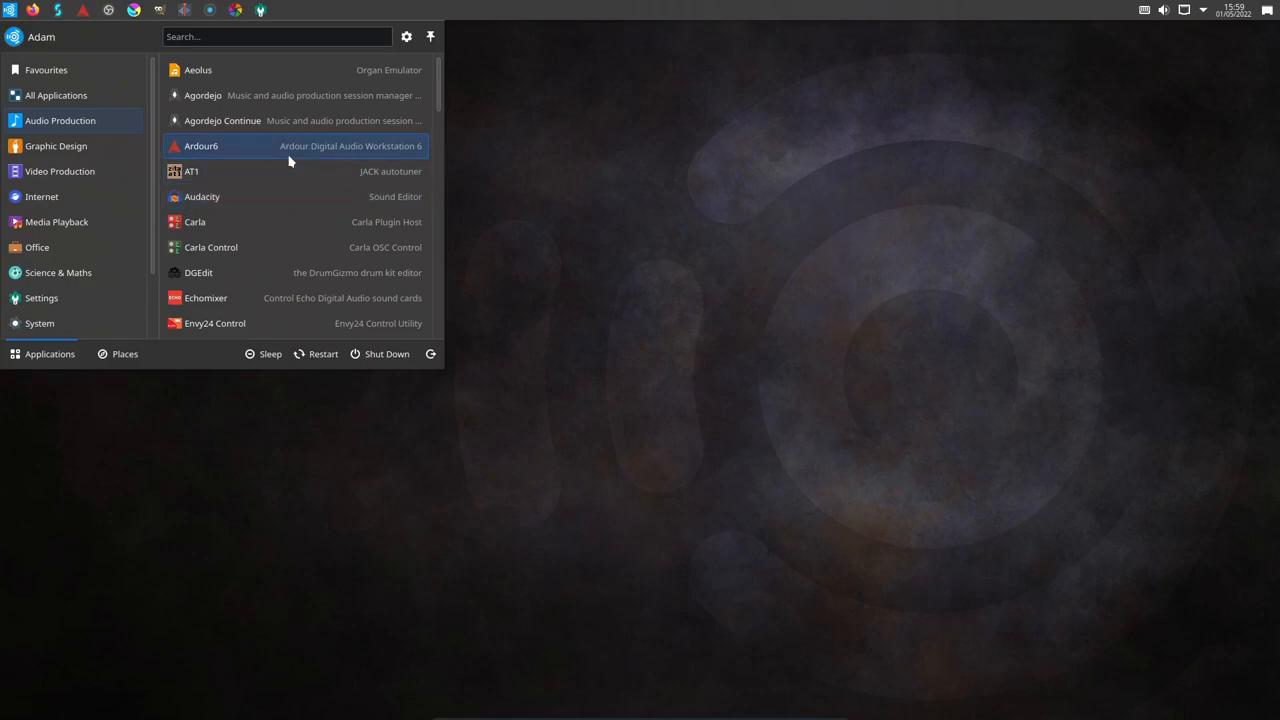
mouse_move(281, 221)
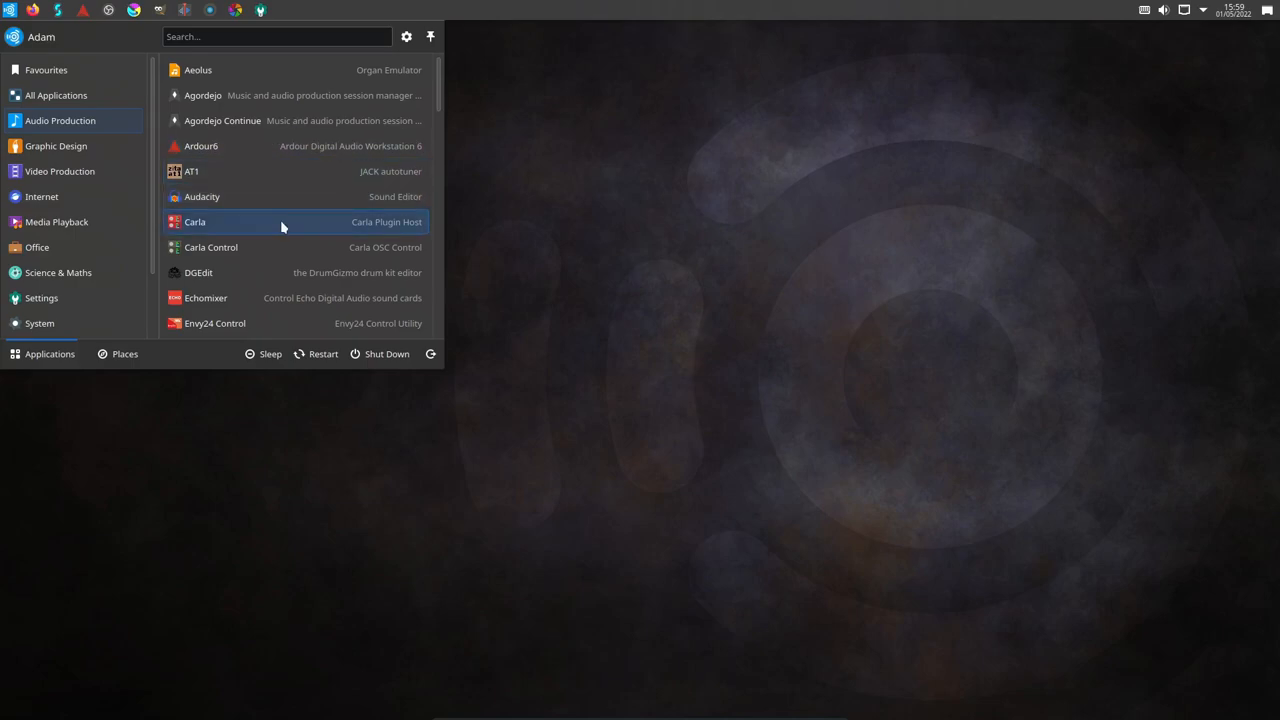
Step: Scroll the Audio Production list past Qtractor, Rakarrack and SooperLooper to ZynAddSubFX - OSS
scroll("down", 3)
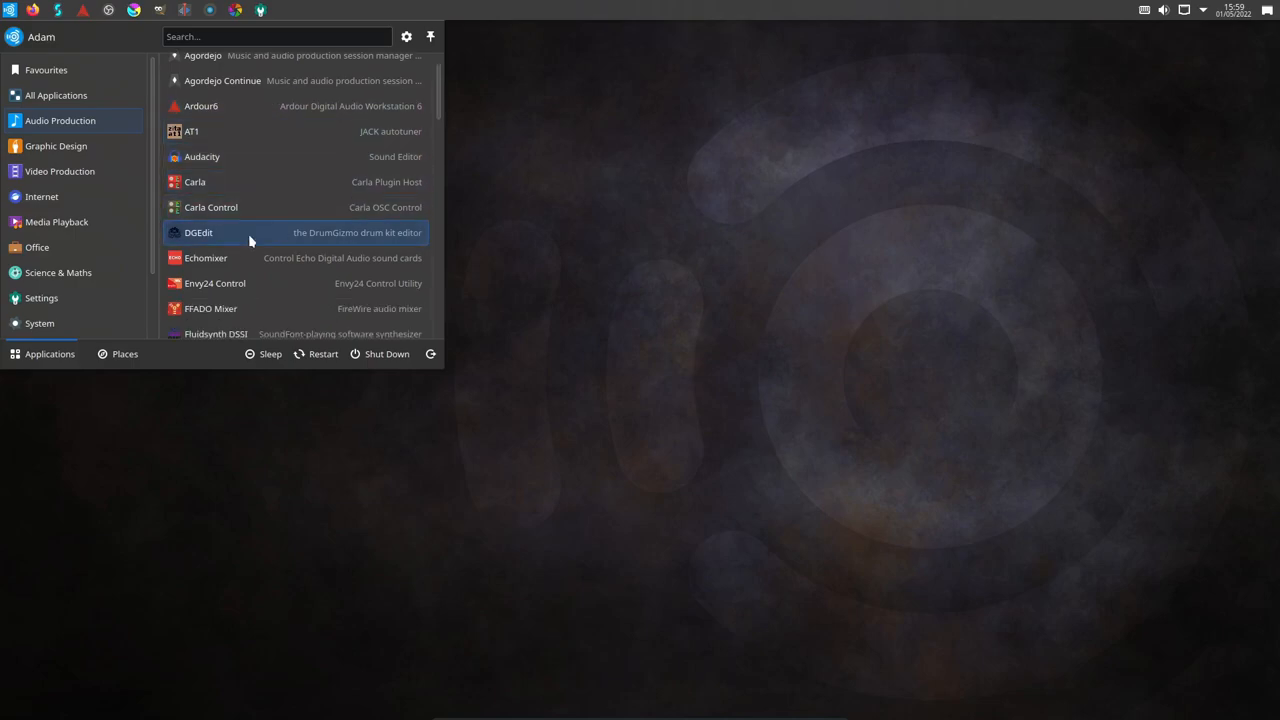
mouse_move(260, 237)
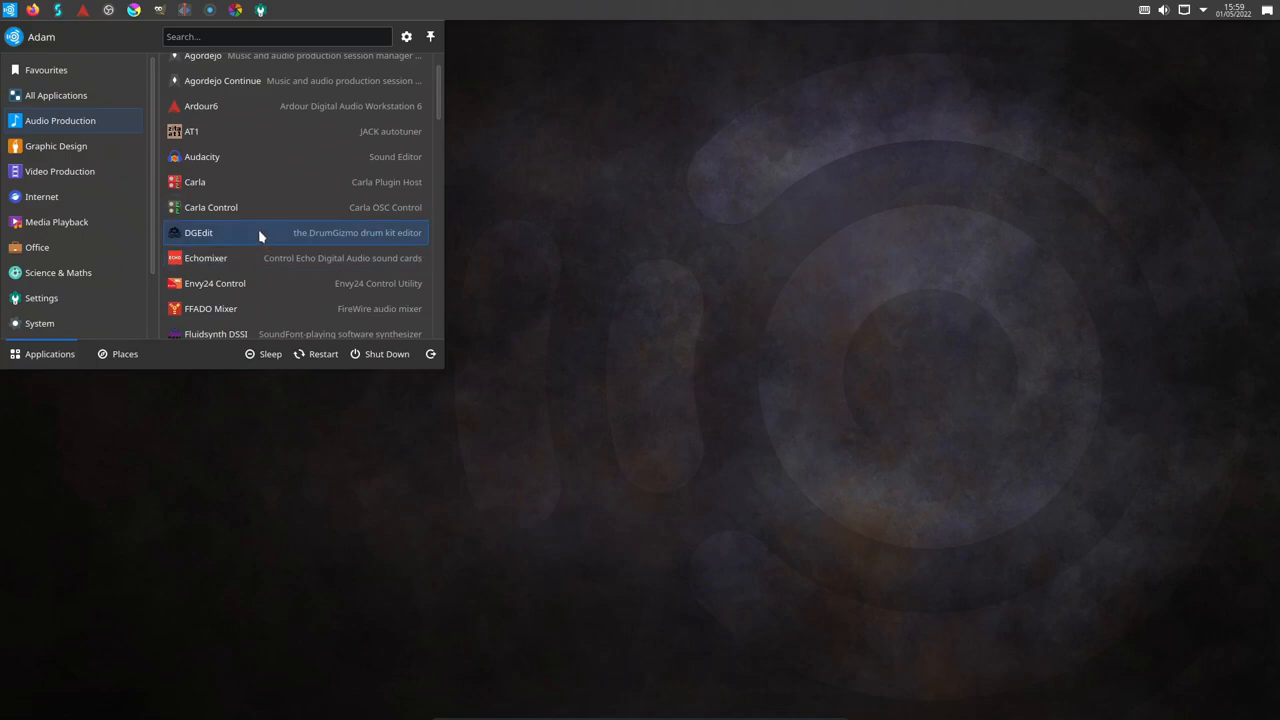
scroll("down", 3)
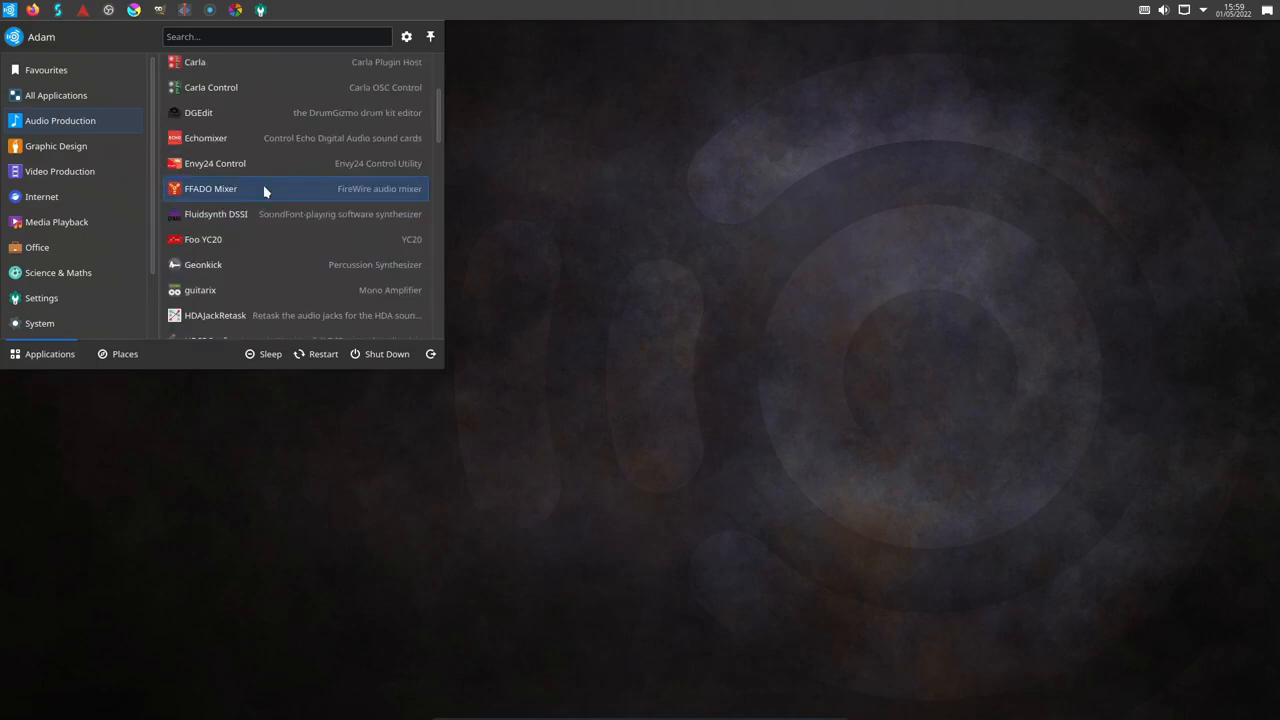
mouse_move(287, 196)
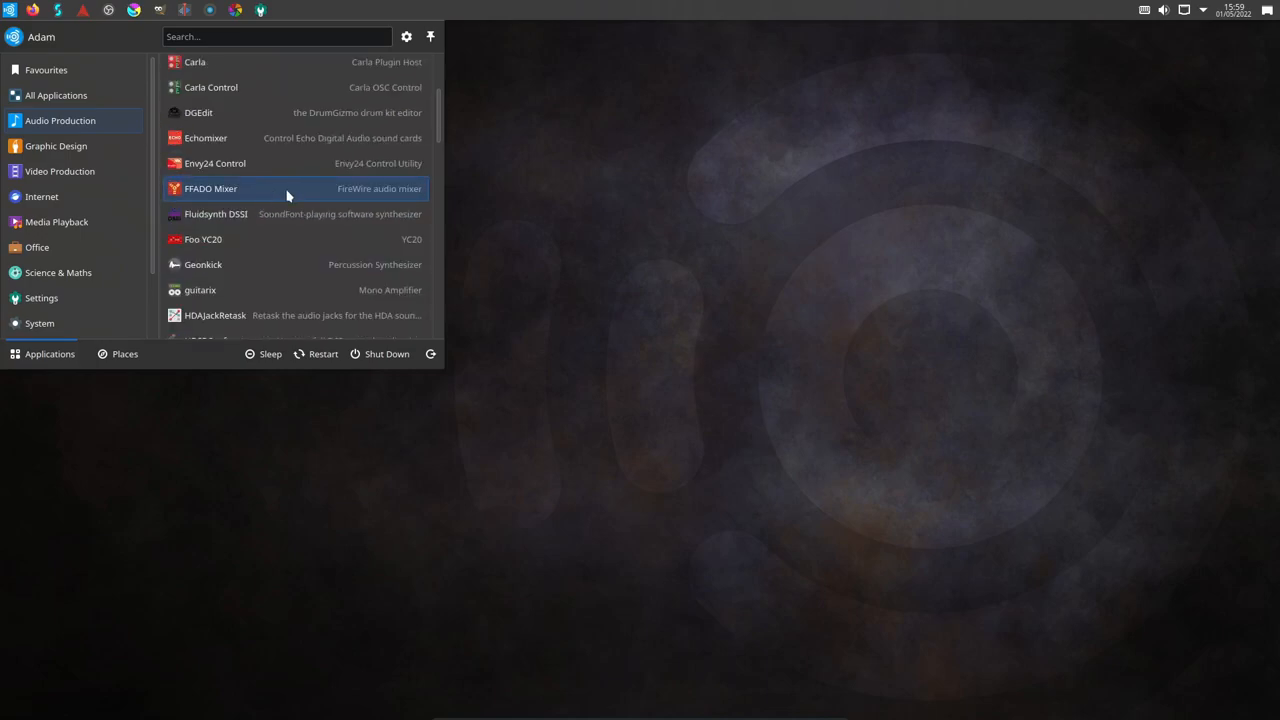
scroll("down", 3)
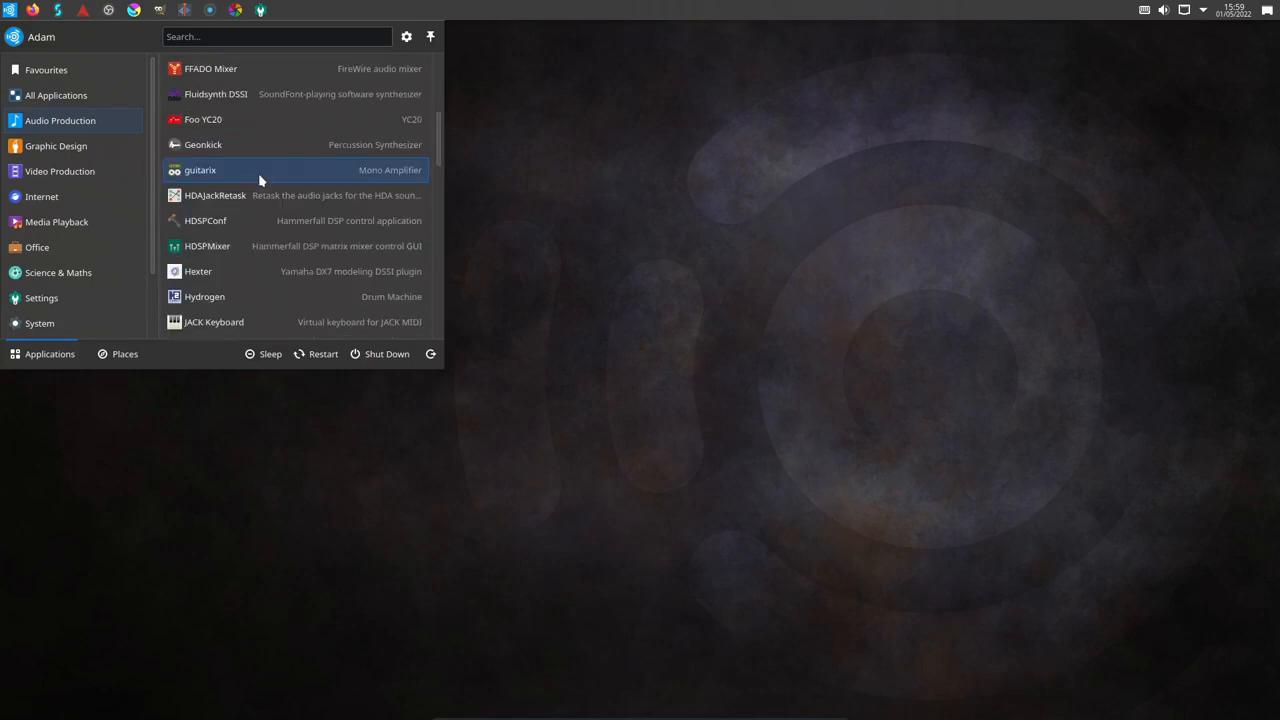
scroll("down", 3)
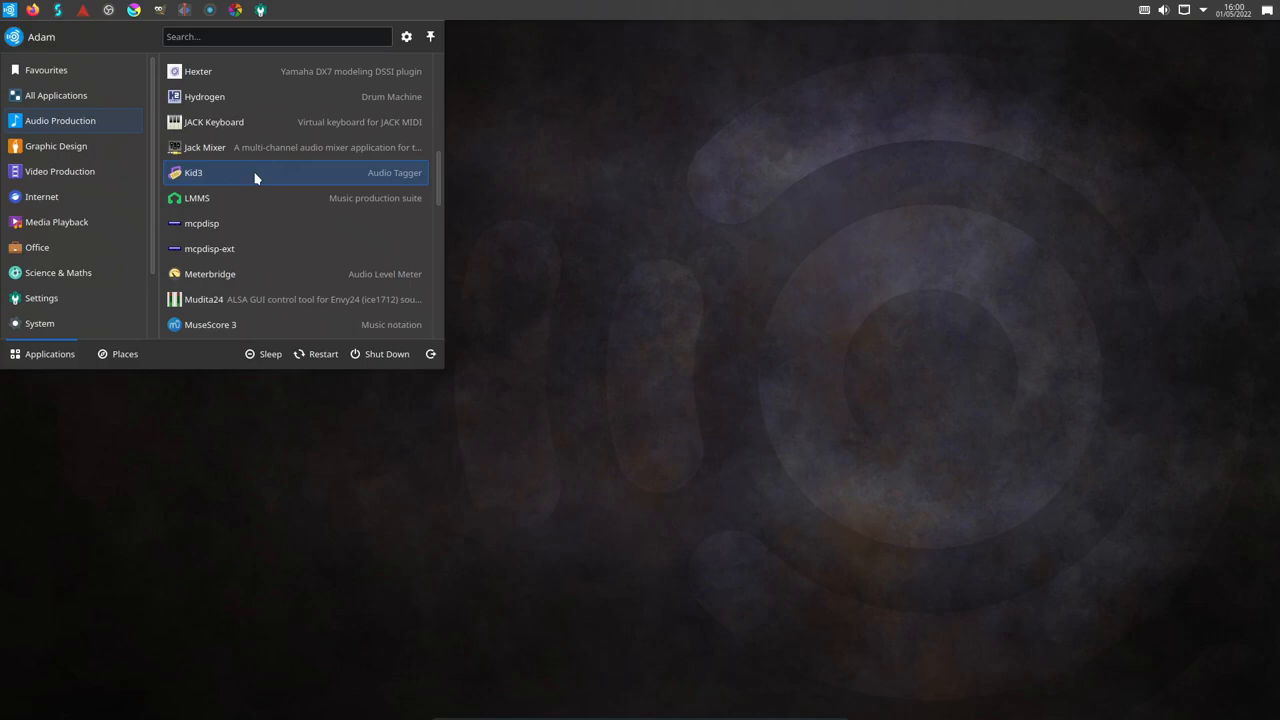
mouse_move(268, 197)
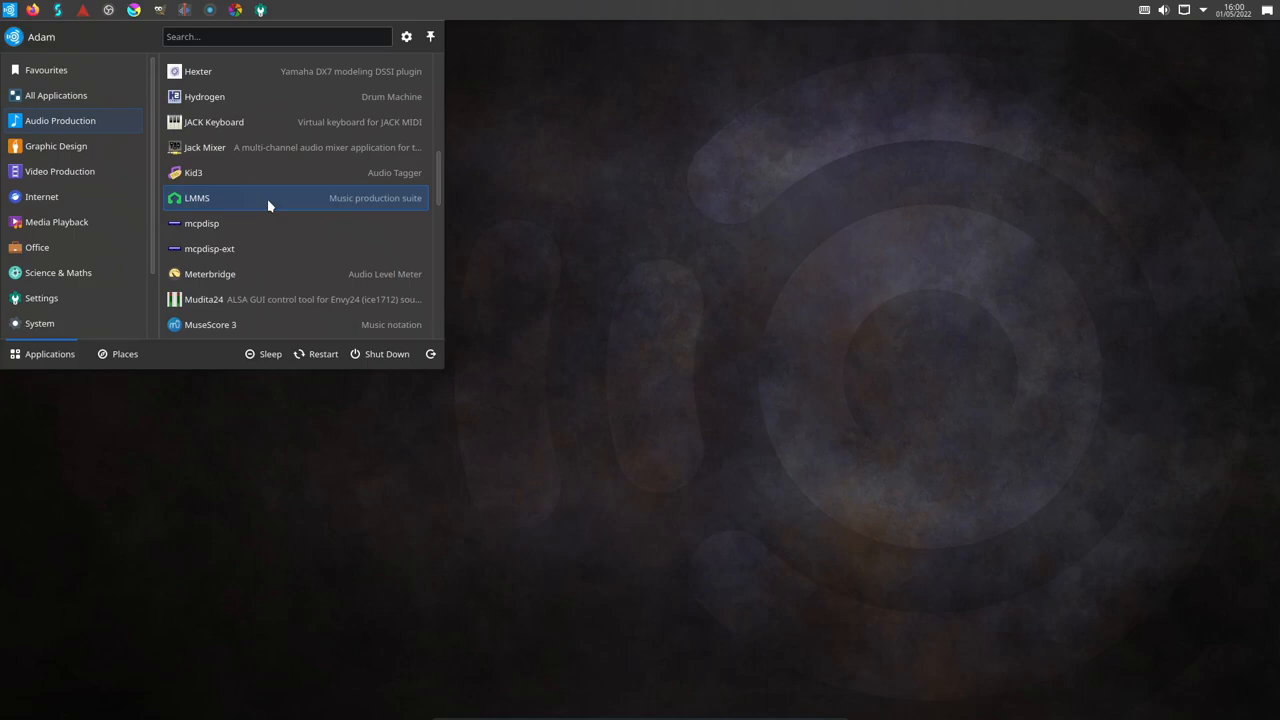
scroll("down", 3)
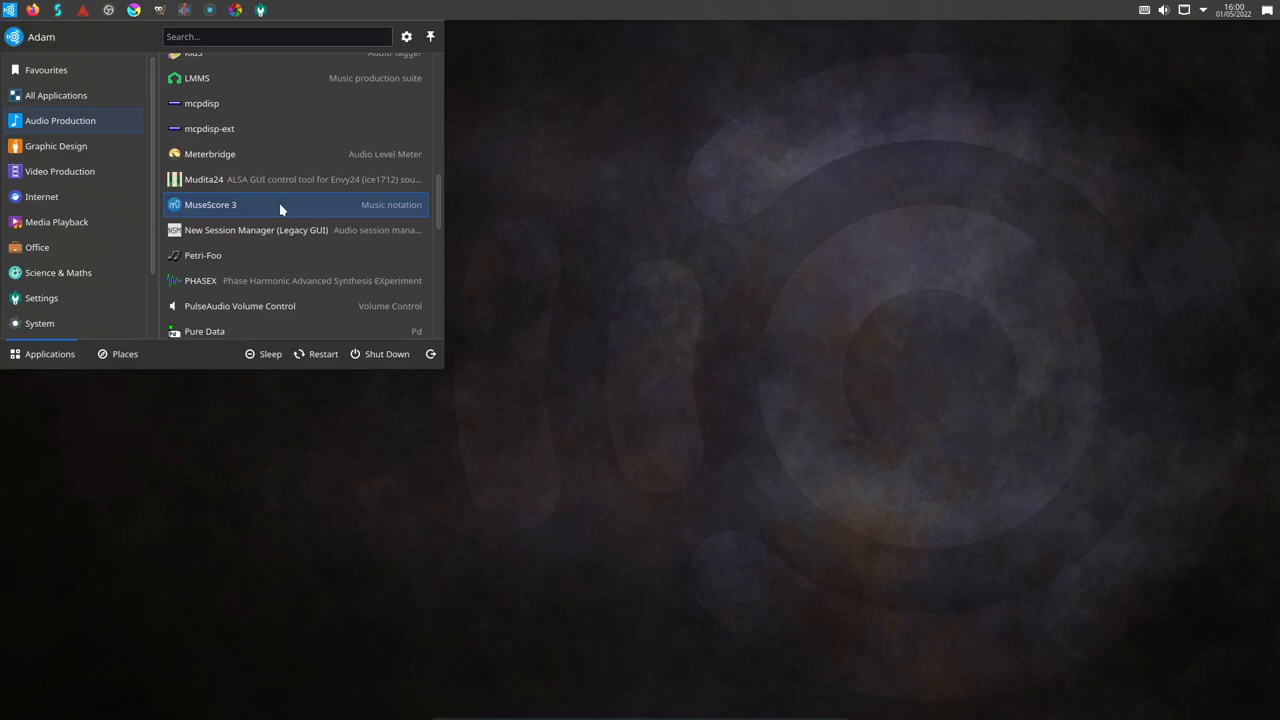
scroll("down", 3)
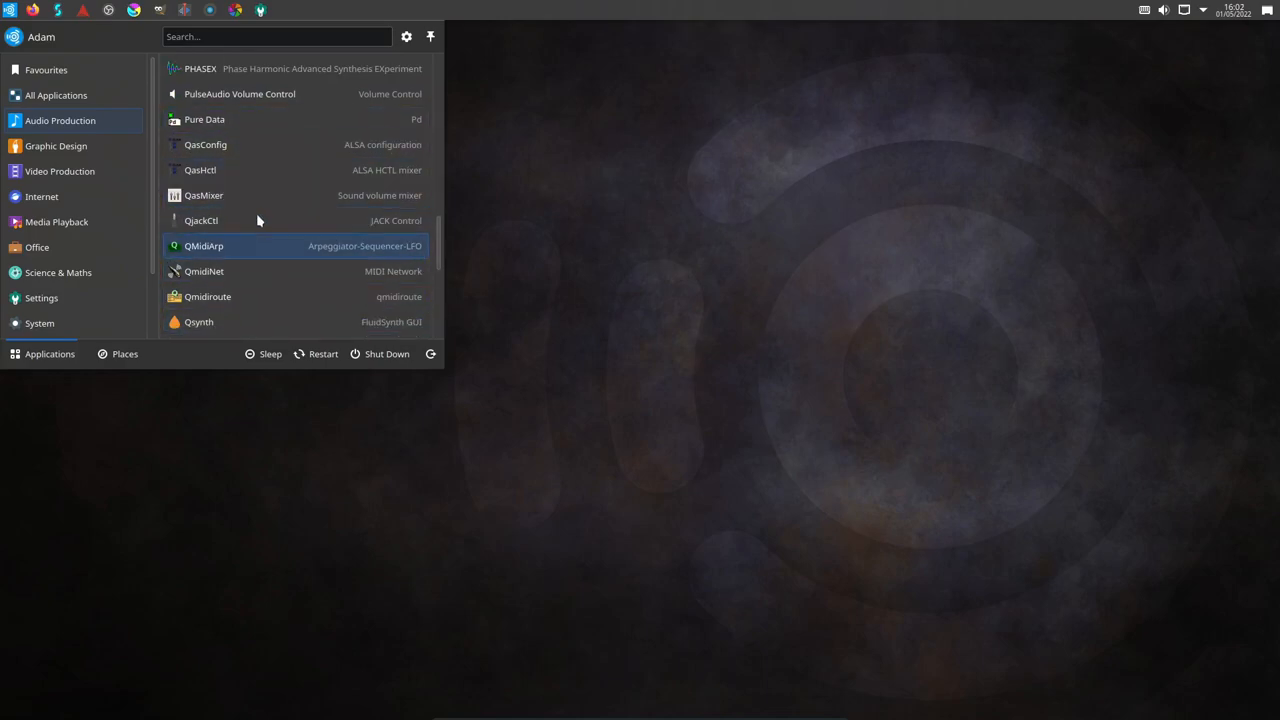
scroll("down", 3)
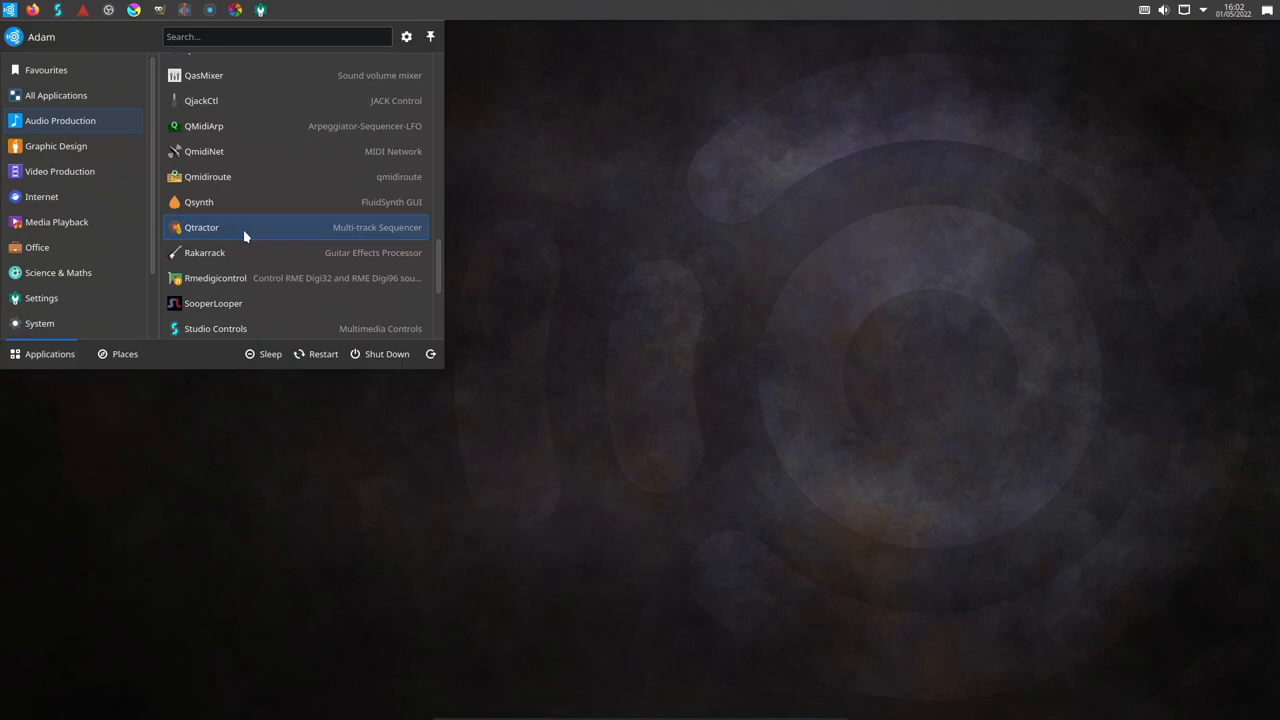
mouse_move(345, 230)
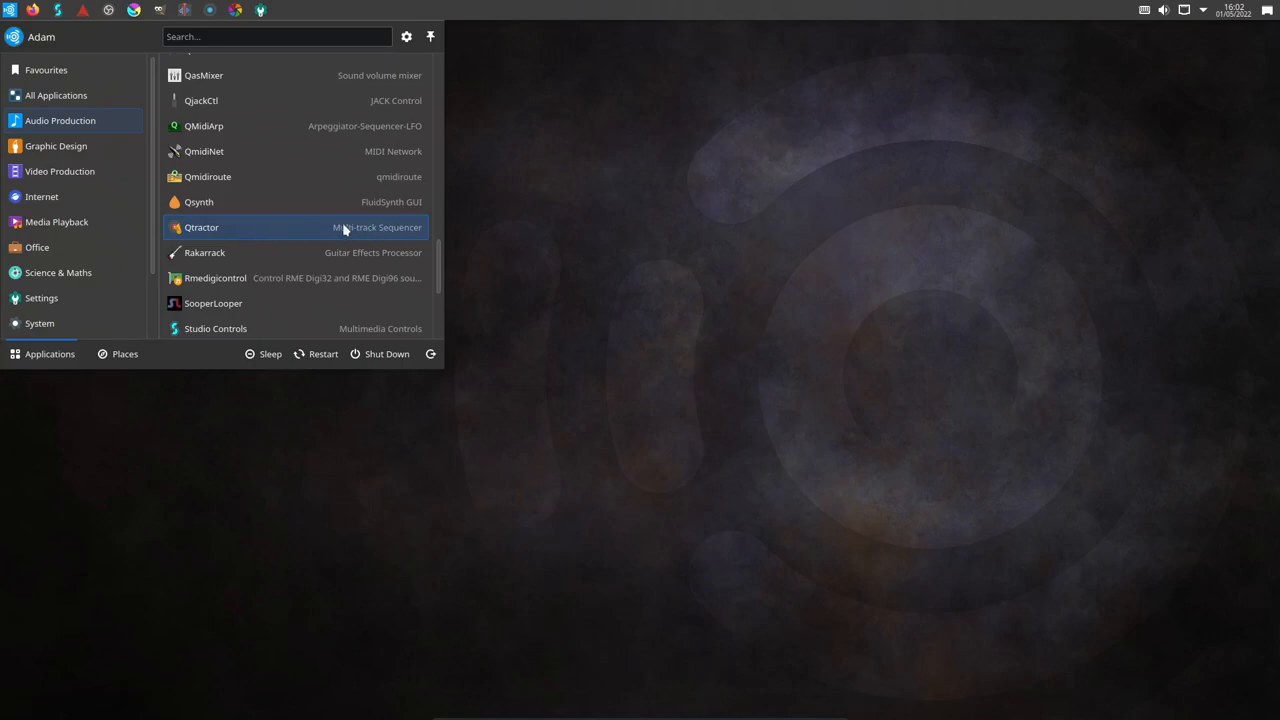
mouse_move(237, 252)
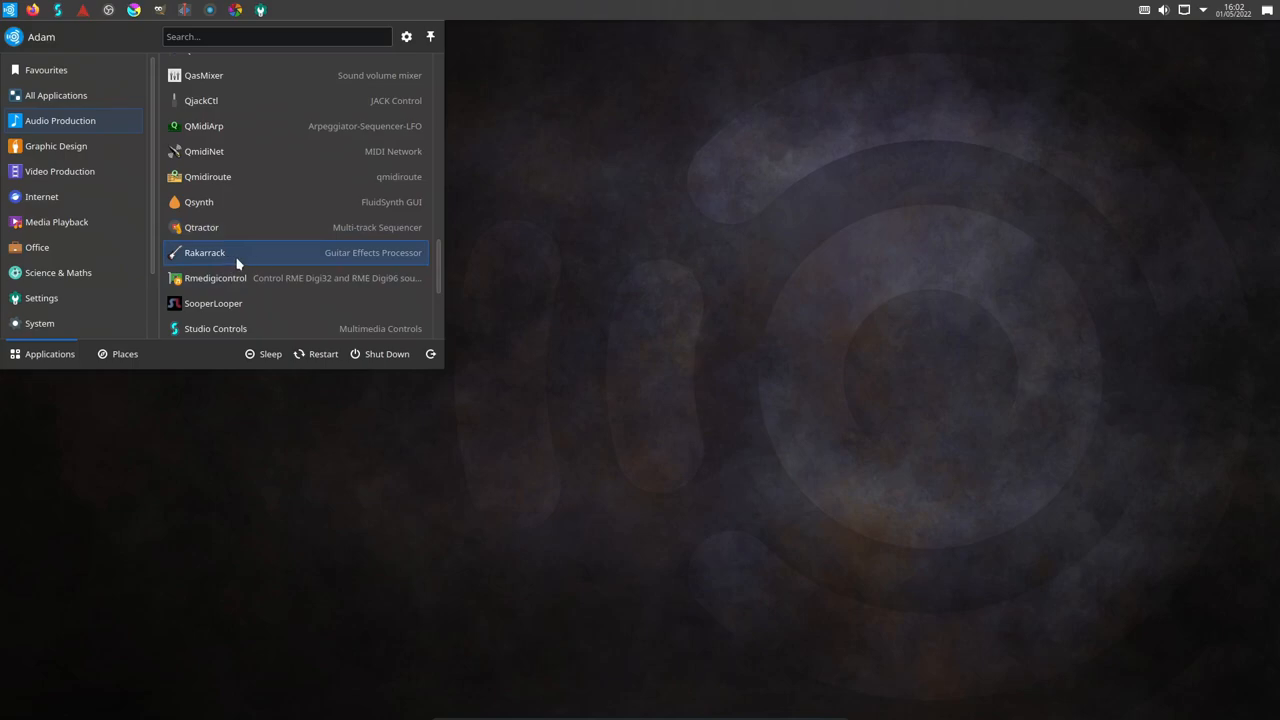
mouse_move(260, 259)
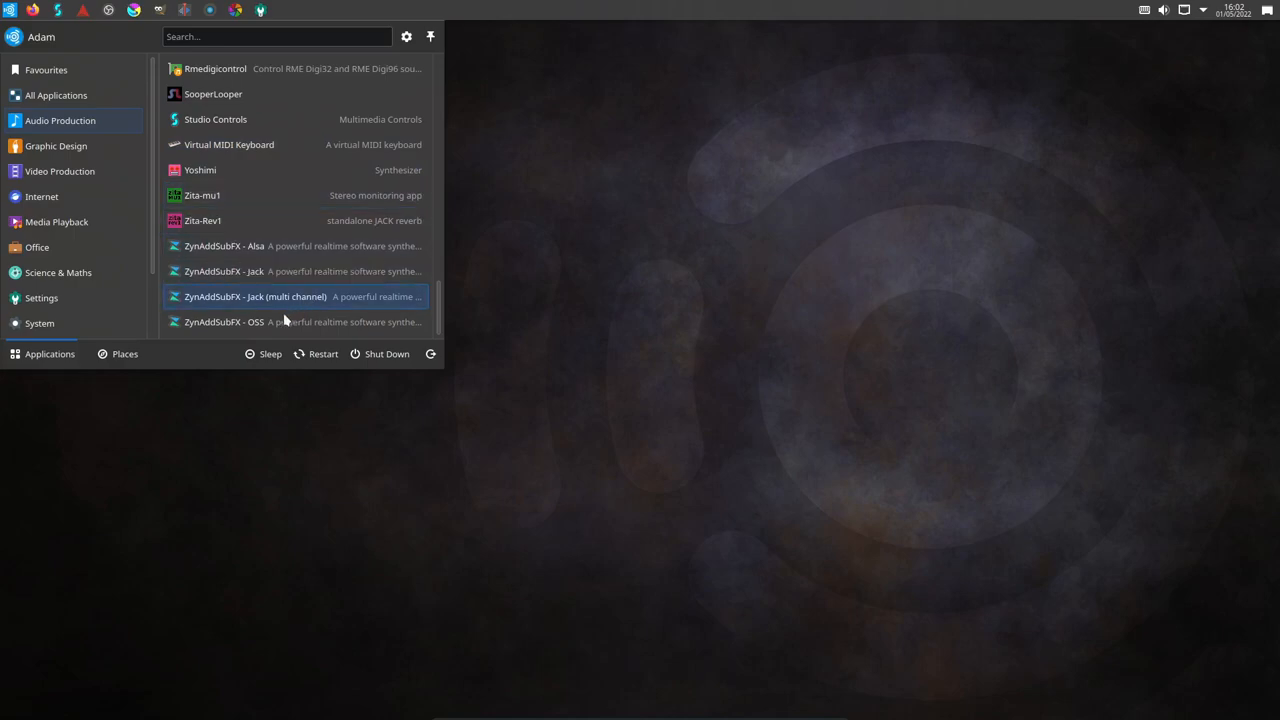
left_click(56, 145)
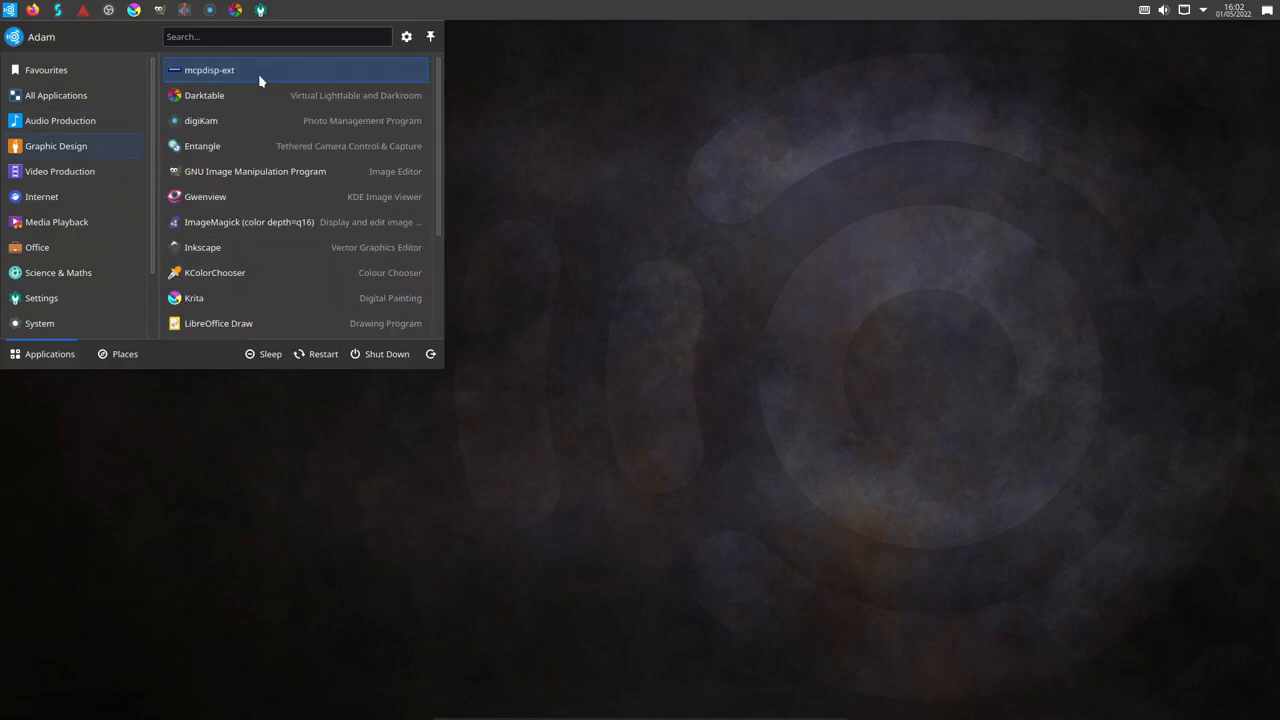
mouse_move(260, 145)
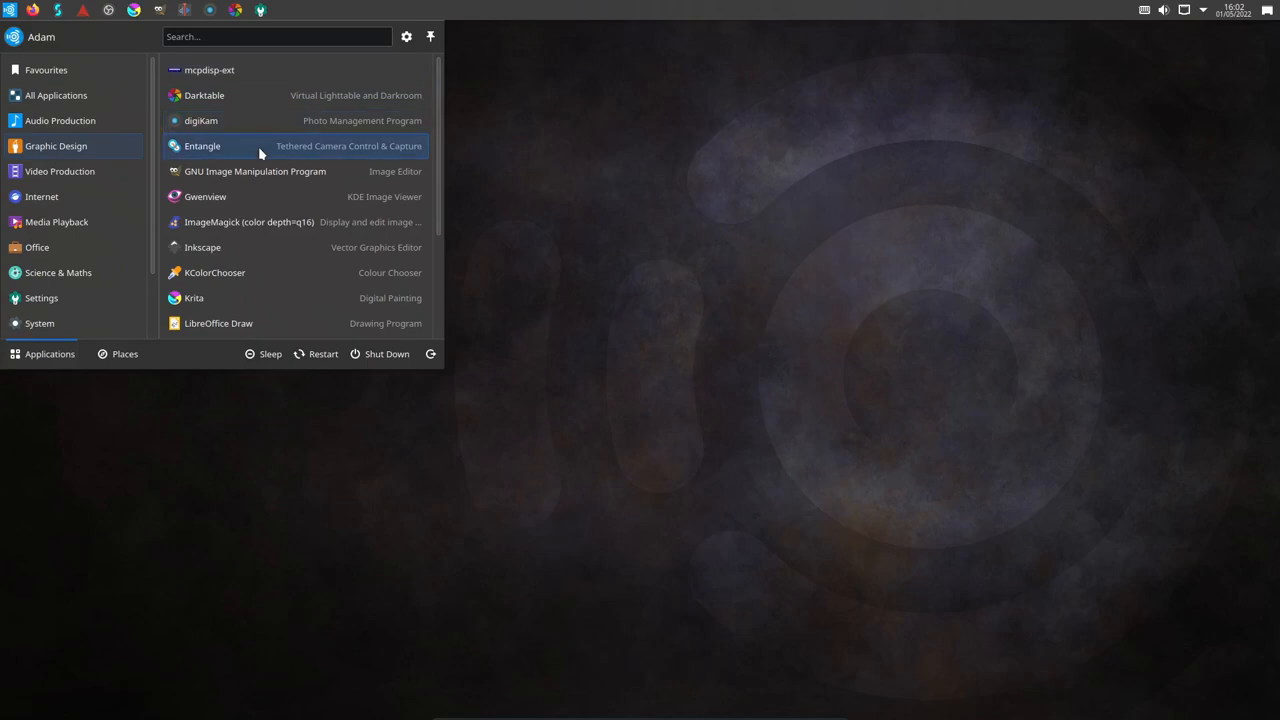
scroll("down", 3)
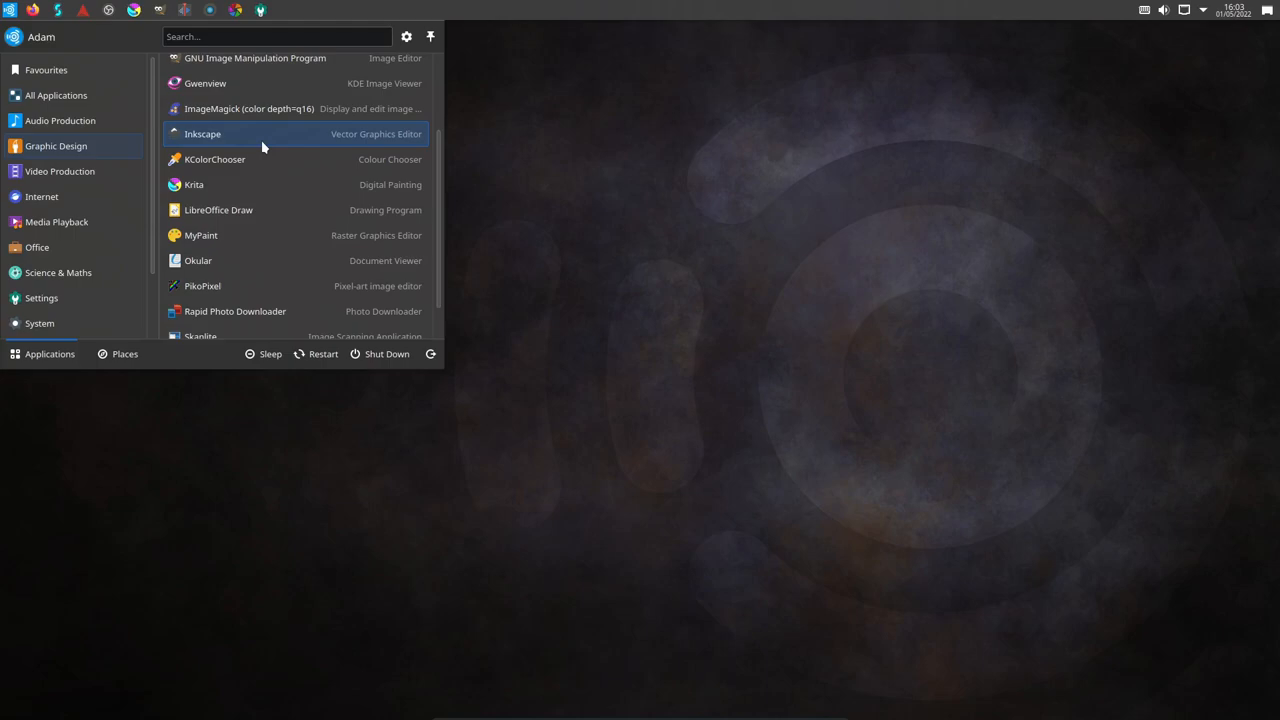
mouse_move(267, 167)
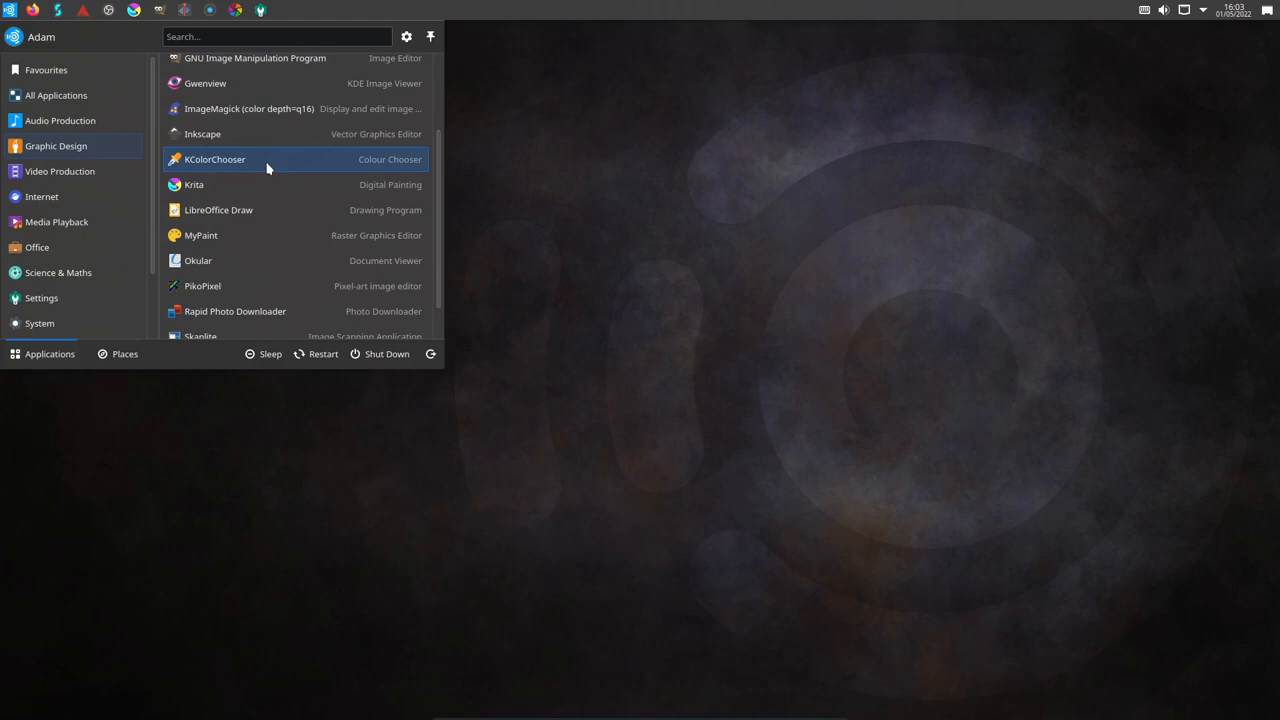
scroll("down", 3)
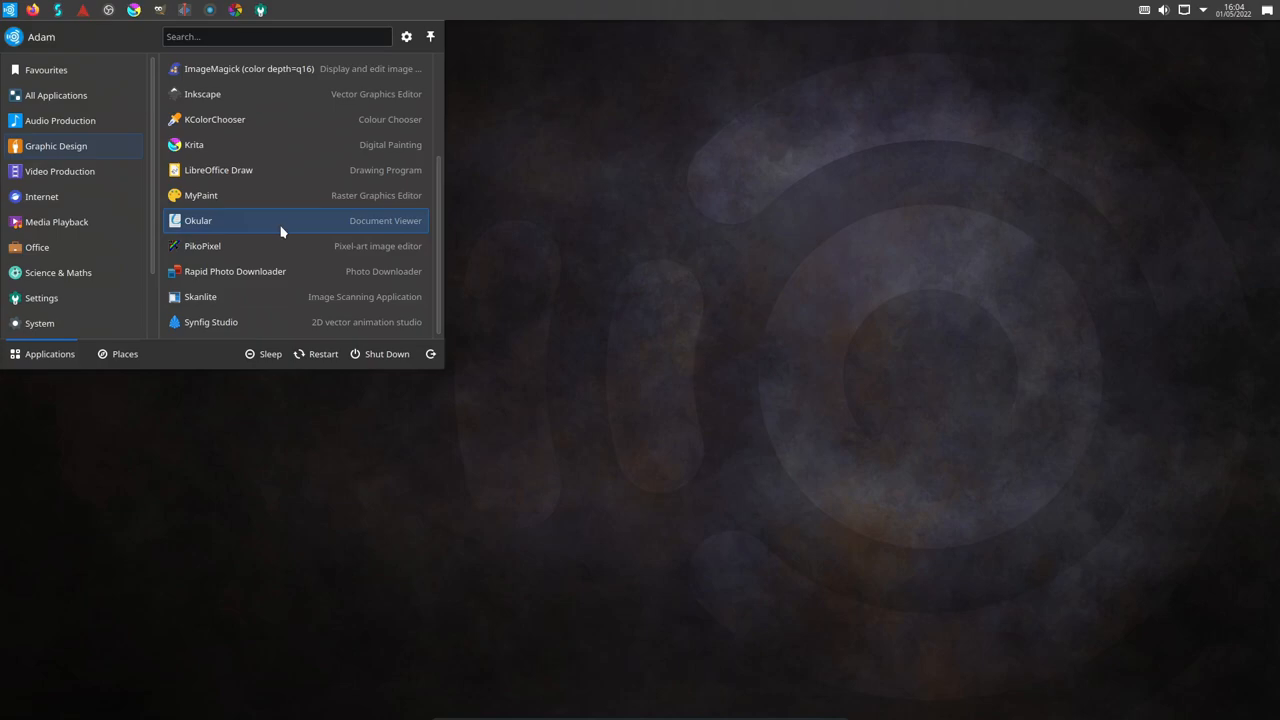
Step: Show Video Production: Blender, Kdenlive, OBS Studio, QWinFF, Subtitle Editor and Xjadeo
left_click(59, 171)
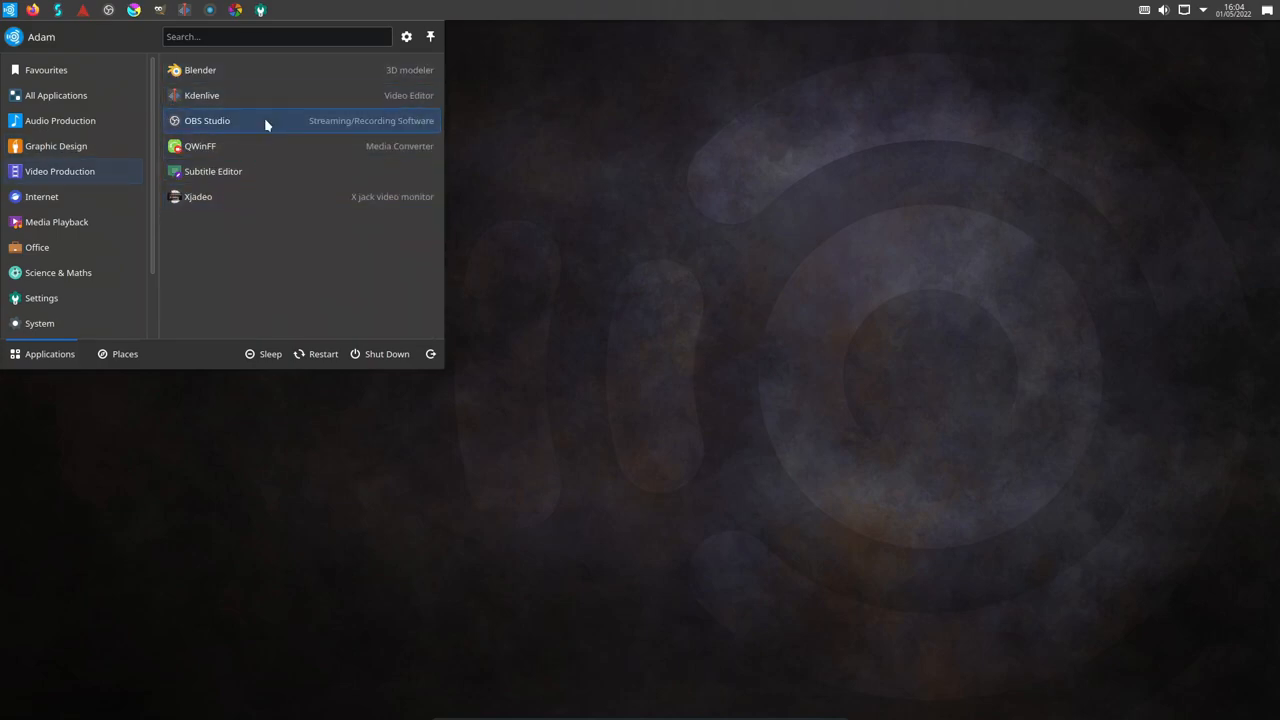
mouse_move(281, 70)
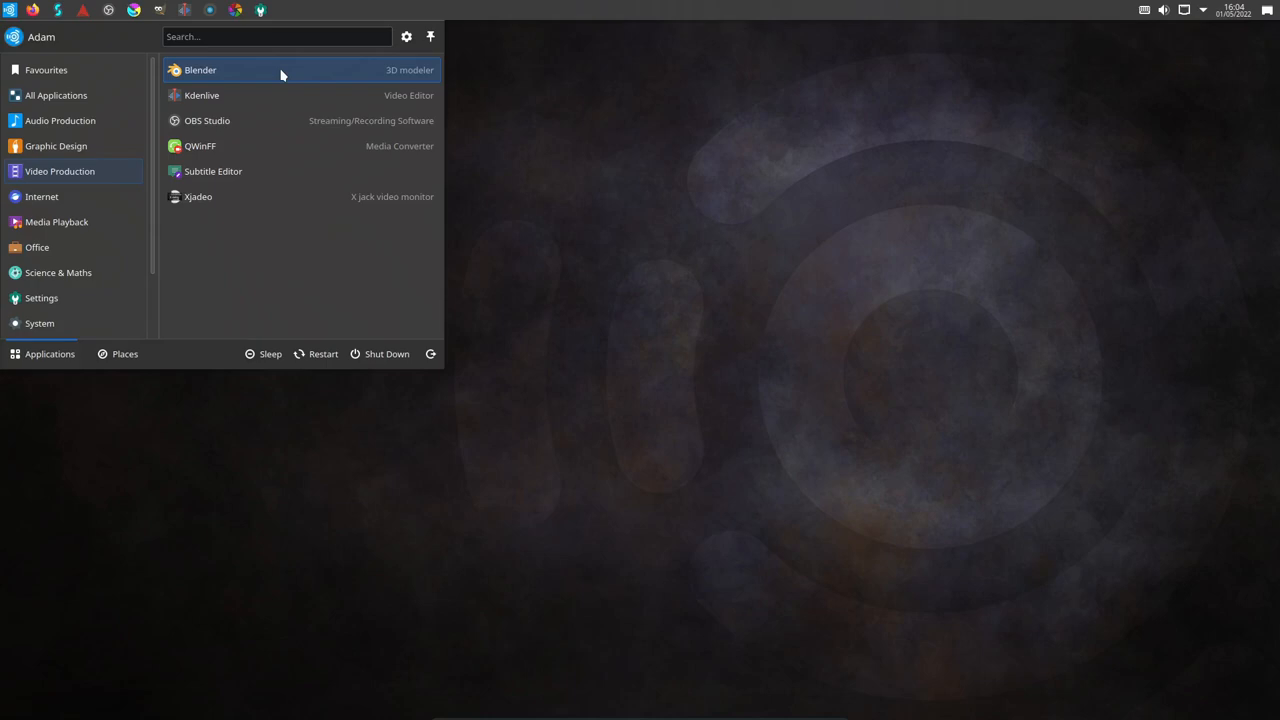
Step: Show Internet apps: Firefox, KDE Connect, KDE Connect SMS, Quassel IRC and Thunderbird Mail
left_click(42, 196)
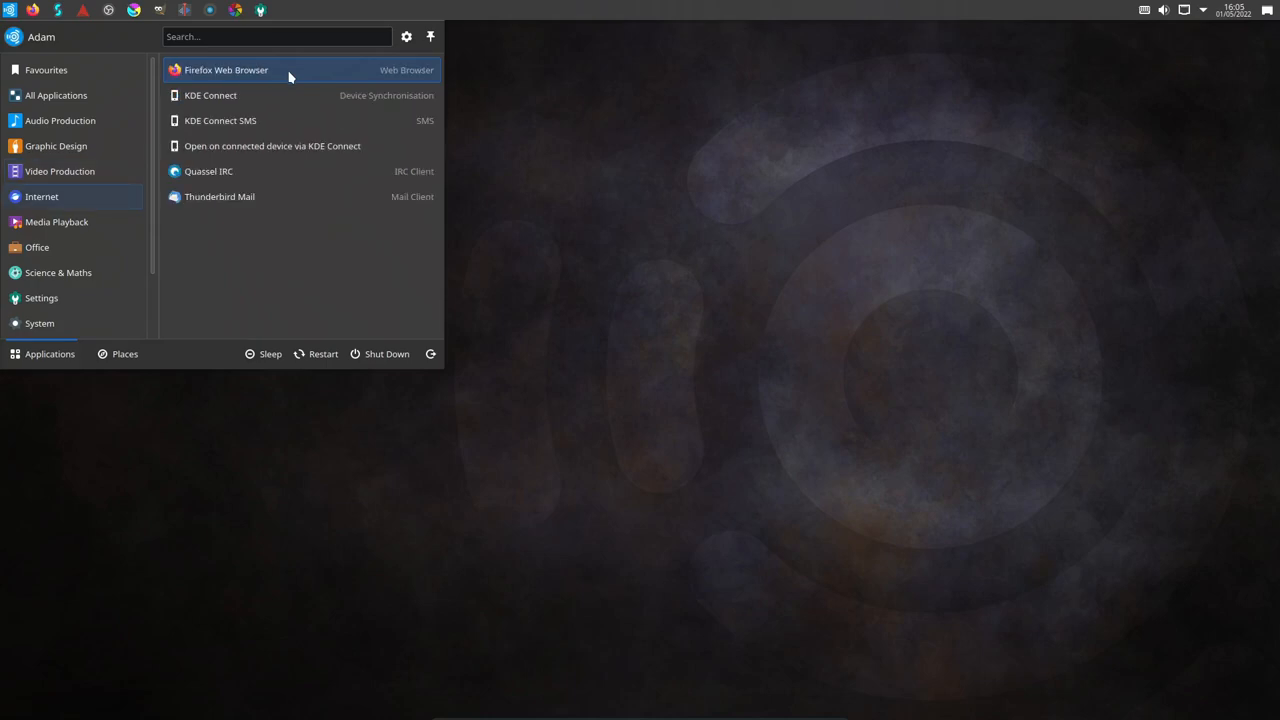
mouse_move(298, 77)
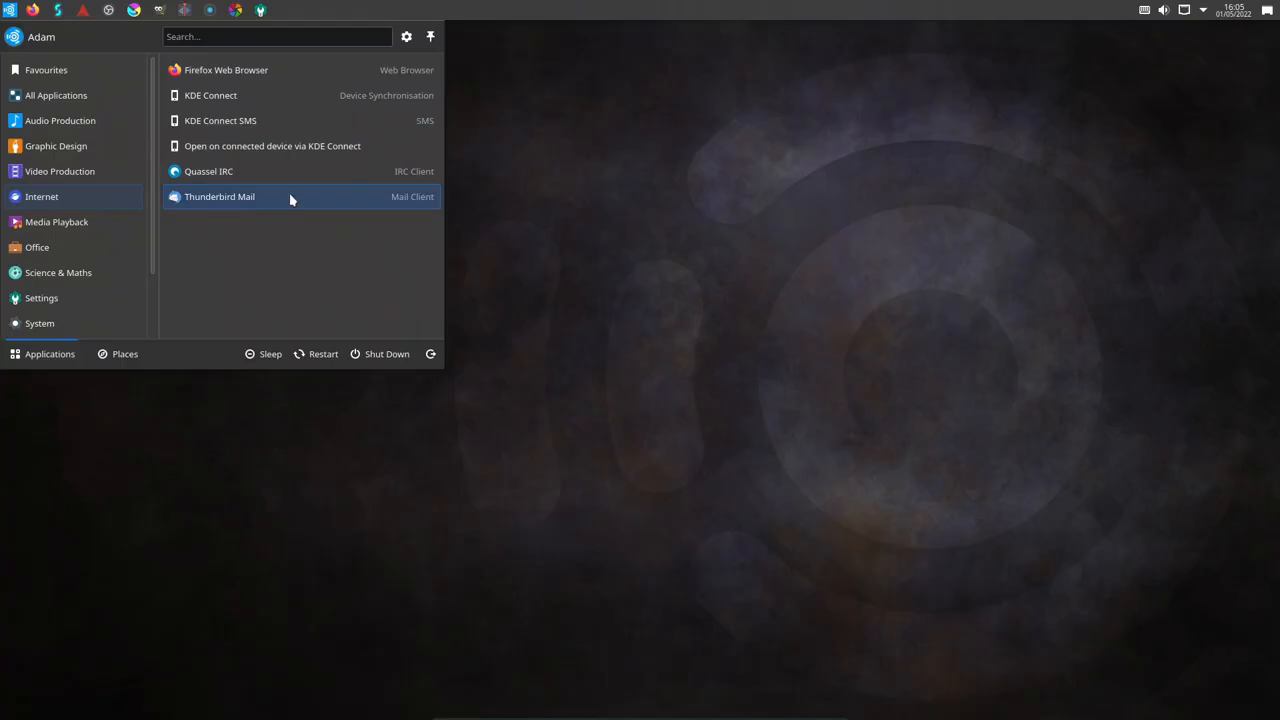
mouse_move(357, 177)
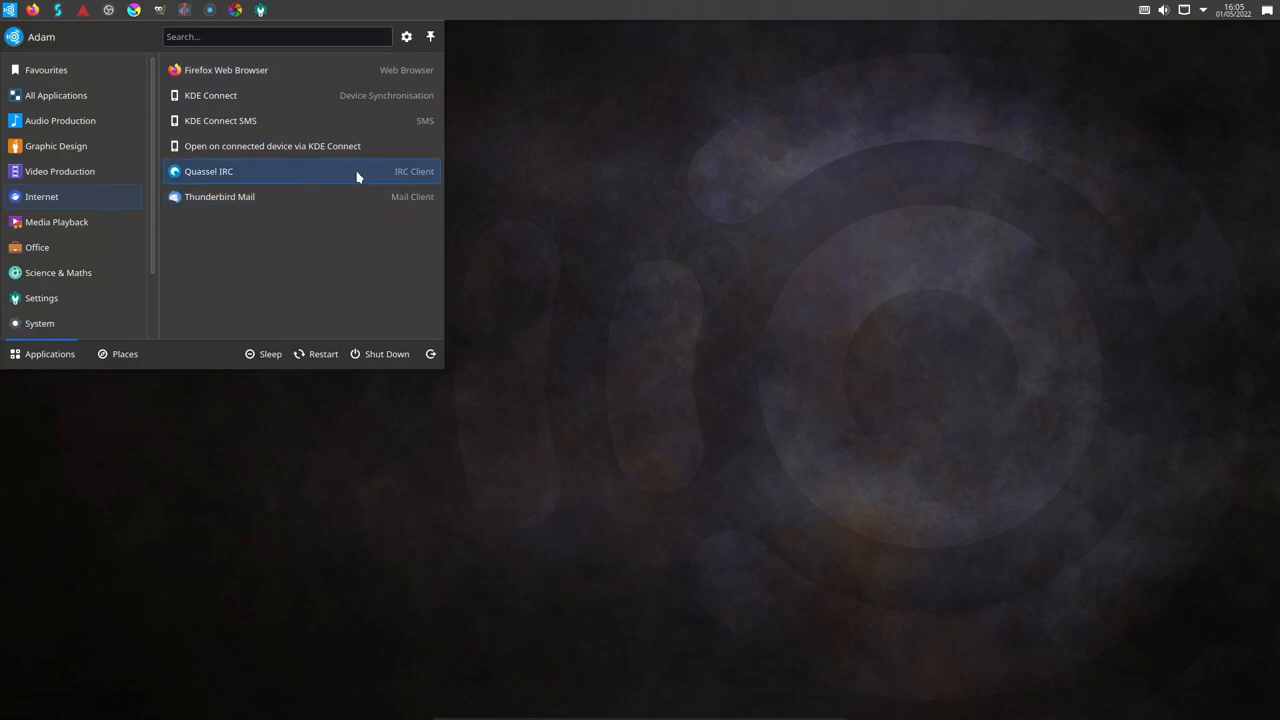
mouse_move(298, 120)
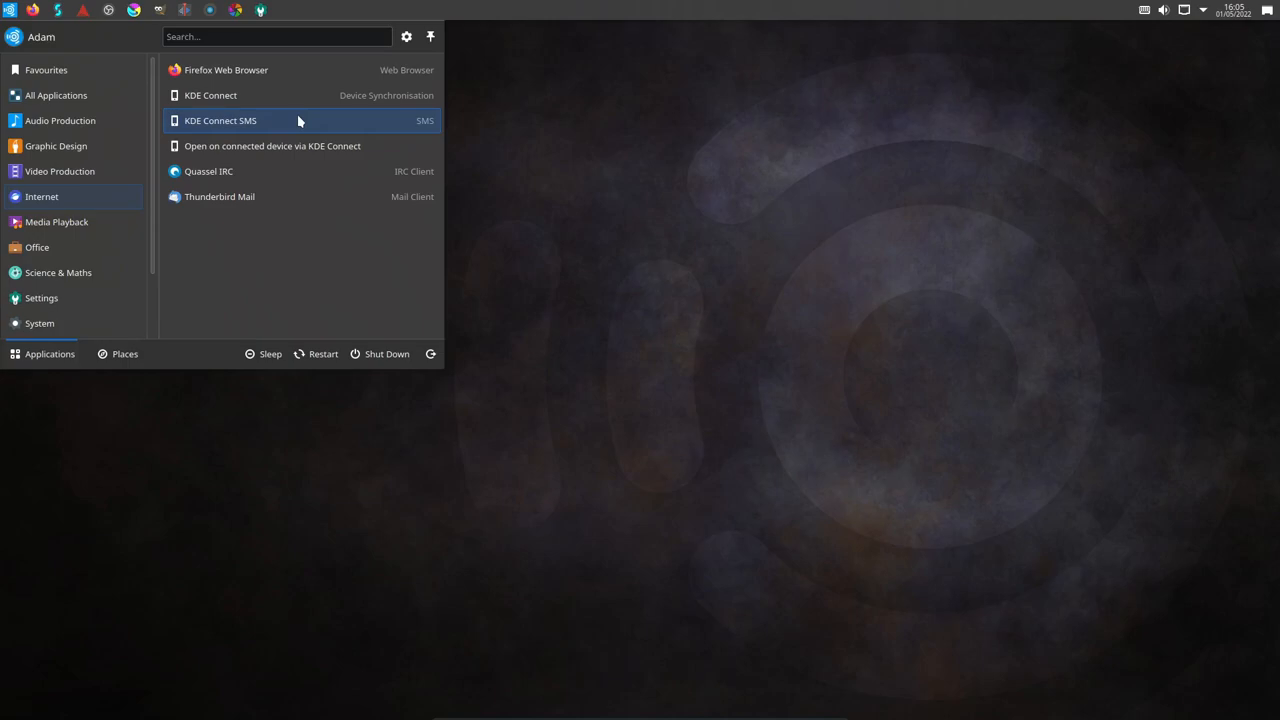
Step: Show Media Playback apps: Elisa, VLC media player, vokoscreenNG and Xjadeo
left_click(56, 221)
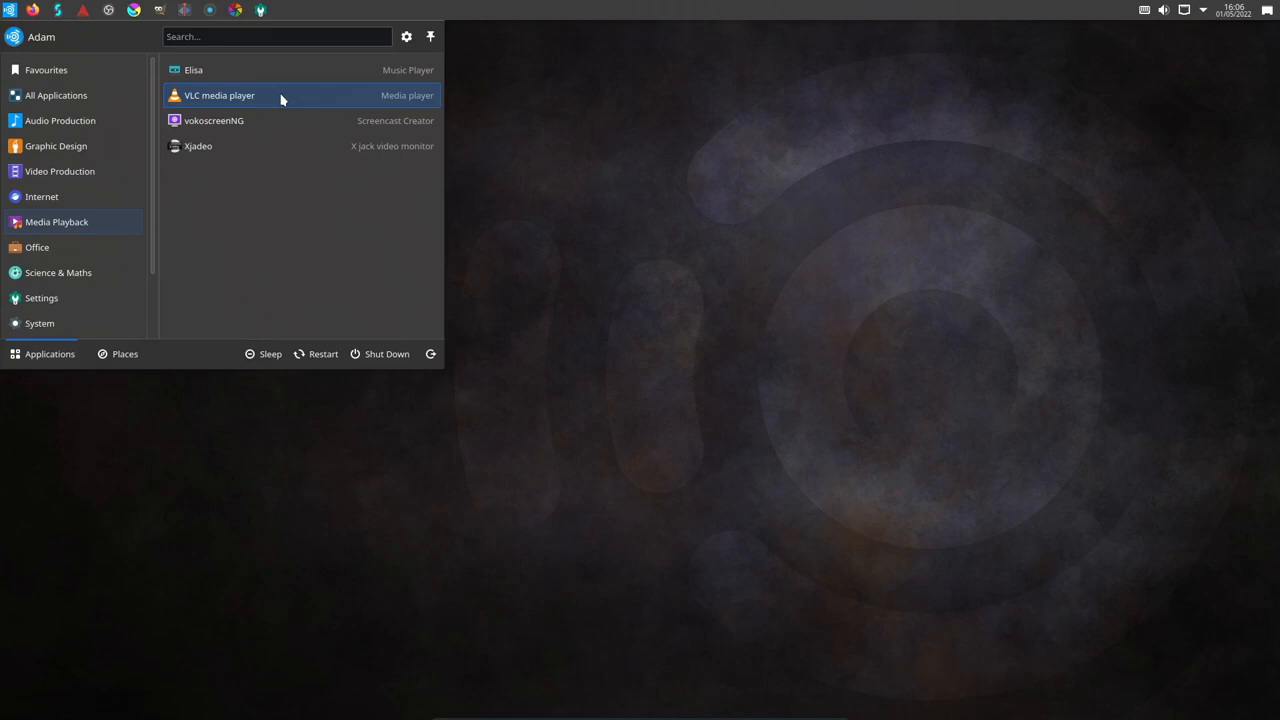
mouse_move(289, 69)
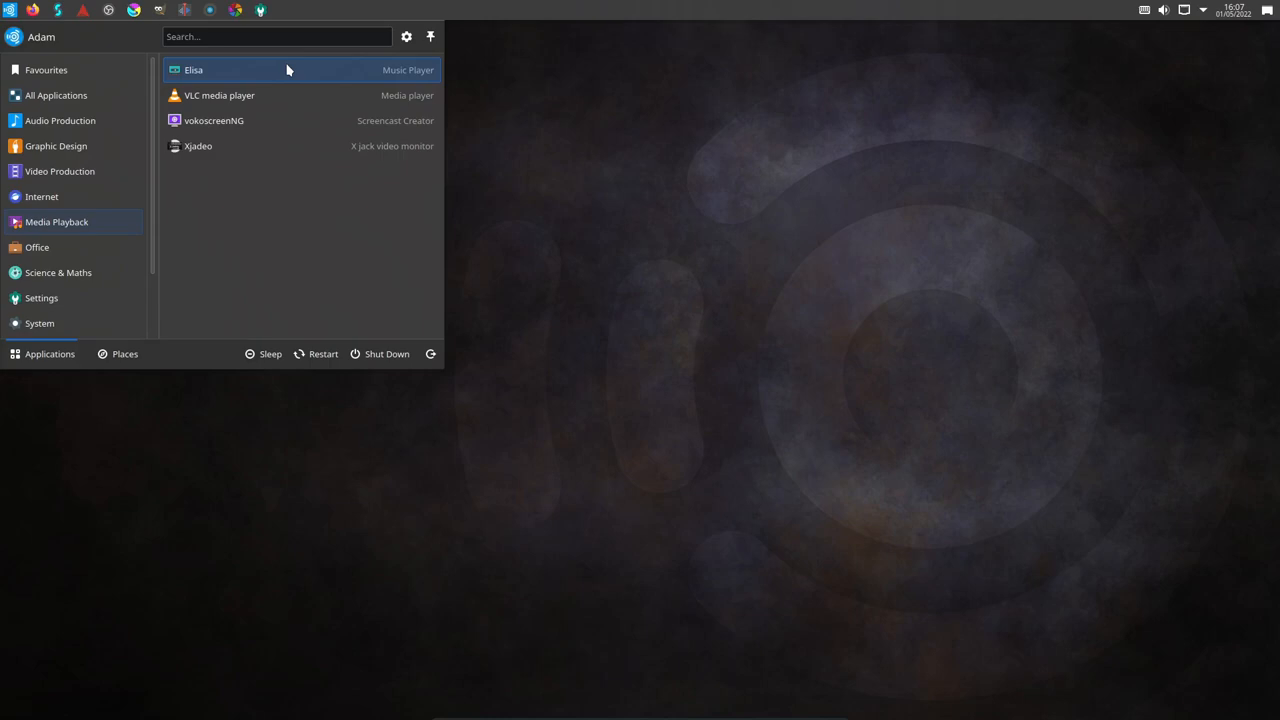
Step: Show Office apps: LibreOffice Draw, Impress, Math, Writer and Okular
left_click(37, 247)
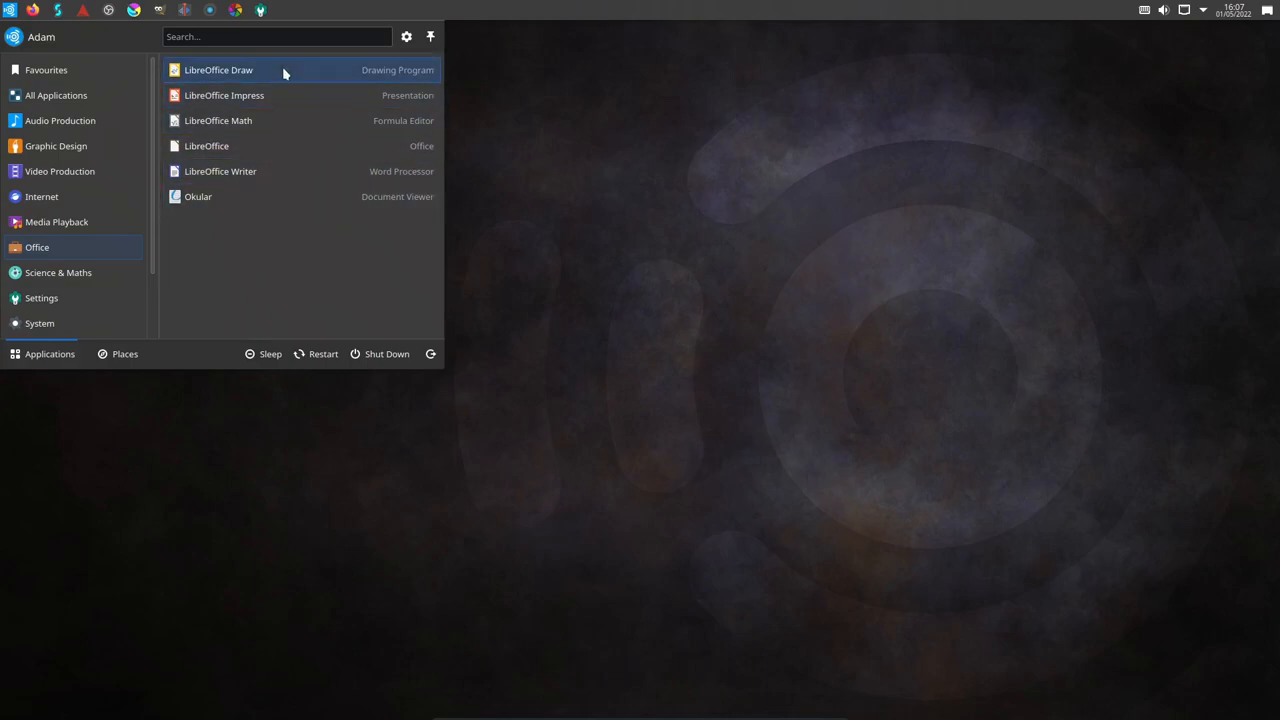
mouse_move(281, 171)
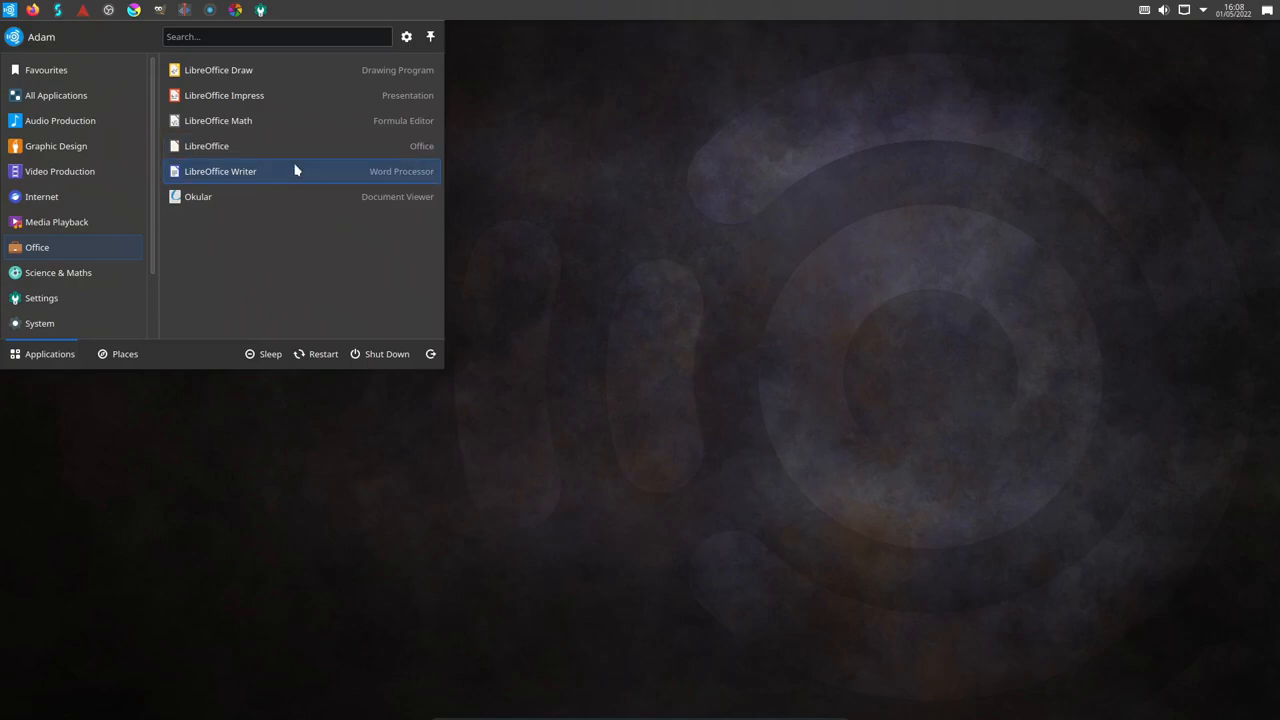
mouse_move(294, 146)
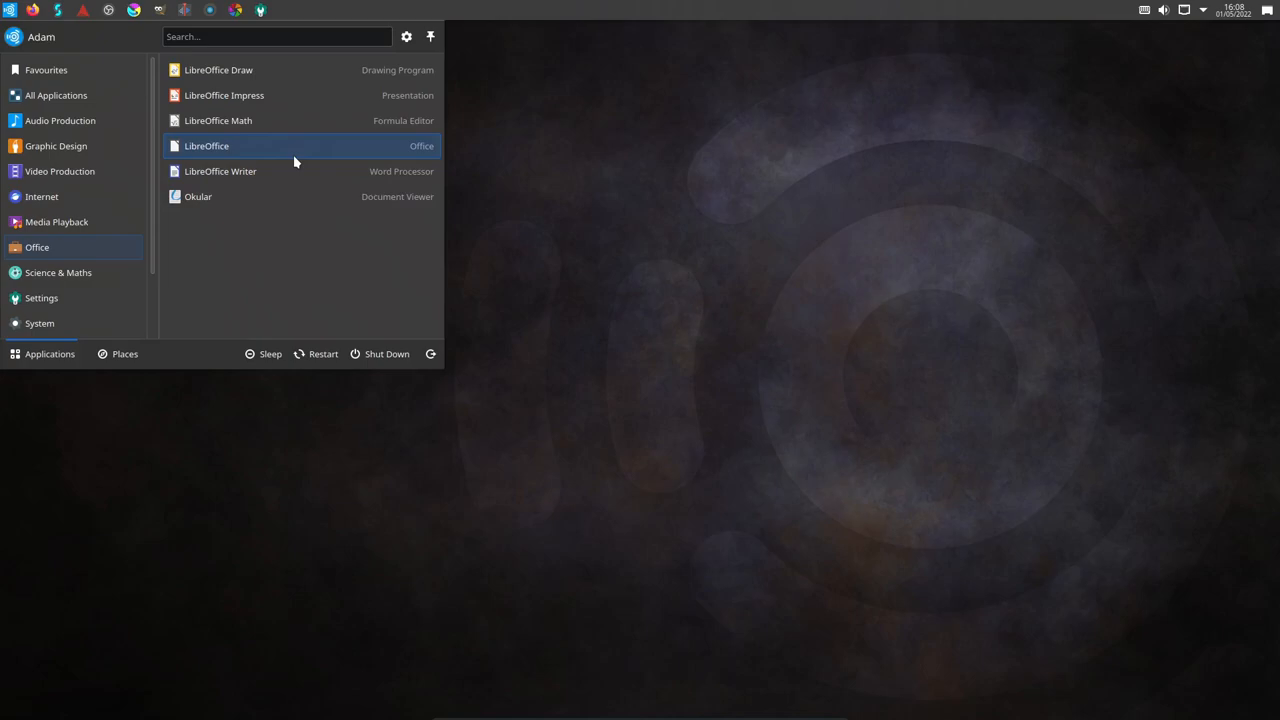
Step: Show Settings tools: Fcitx Configuration, Input Method, System Settings, TeXdoctk and Wacom Tablet finder
left_click(41, 220)
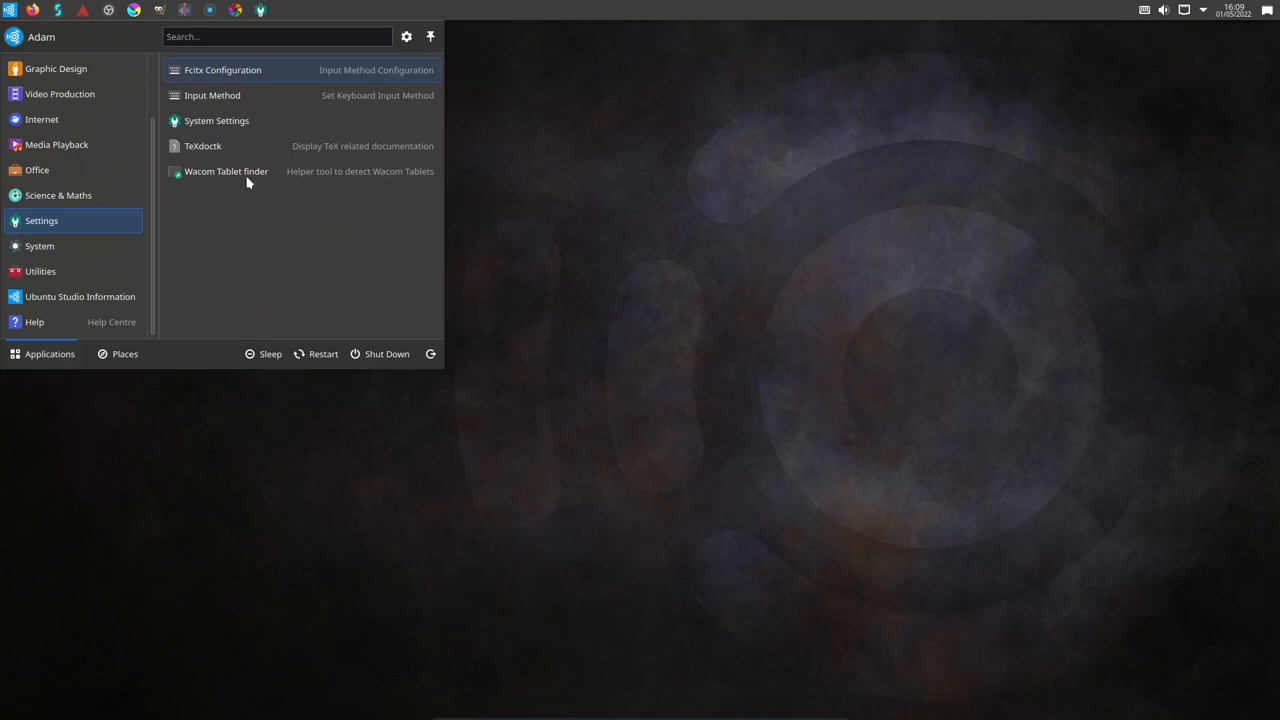
mouse_move(270, 227)
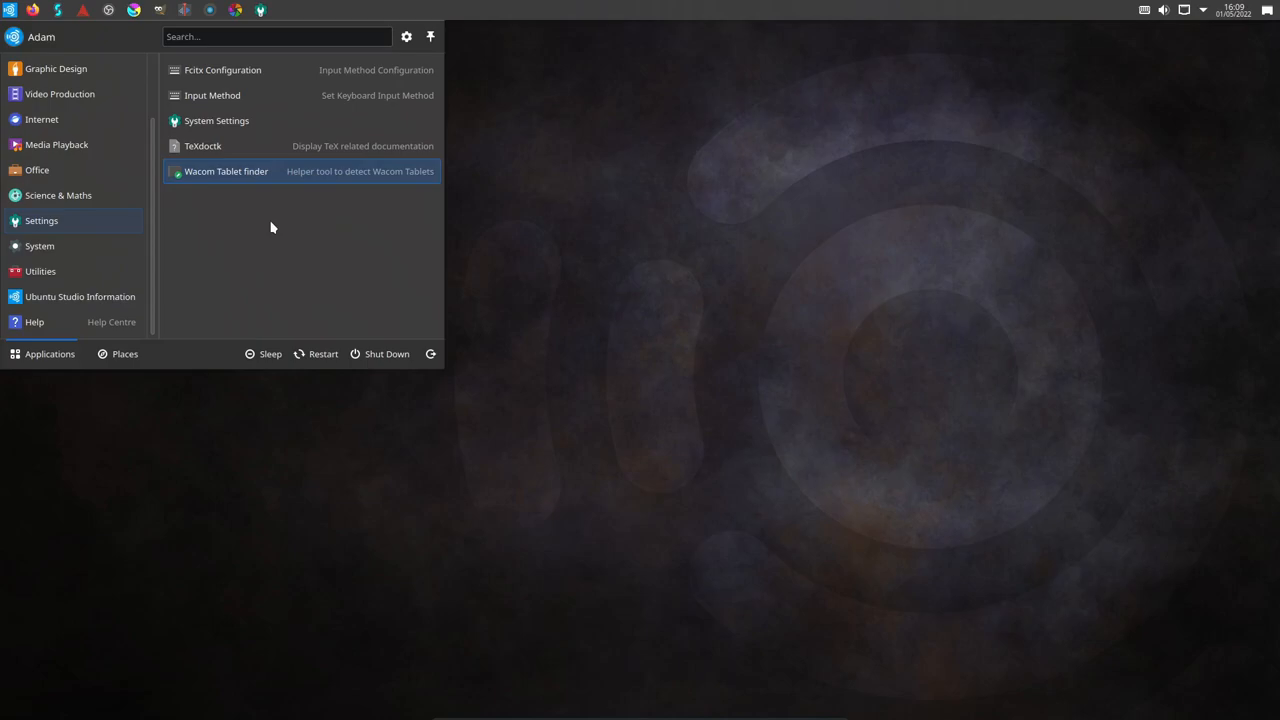
Step: Pass through System and Utilities, then show Ubuntu Studio Information links like AskUbuntu and Help
left_click(39, 246)
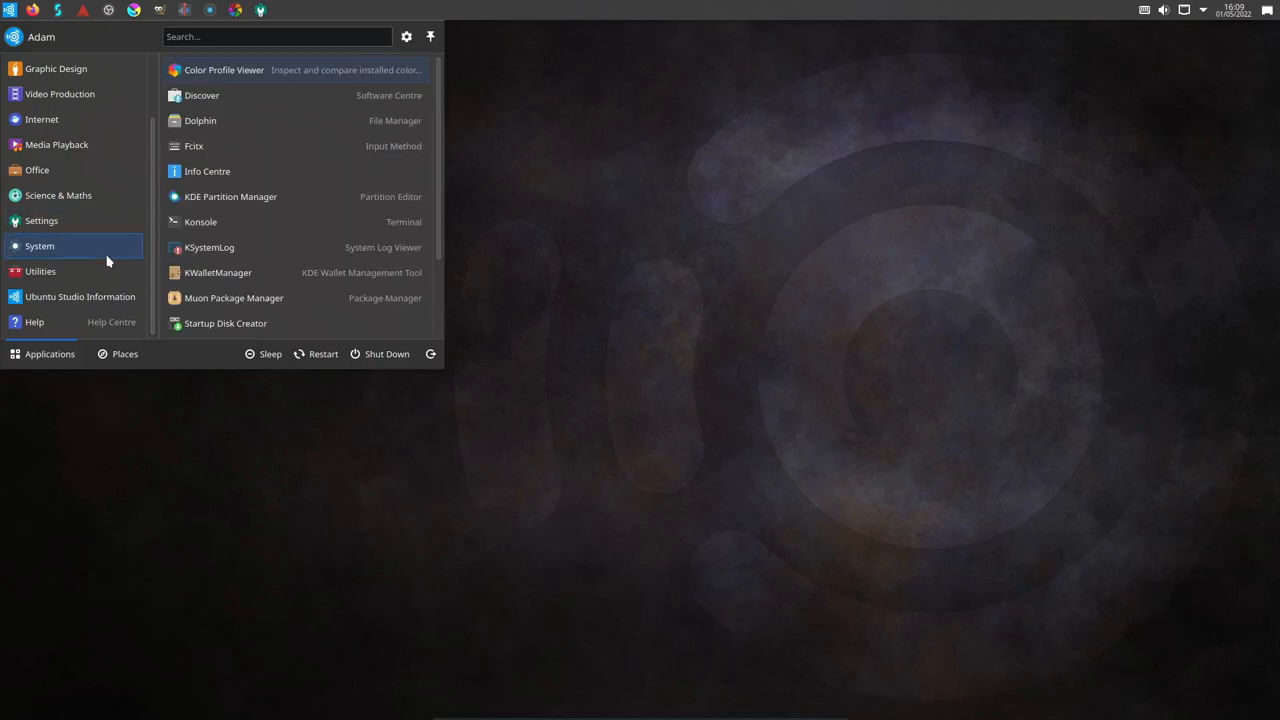
left_click(40, 271)
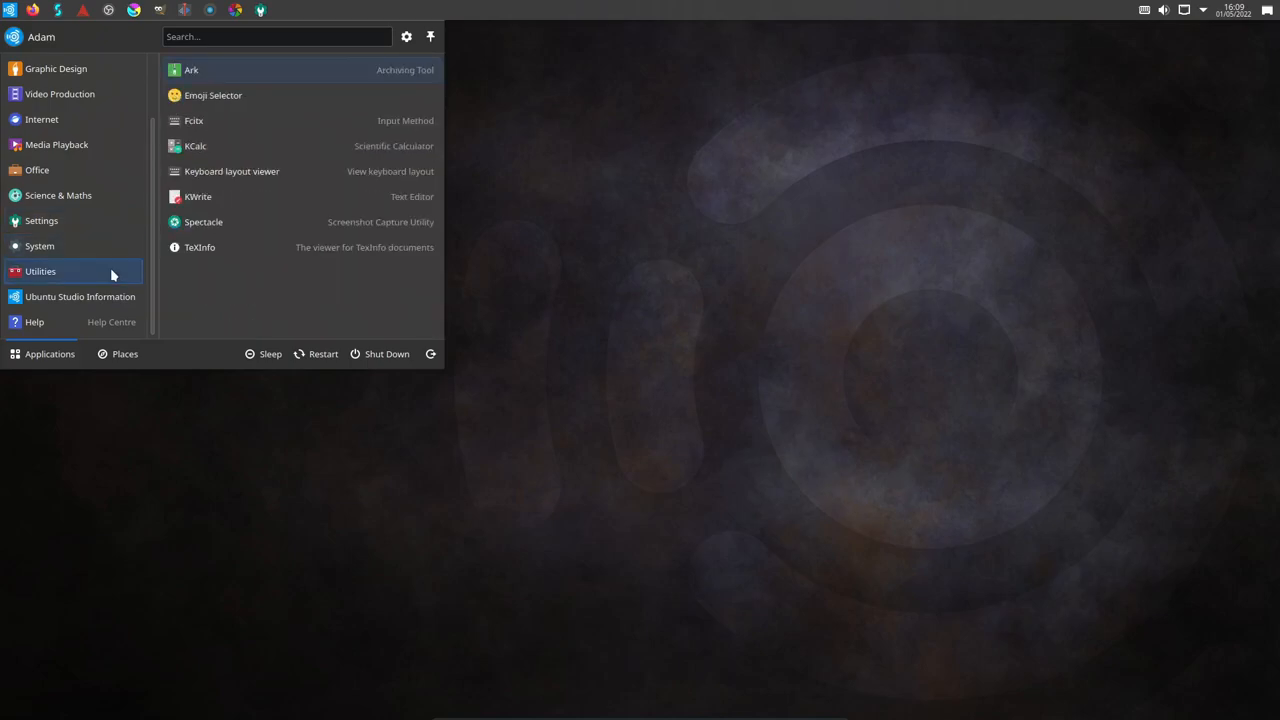
left_click(39, 245)
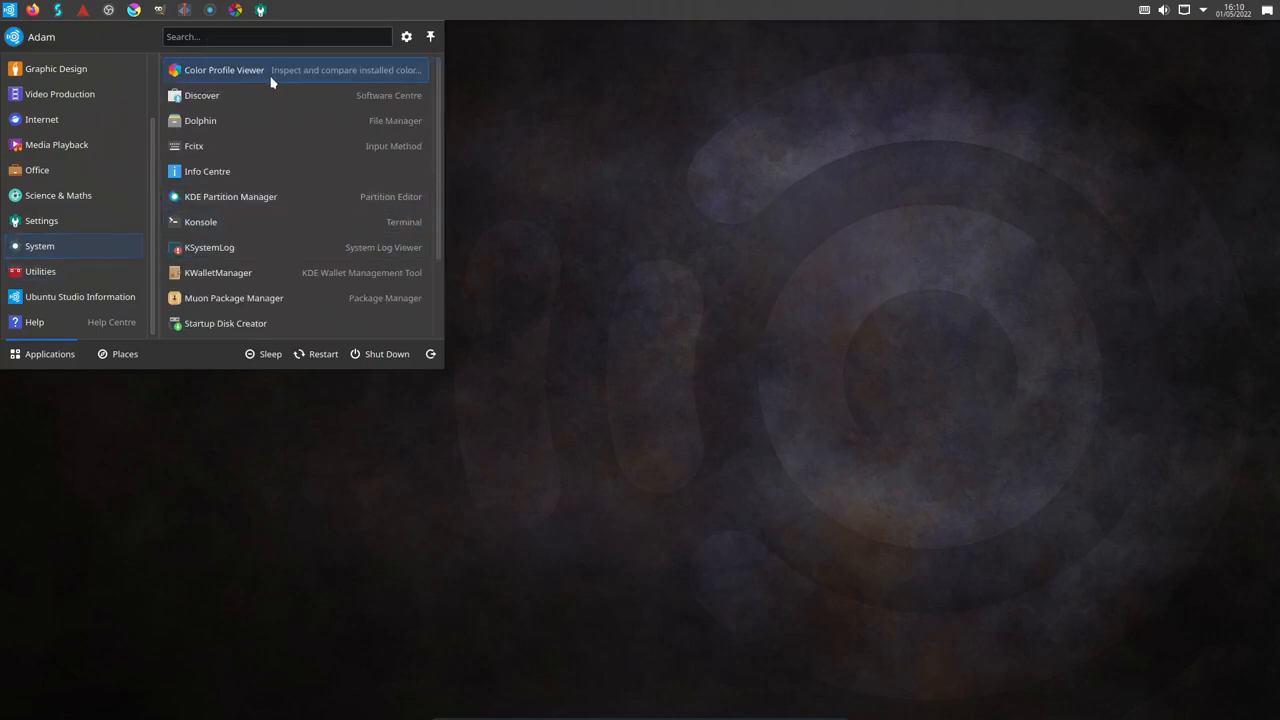
left_click(80, 296)
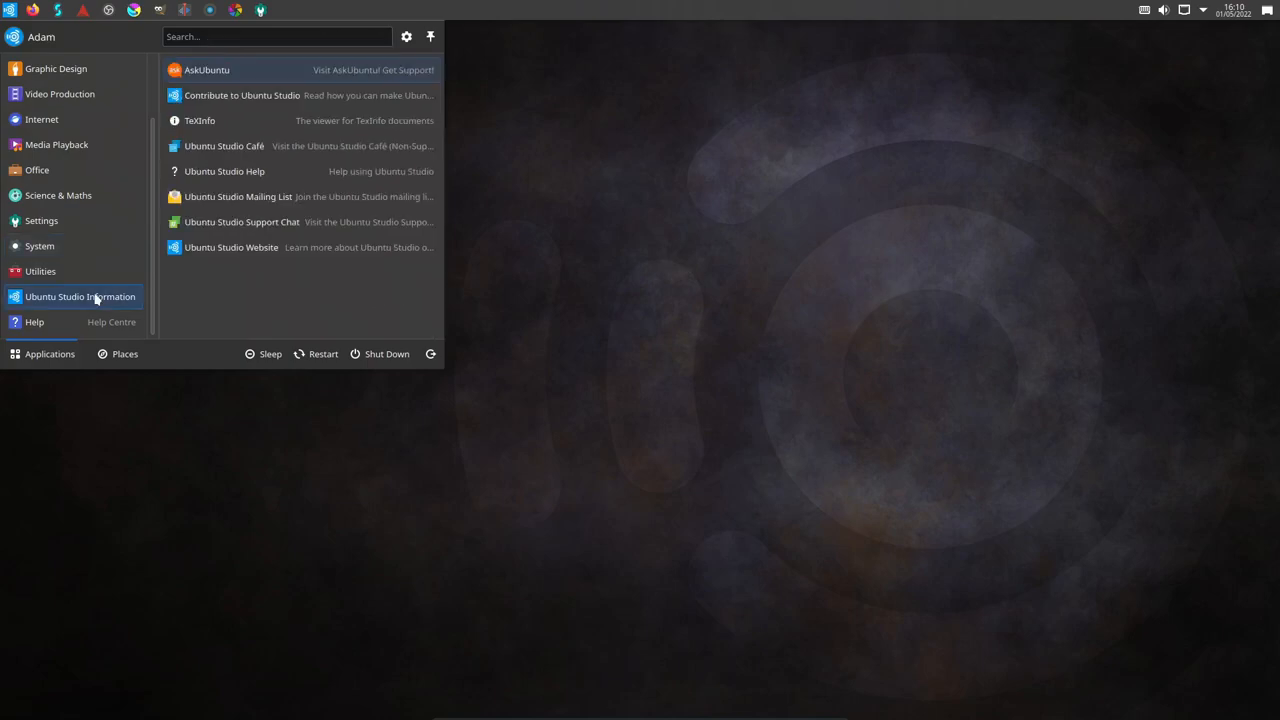
mouse_move(223, 293)
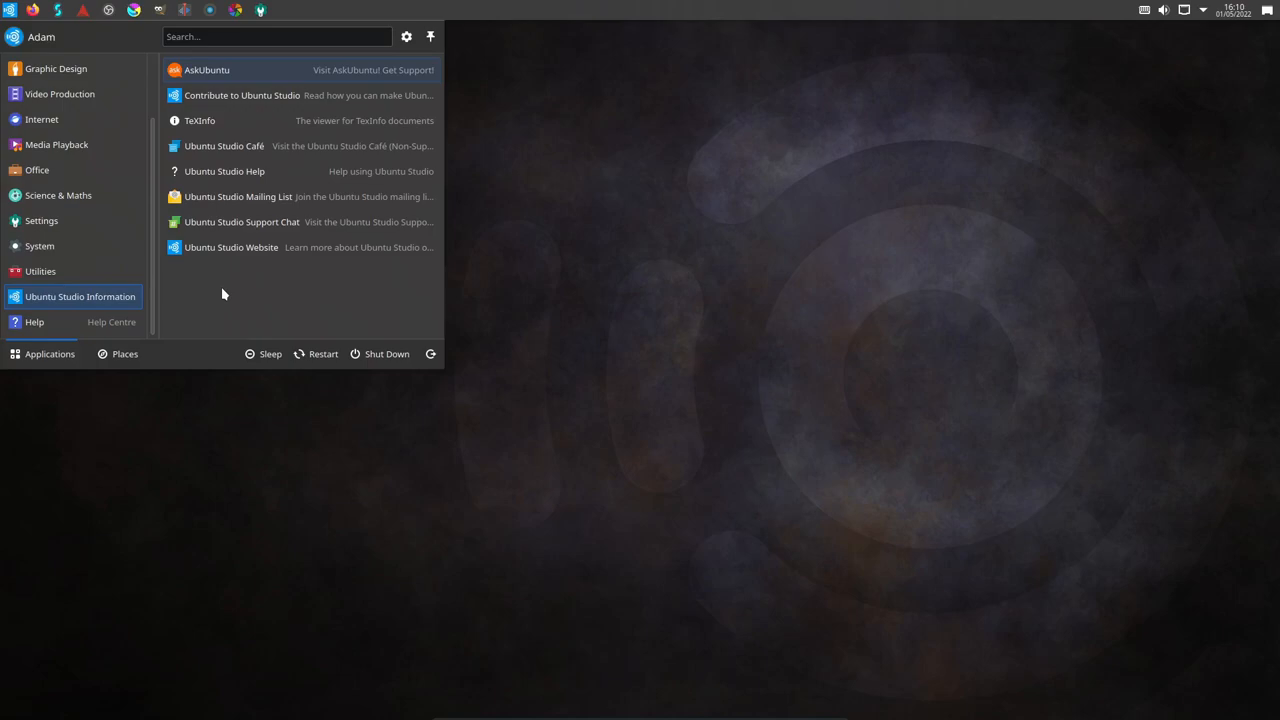
mouse_move(240, 69)
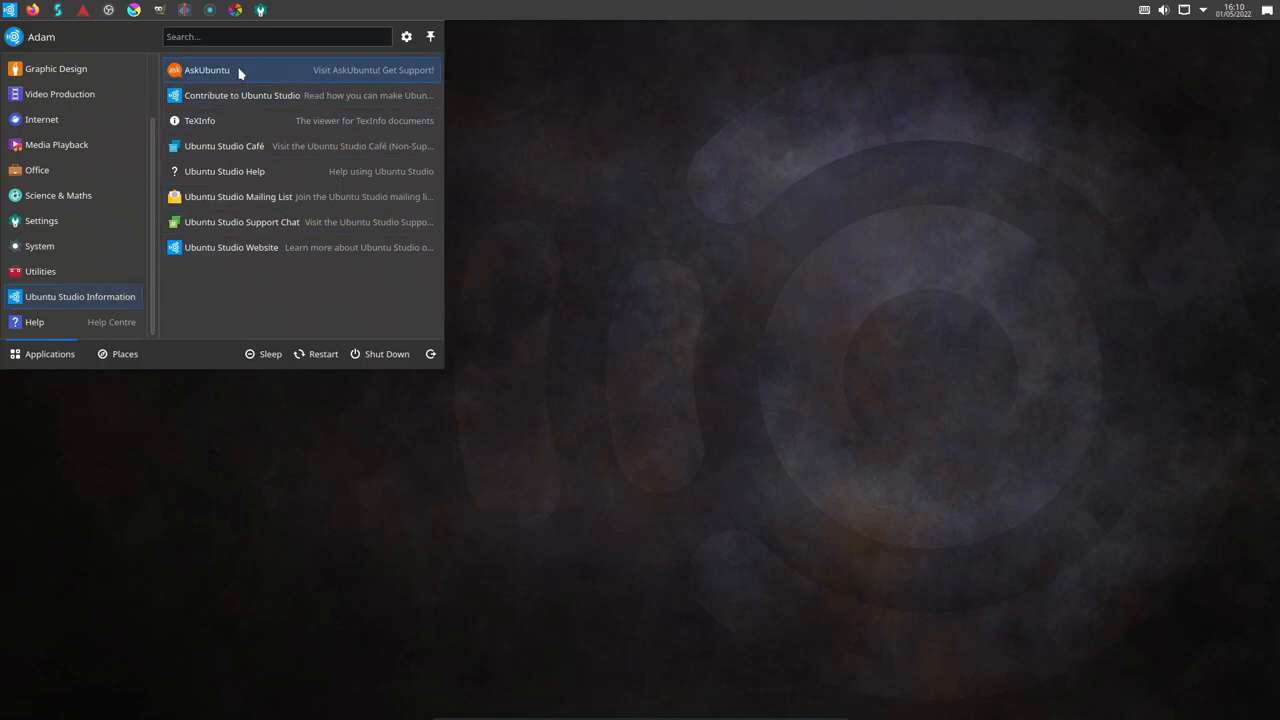